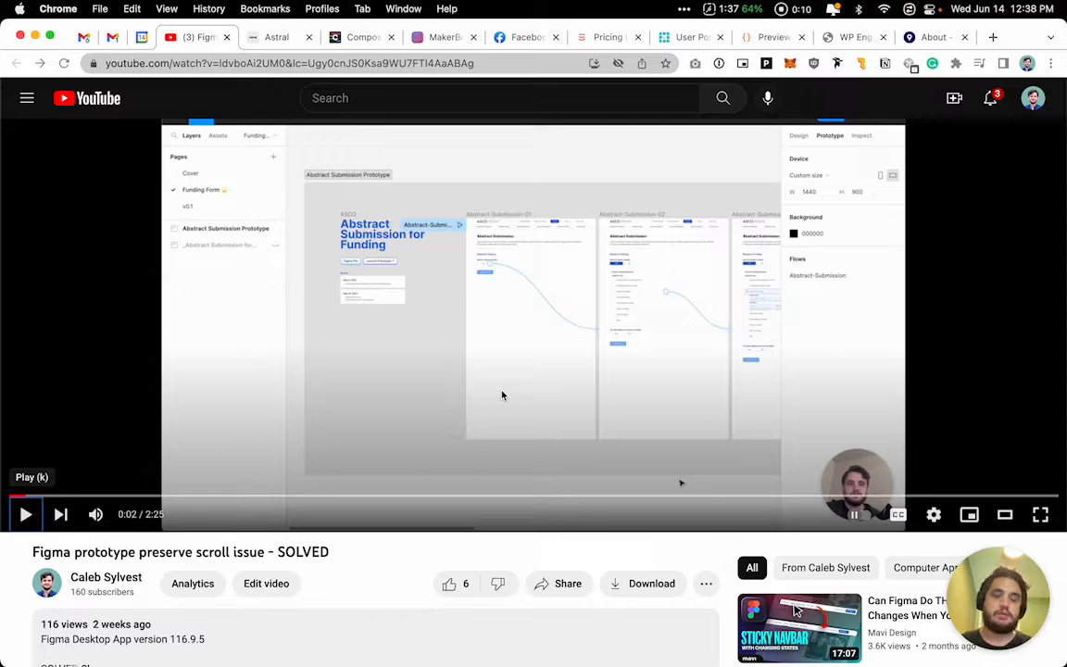
mouse_move(375, 489)
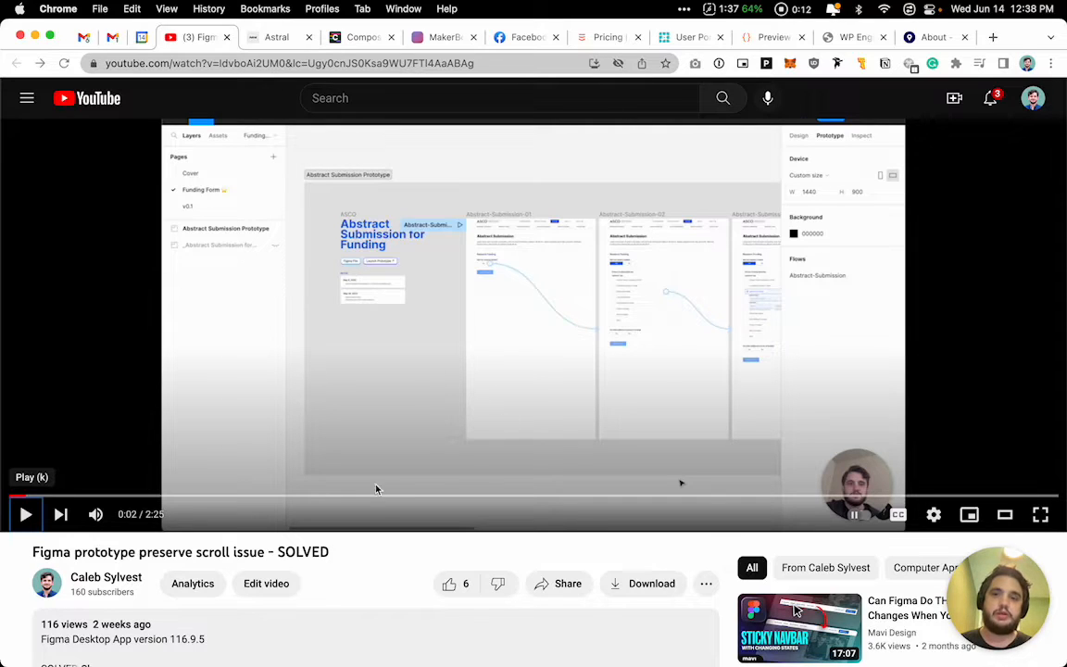
mouse_move(384, 593)
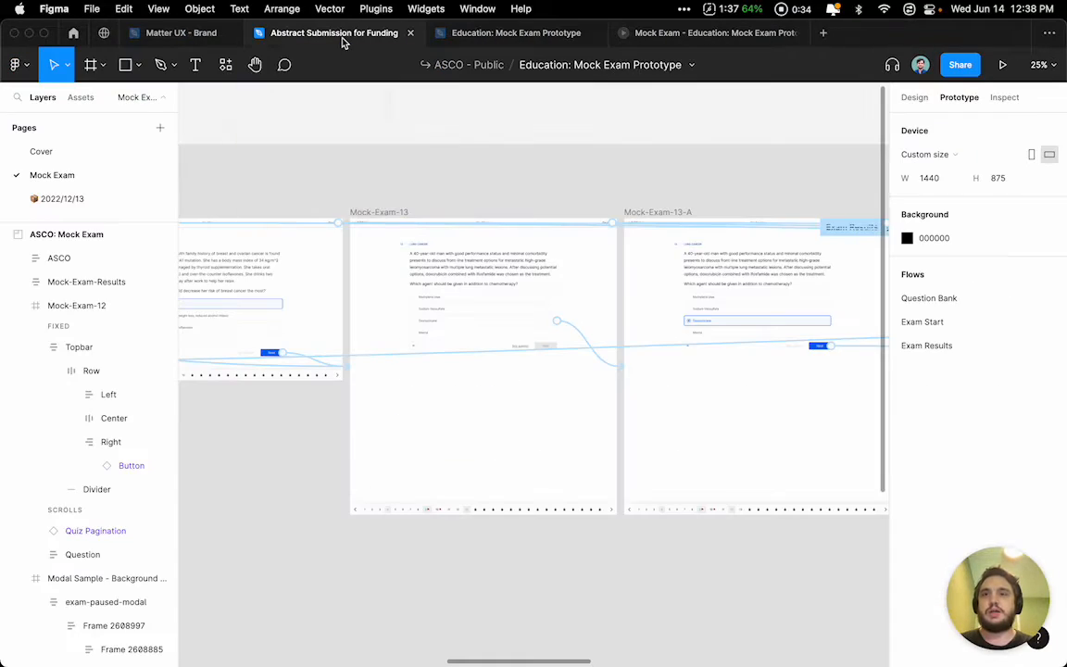
Compare prototype settings in the Abstract Submission file, then inspect the Mock-Exam-13 answer interaction.
left_click(333, 32)
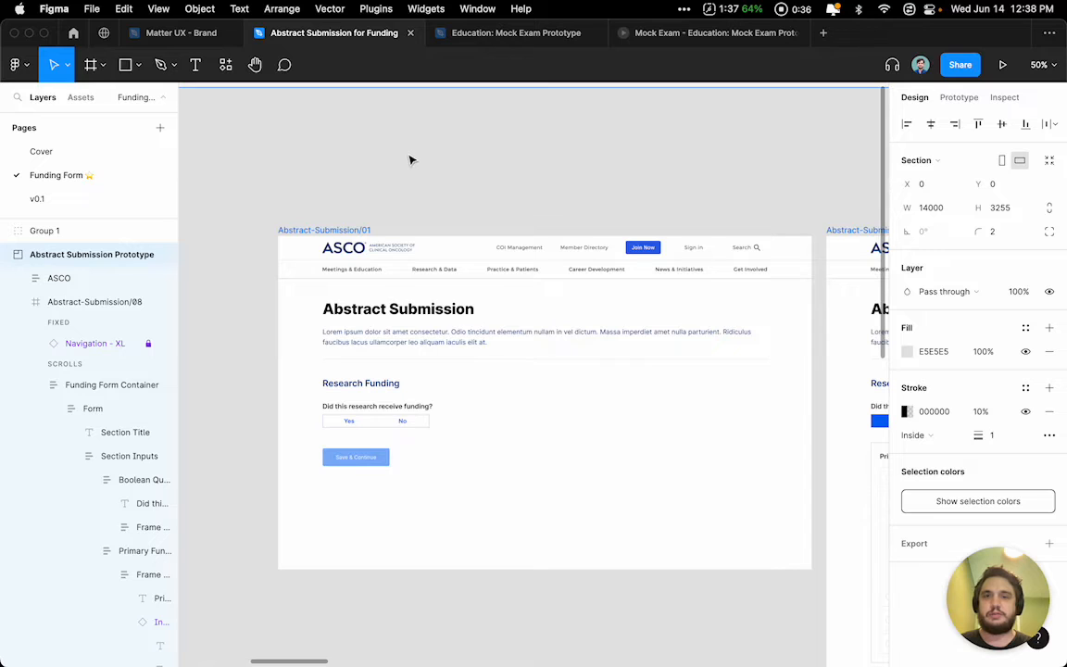
mouse_move(482, 474)
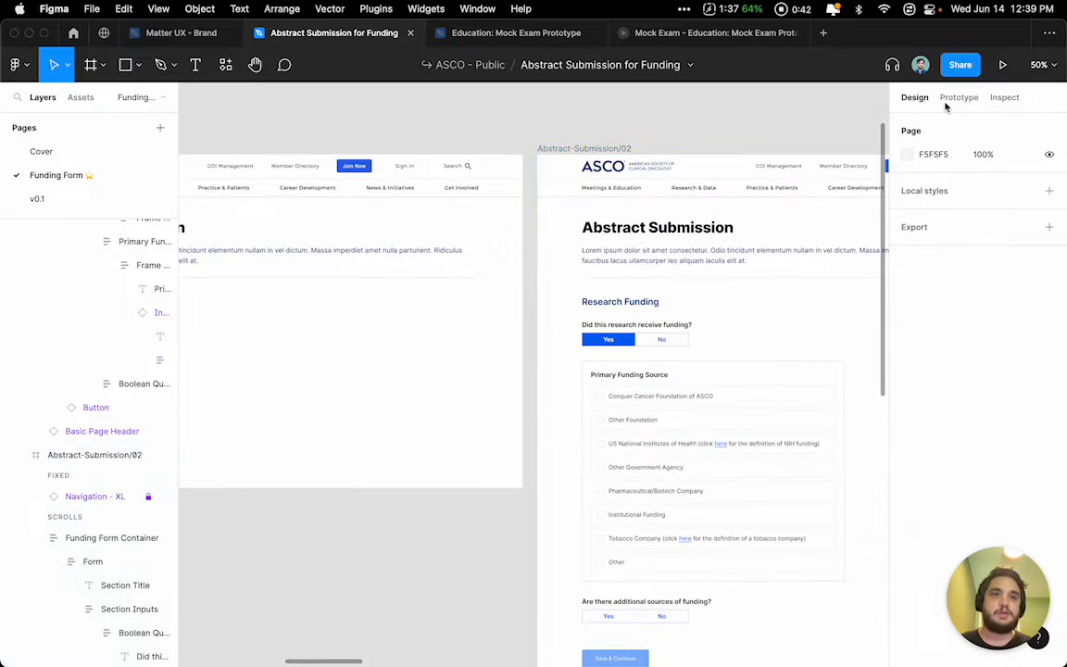
left_click(958, 97)
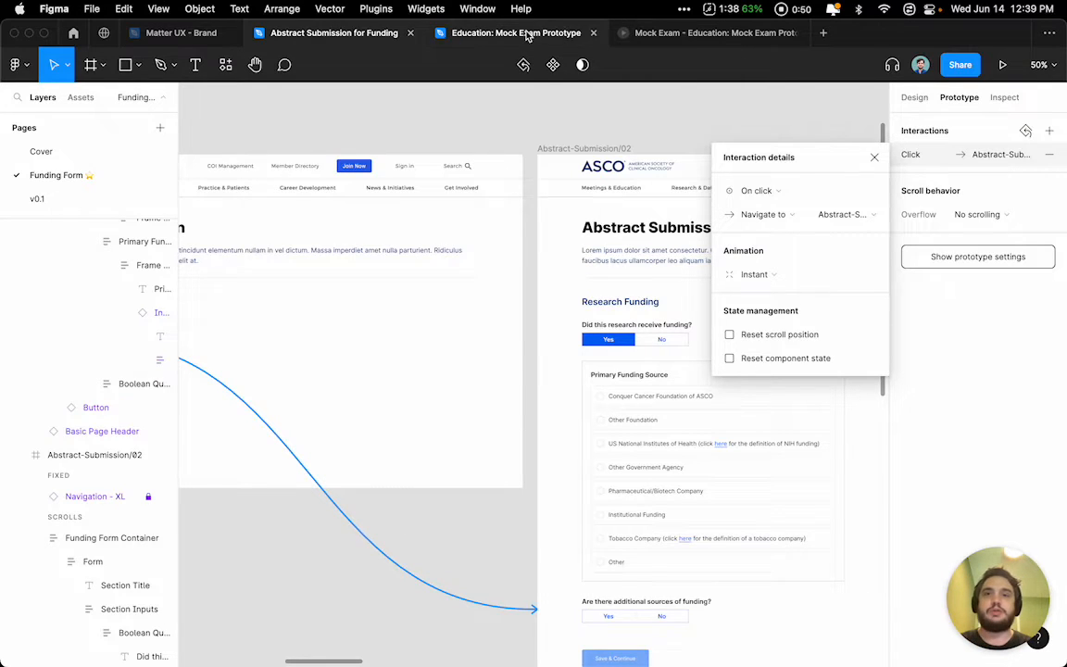
left_click(515, 32)
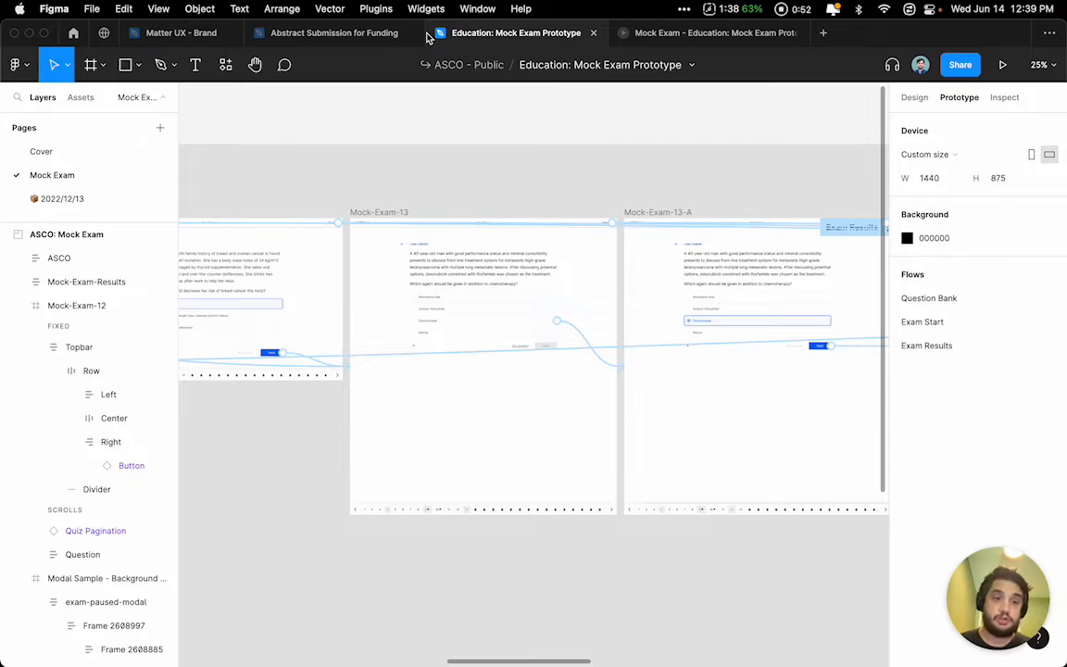
left_click(482, 296)
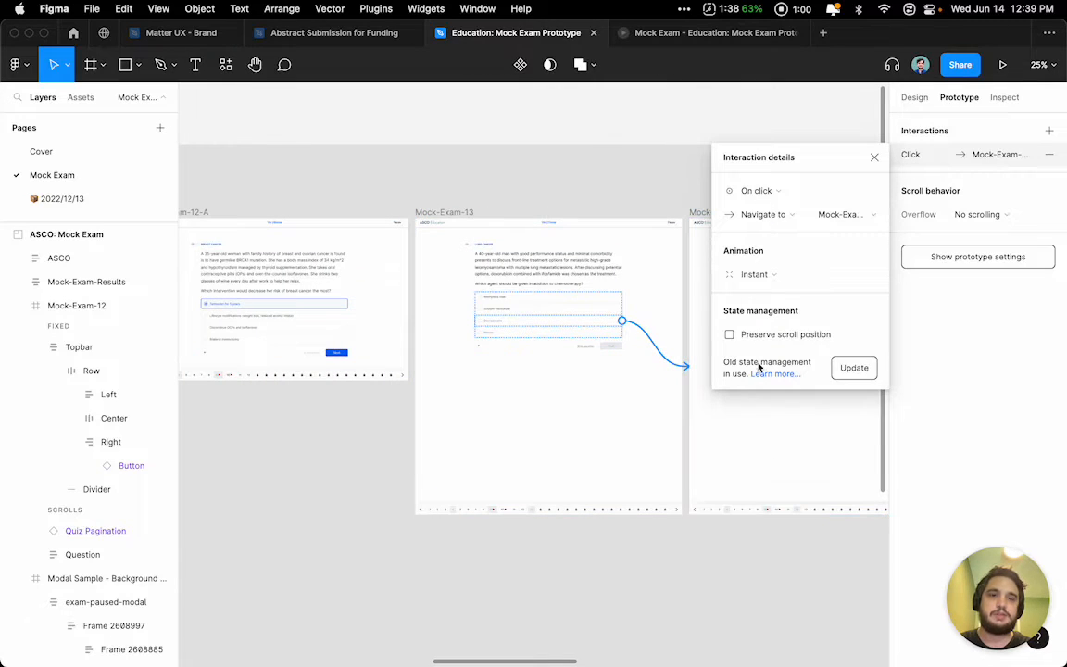
mouse_move(746, 341)
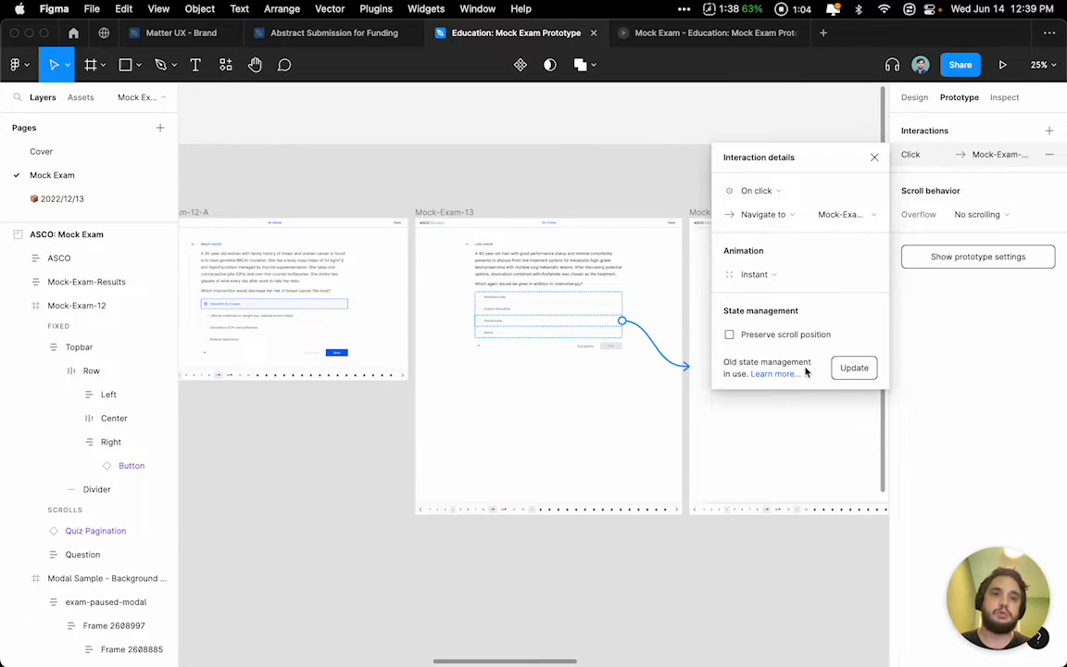
mouse_move(777, 387)
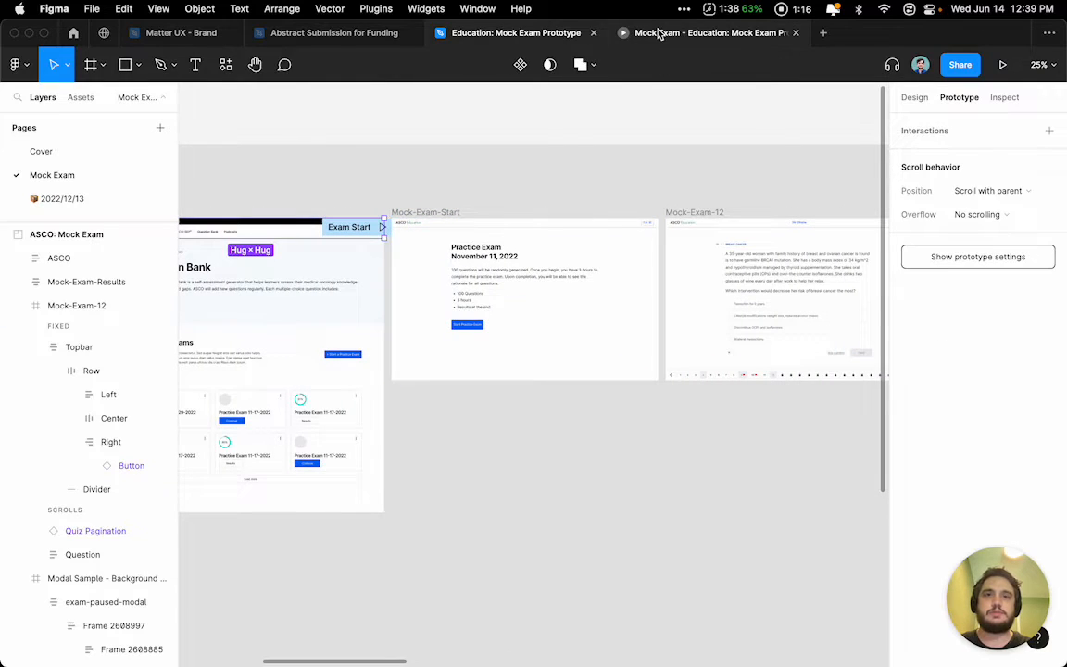
Run the Mock Exam prototype, start the exam and answer question 12 with Tamoxifen for 5 years.
left_click(1002, 65)
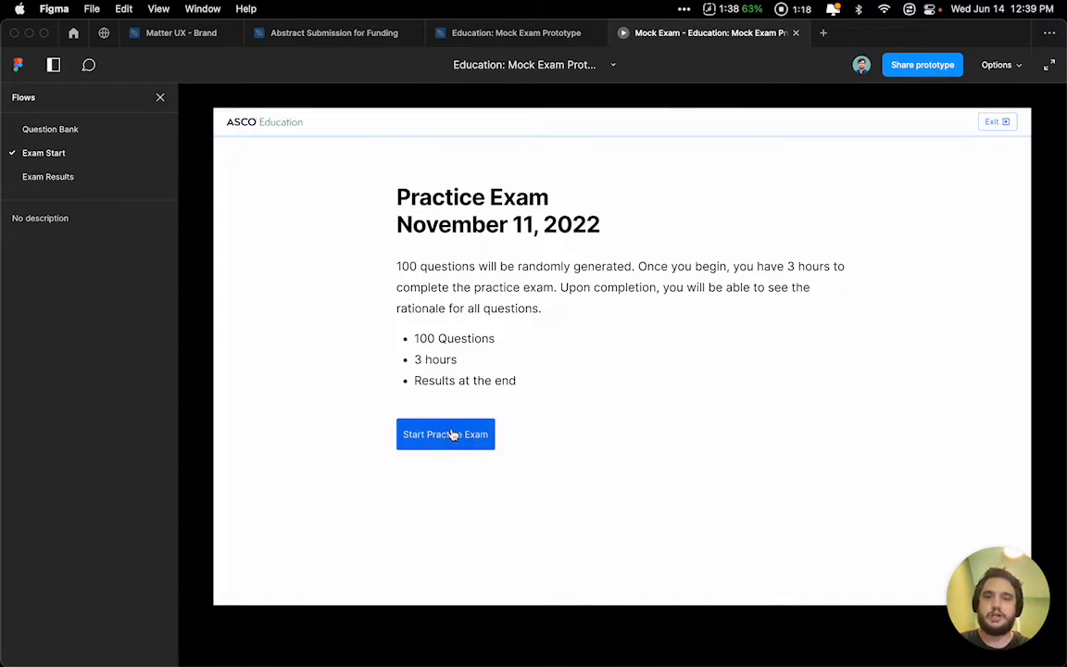
left_click(445, 433)
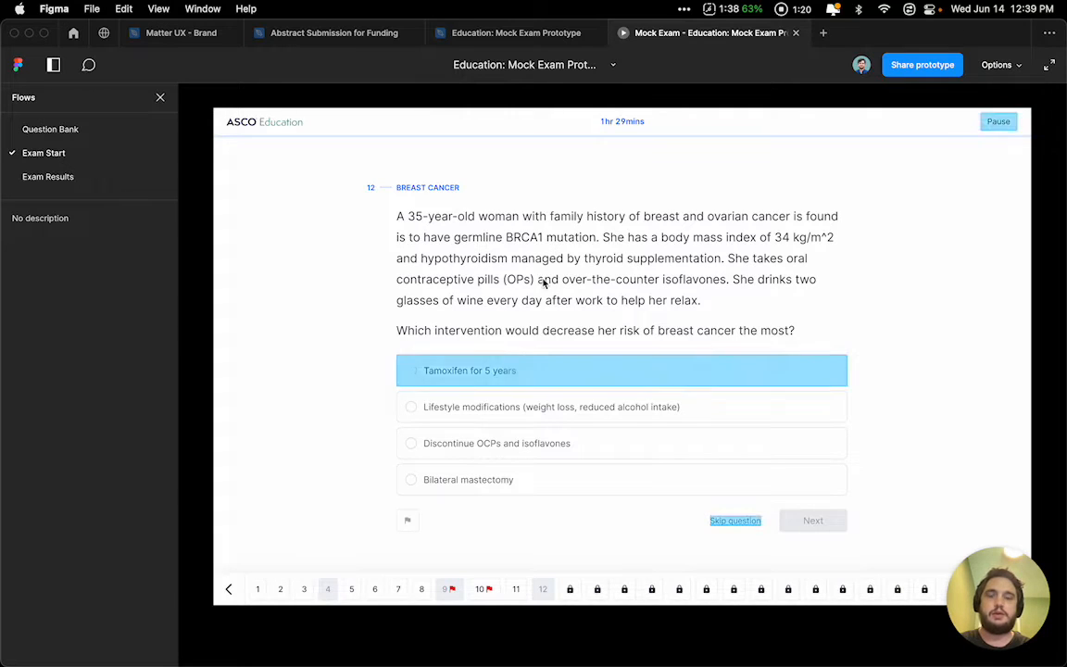
left_click(621, 369)
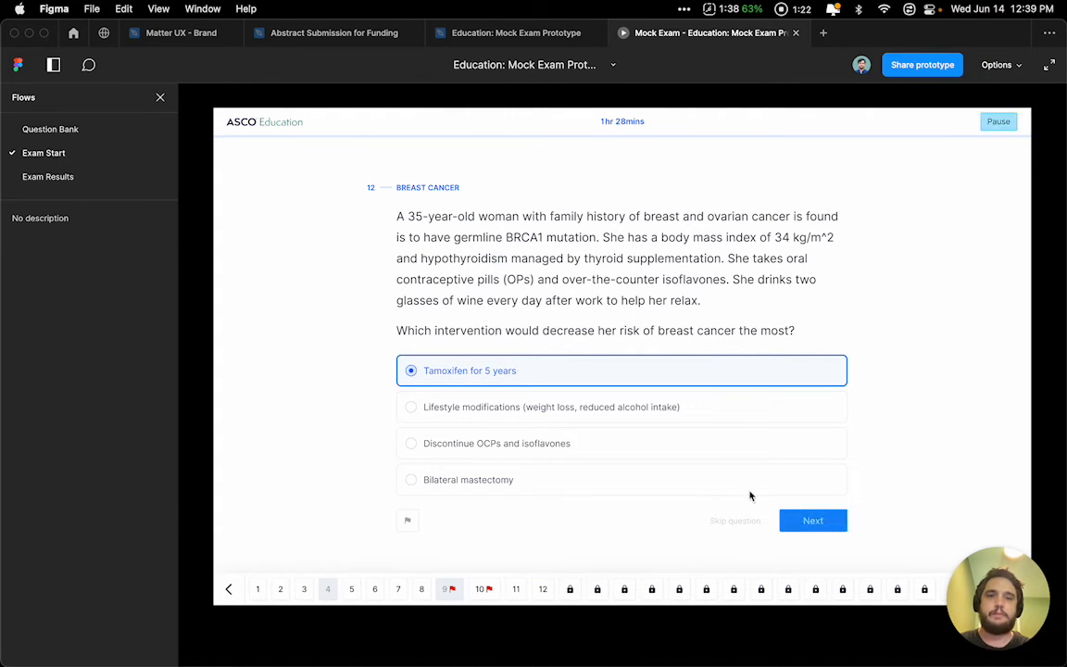
left_click(812, 519)
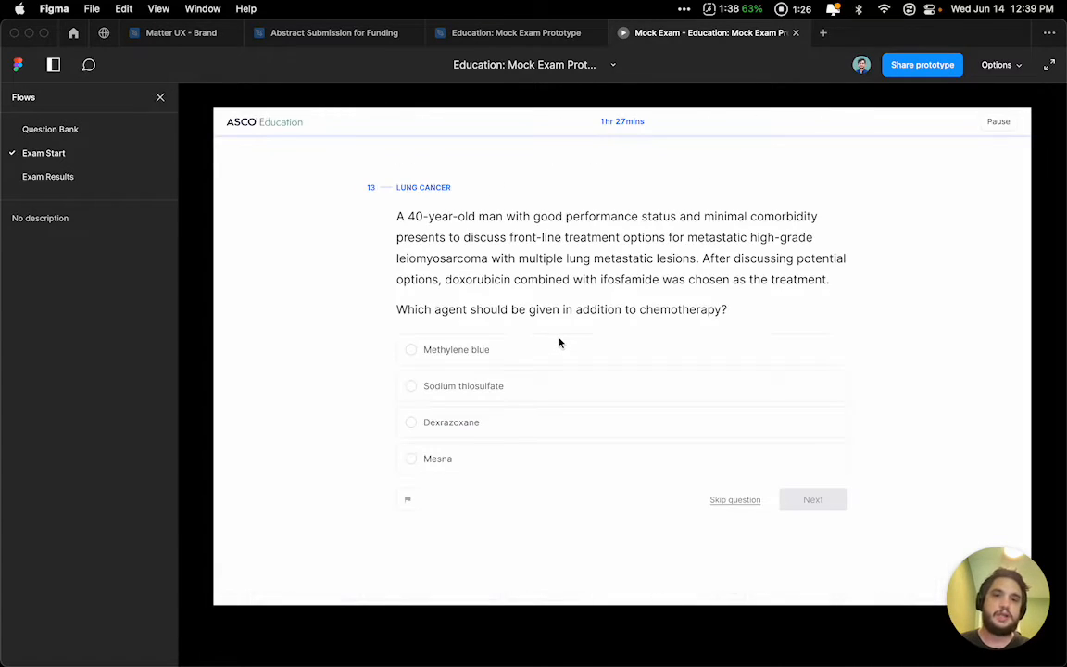
scroll("down", 3)
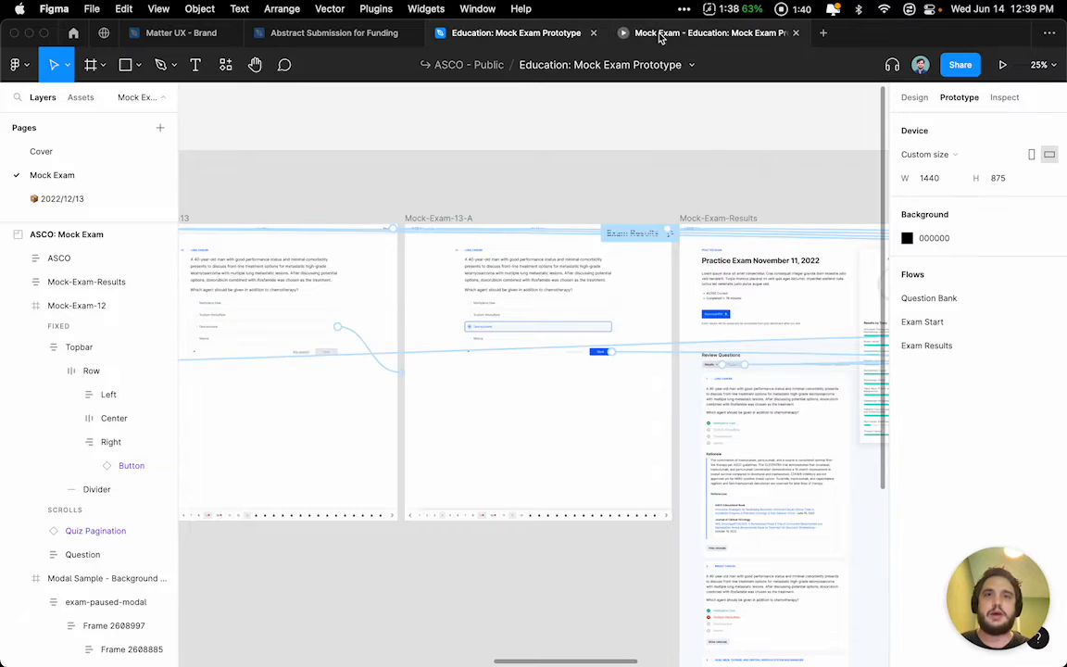
On question 13, scroll down and select Dexrazoxane to test scroll behaviour.
left_click(1001, 63)
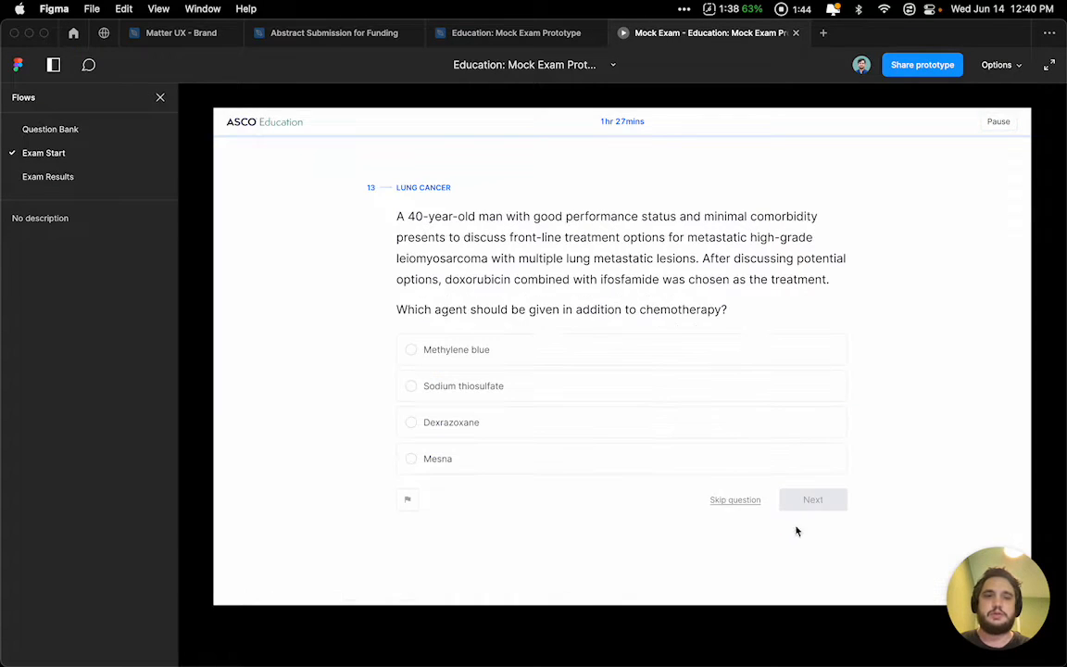
scroll("down", 3)
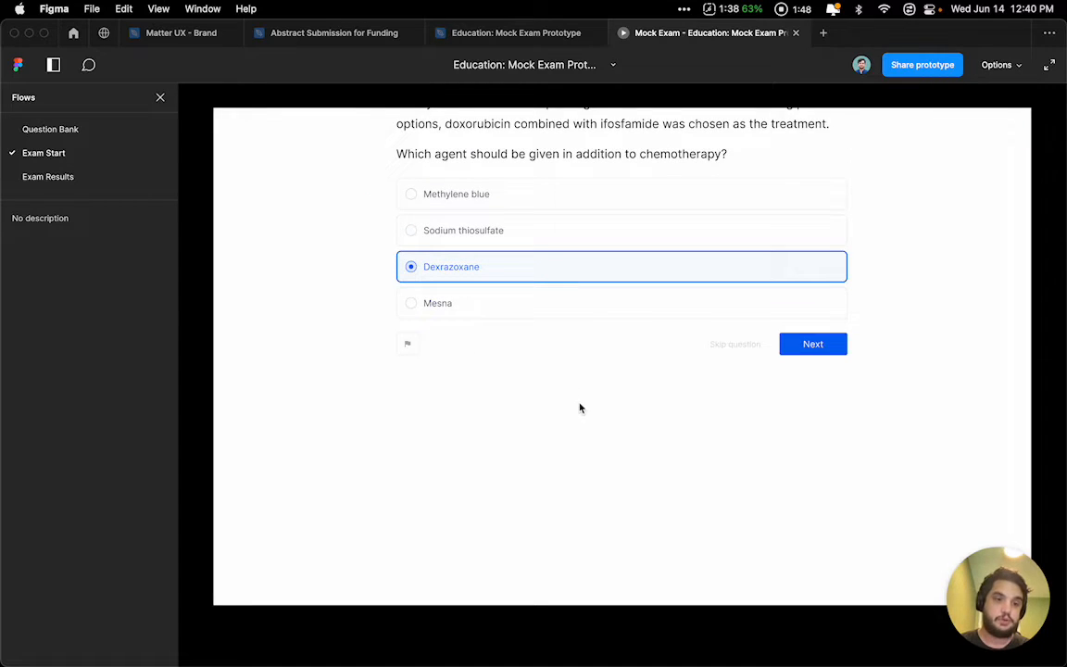
left_click(812, 343)
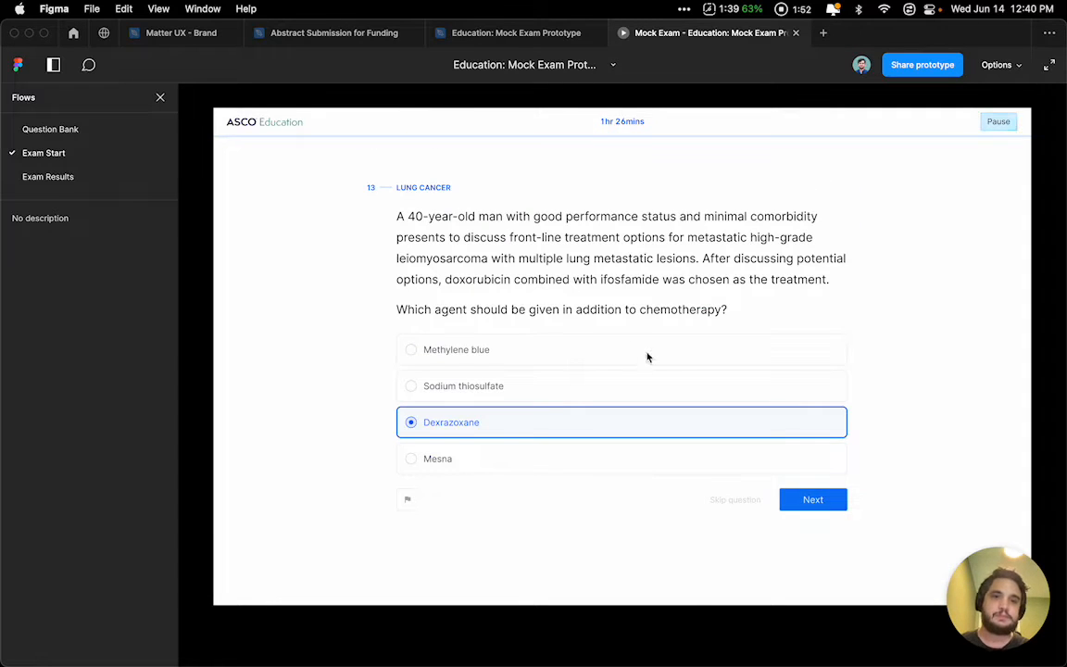
mouse_move(604, 433)
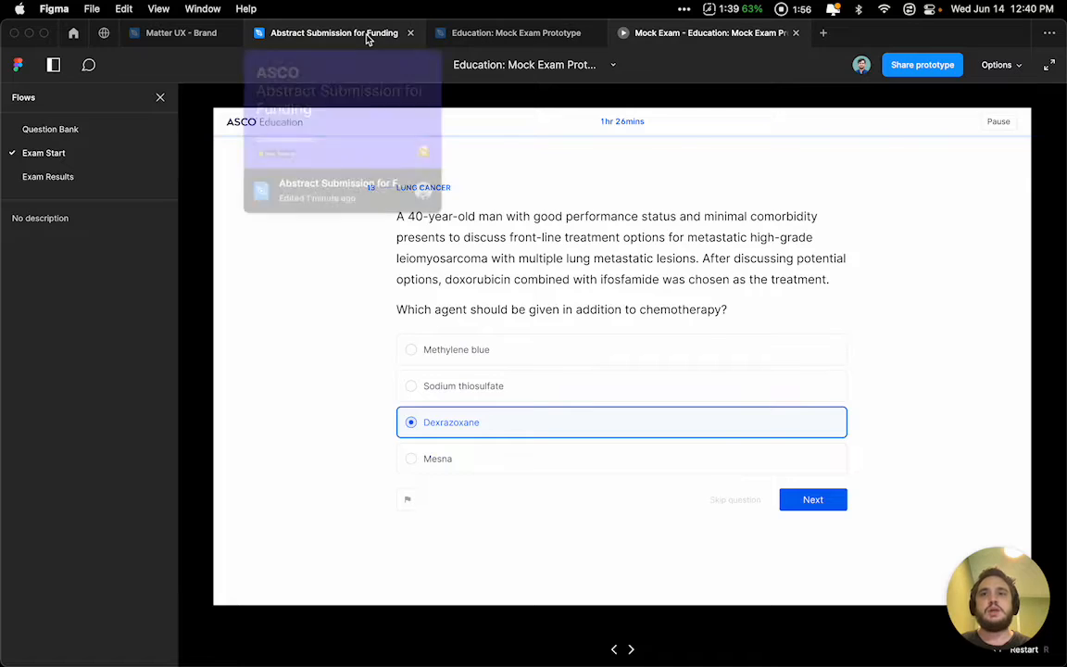
Switch between the Mock Exam Prototype and Abstract Submission for Funding files.
left_click(516, 32)
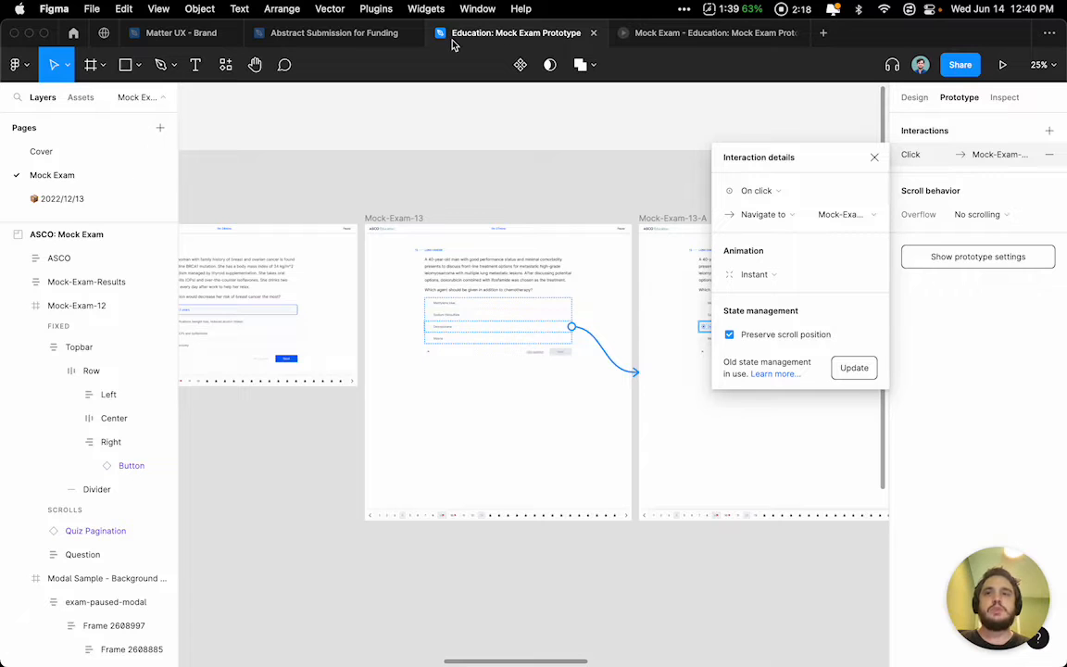
left_click(333, 32)
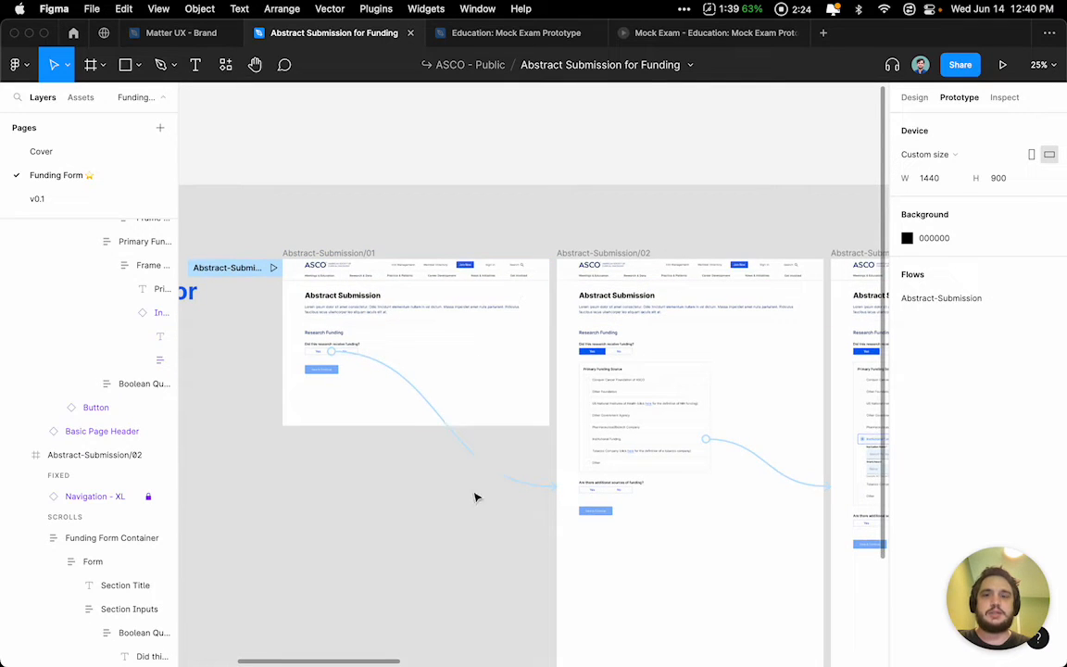
Check the Abstract-Submission/01 interaction's details and review the submission frames through Abstract-Submission/03.
left_click(331, 351)
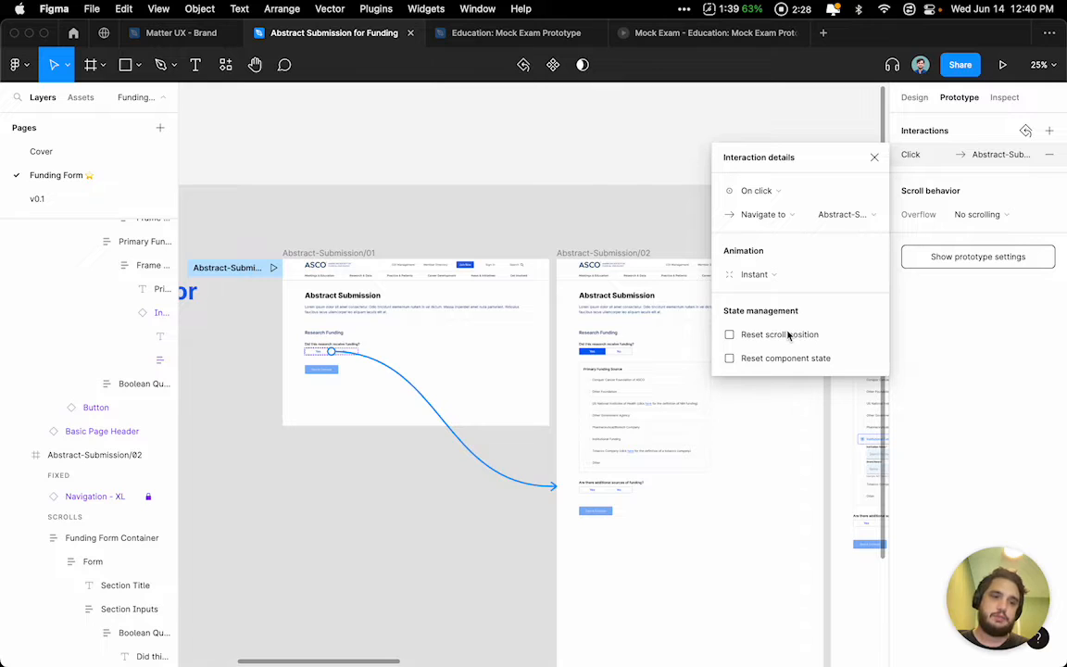
left_click(634, 273)
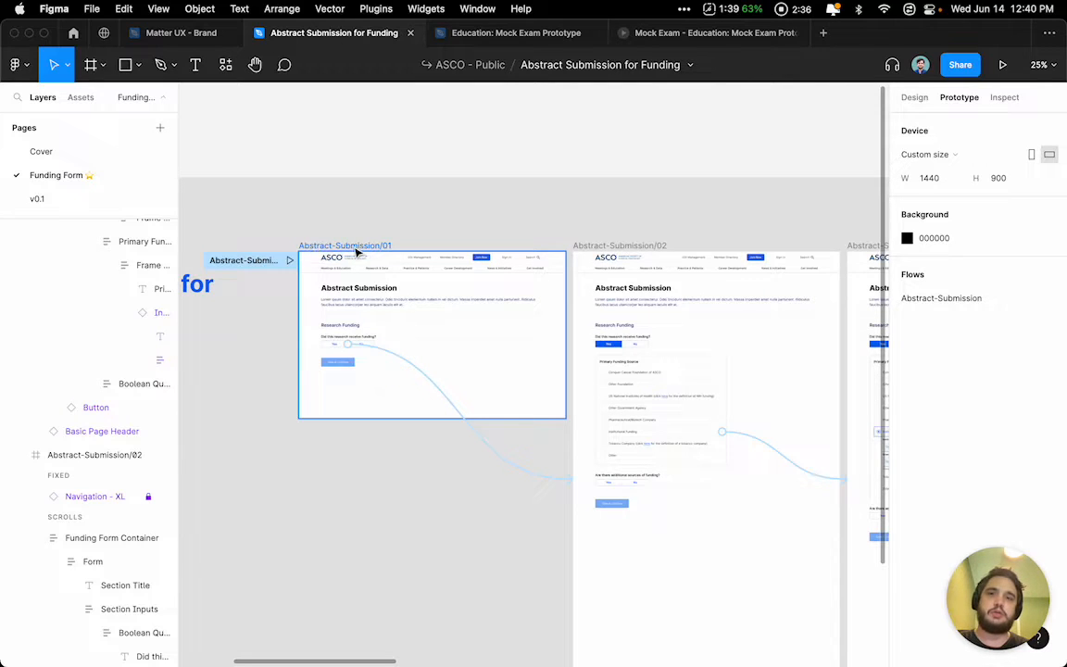
scroll("right", 3)
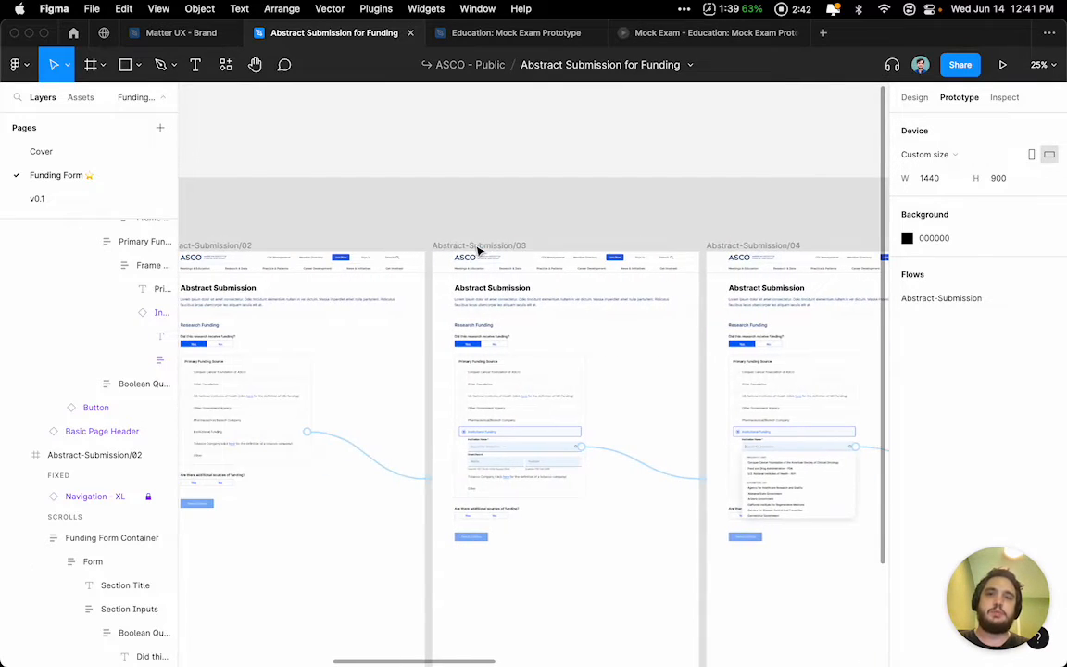
left_click(479, 245)
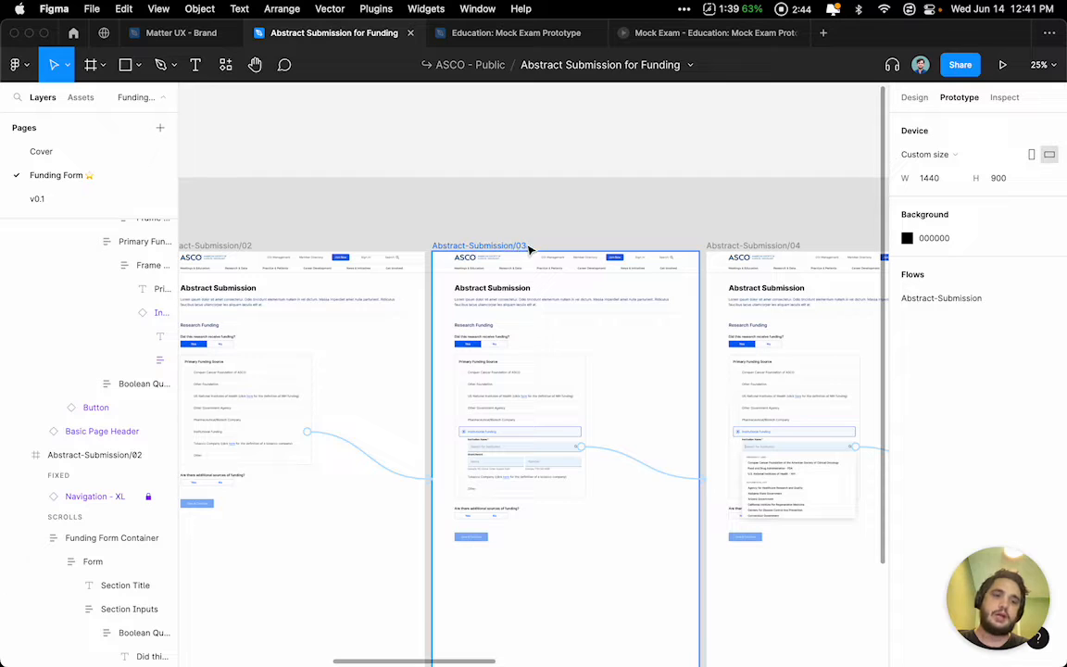
scroll("right", 3)
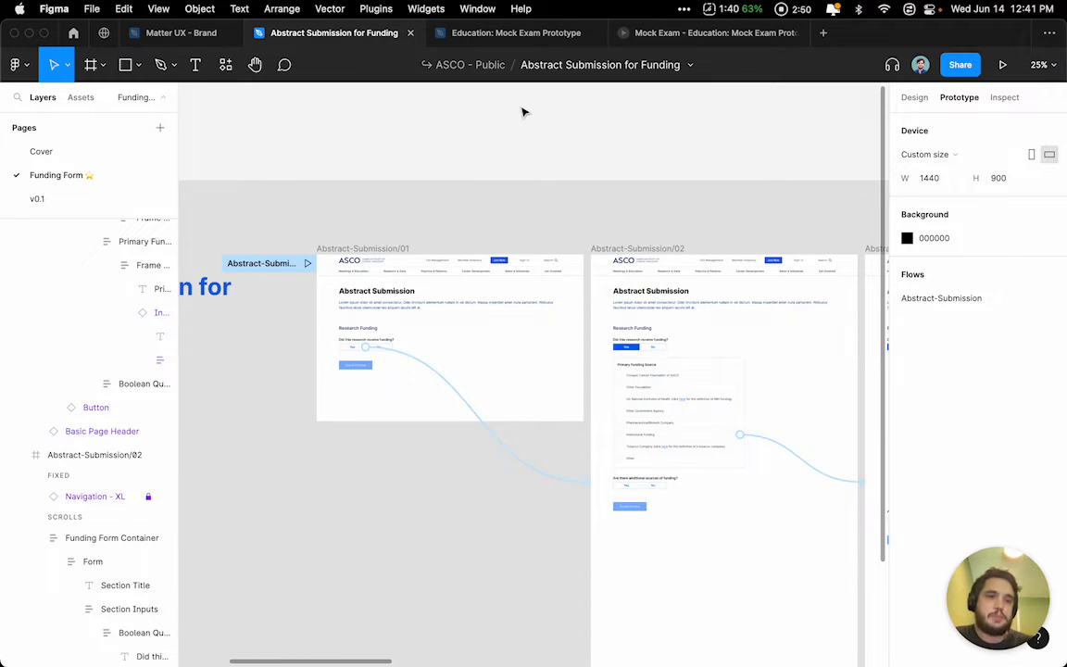
mouse_move(515, 33)
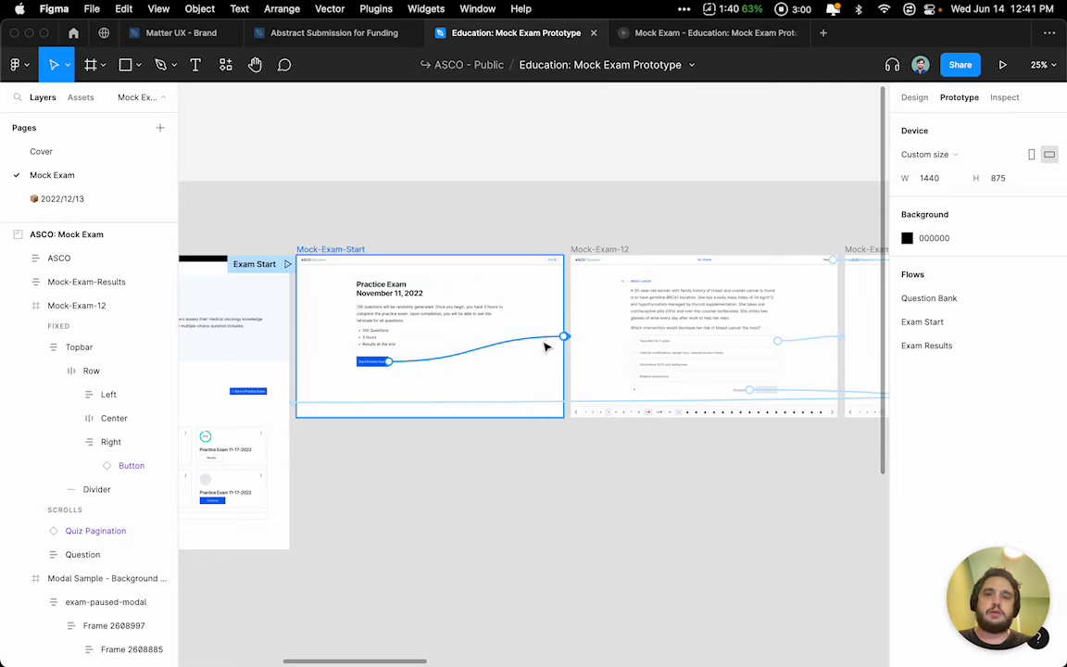
Inspect the Start Practice Exam interaction's state management and search Quick Actions for 'update'.
left_click(563, 335)
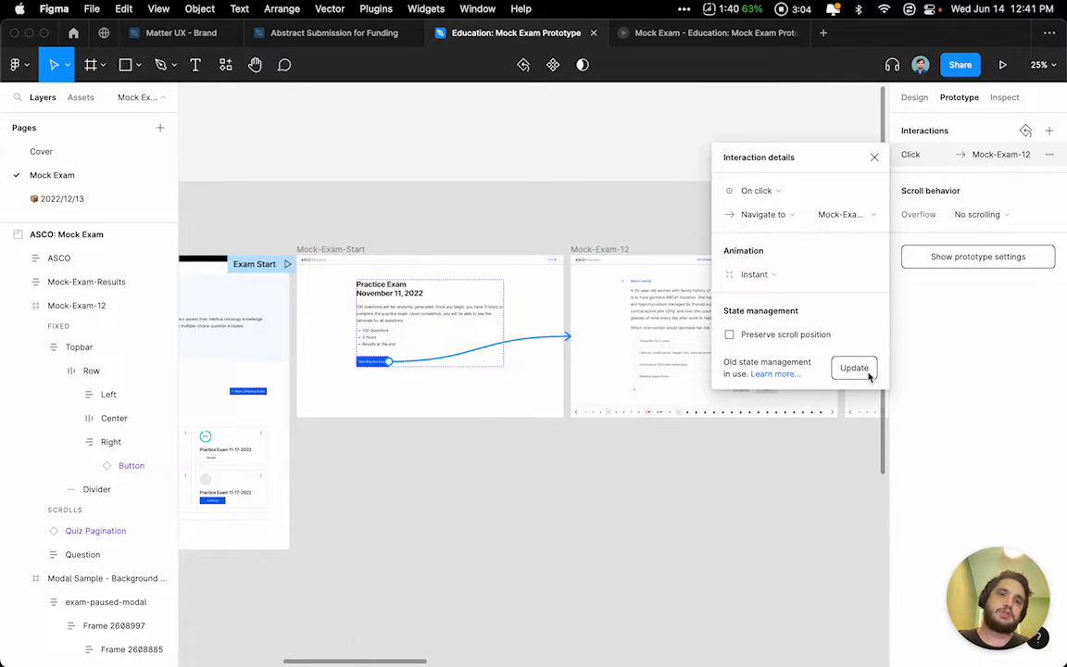
left_click(853, 367)
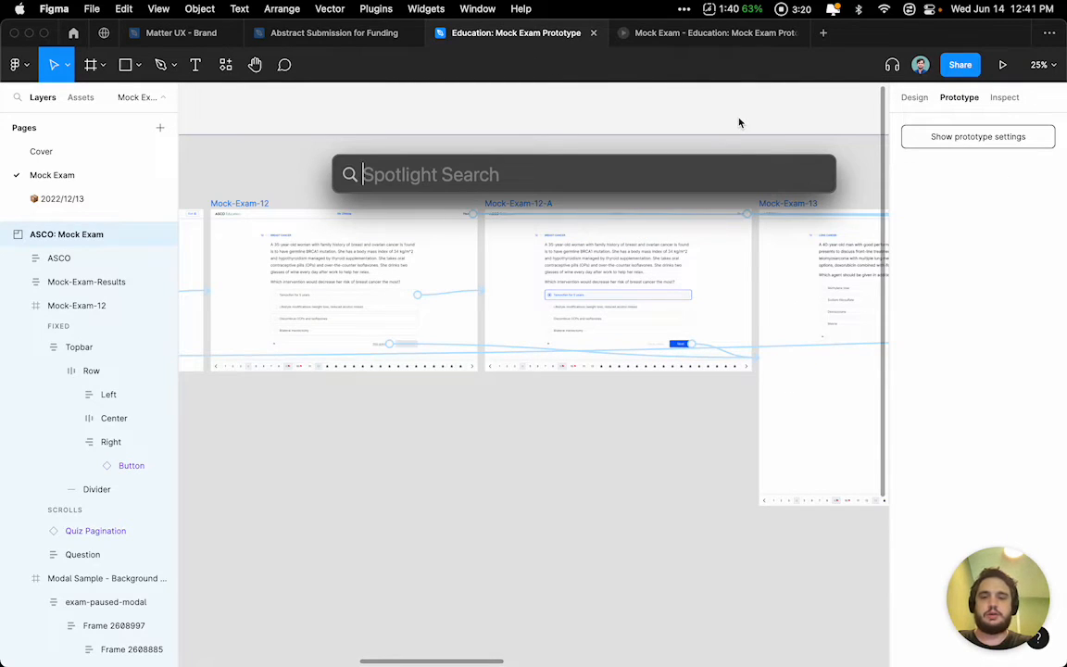
type("update")
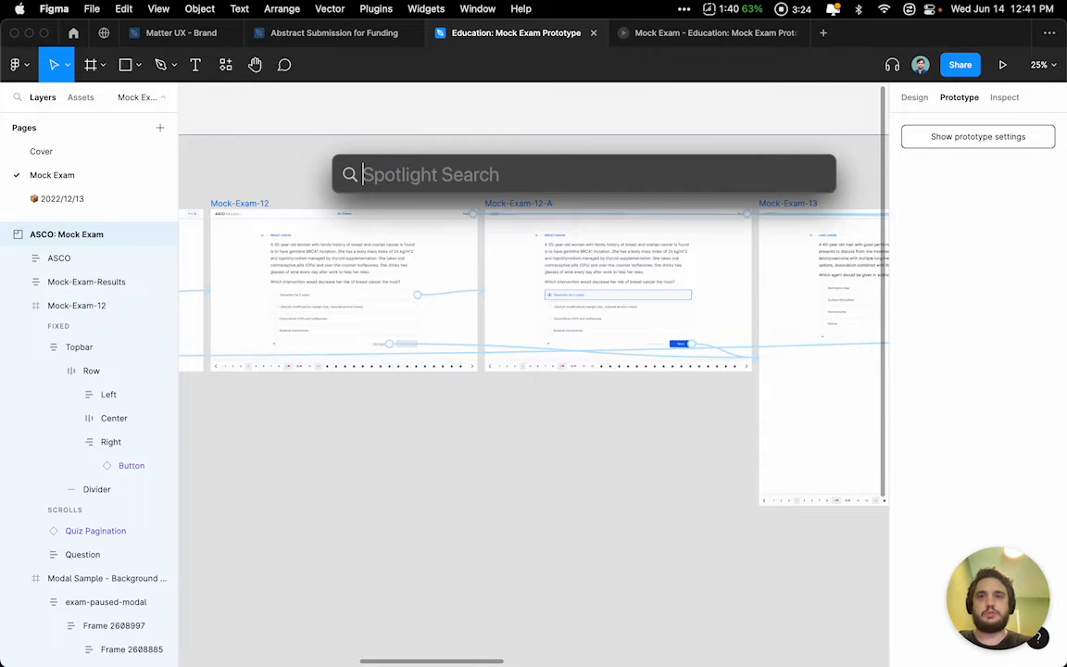
type("upda")
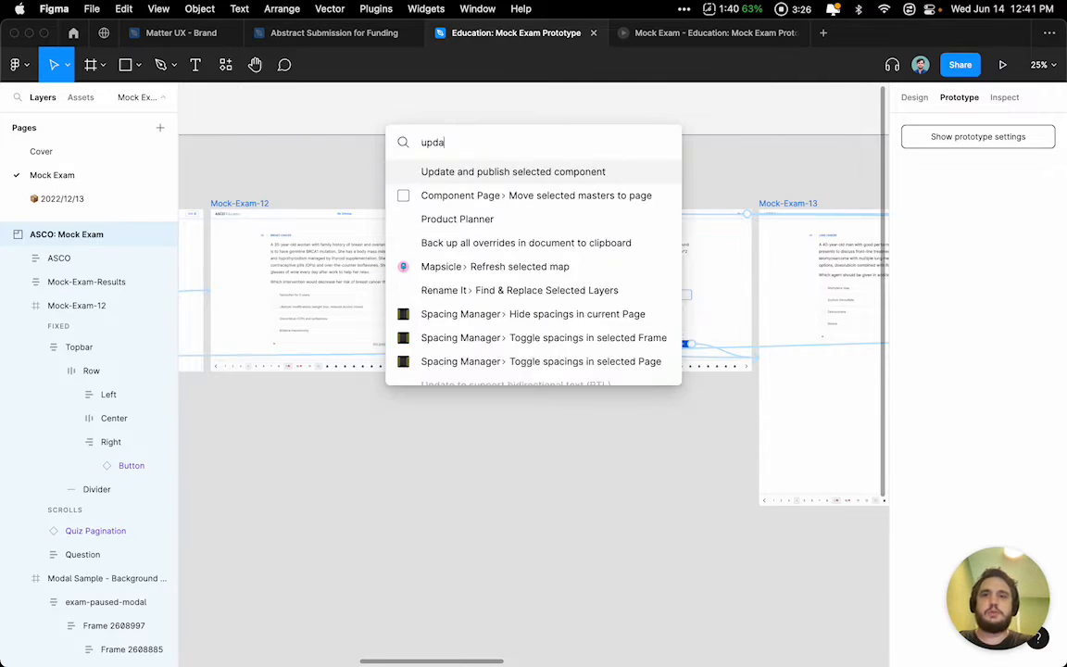
type("update ste")
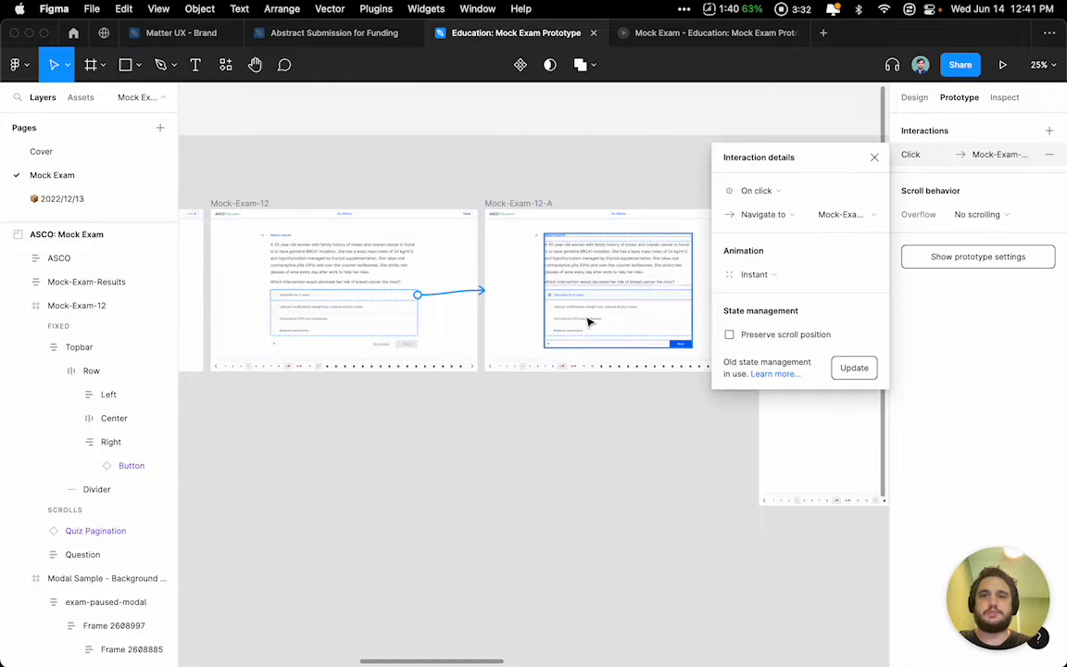
Update the Mock-Exam-12 and Mock-Exam-12-A interactions to new state management, then select Mock-Exam-13.
left_click(853, 368)
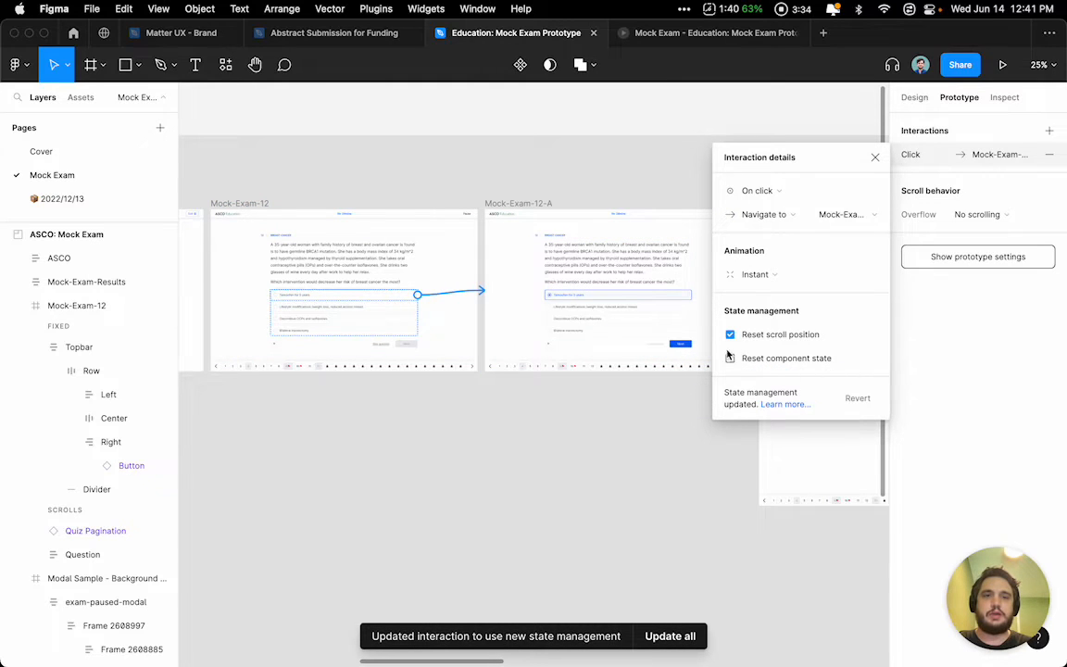
left_click(730, 334)
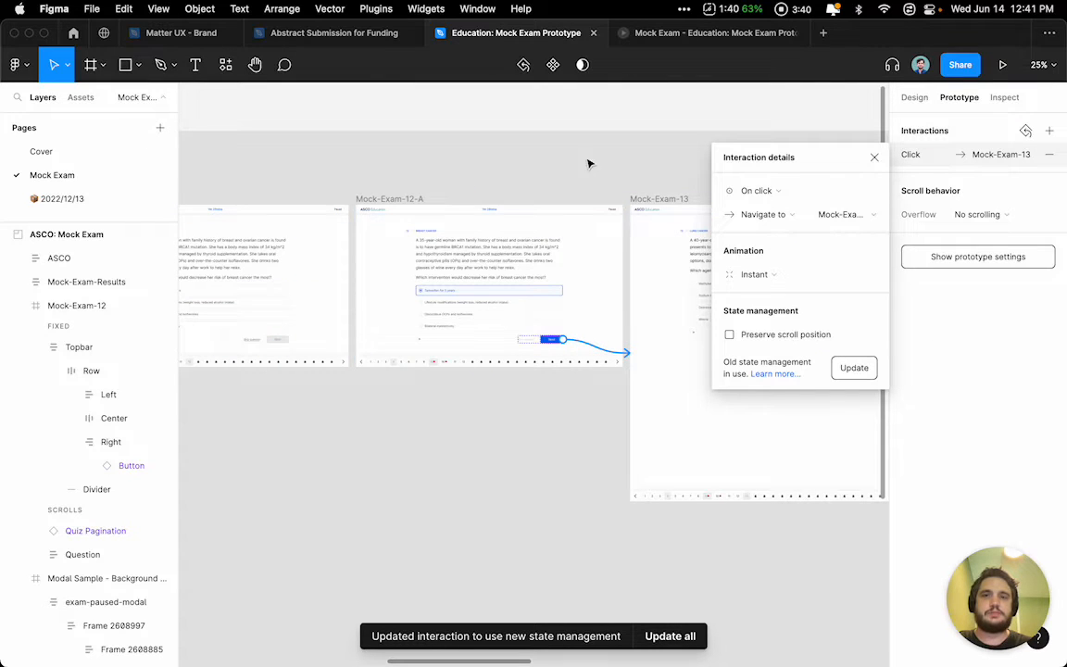
left_click(852, 368)
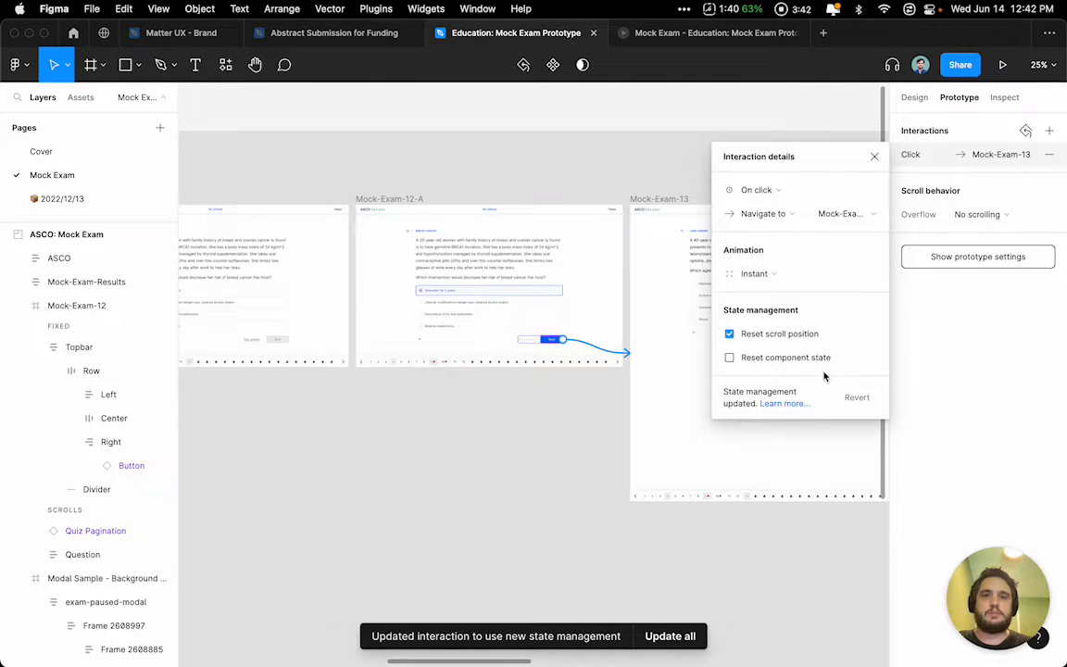
left_click(728, 333)
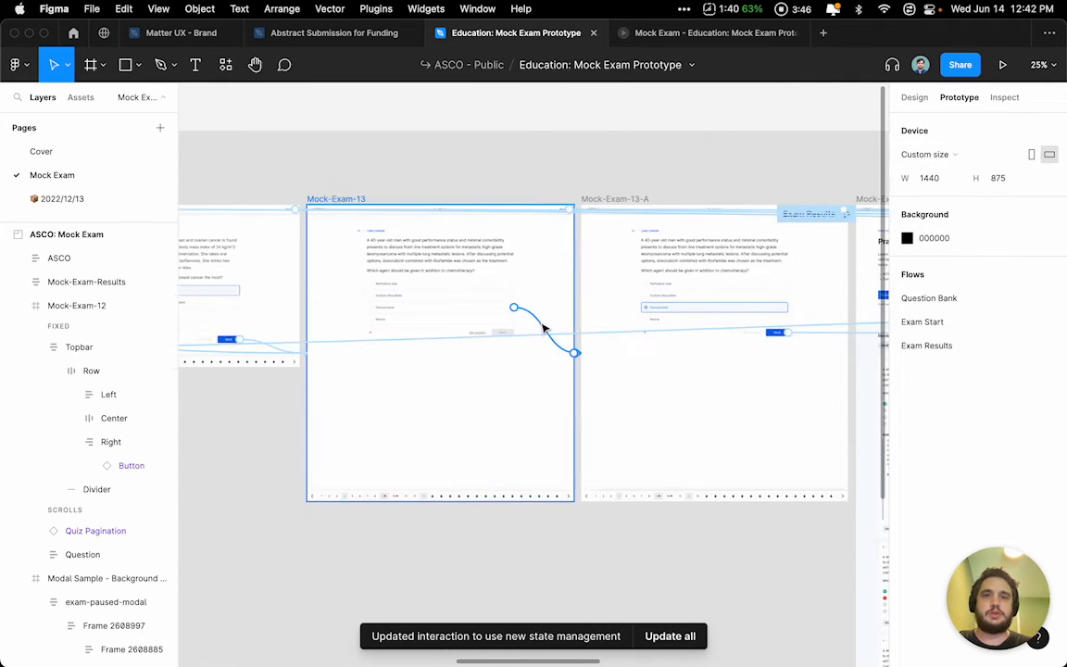
left_click(514, 307)
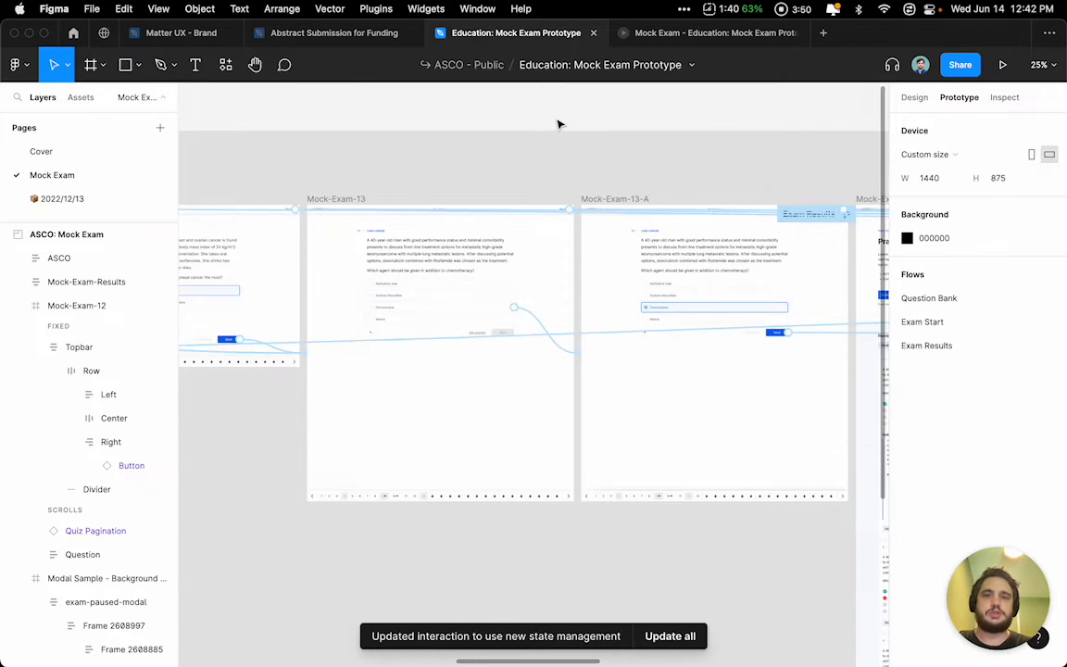
left_click(439, 352)
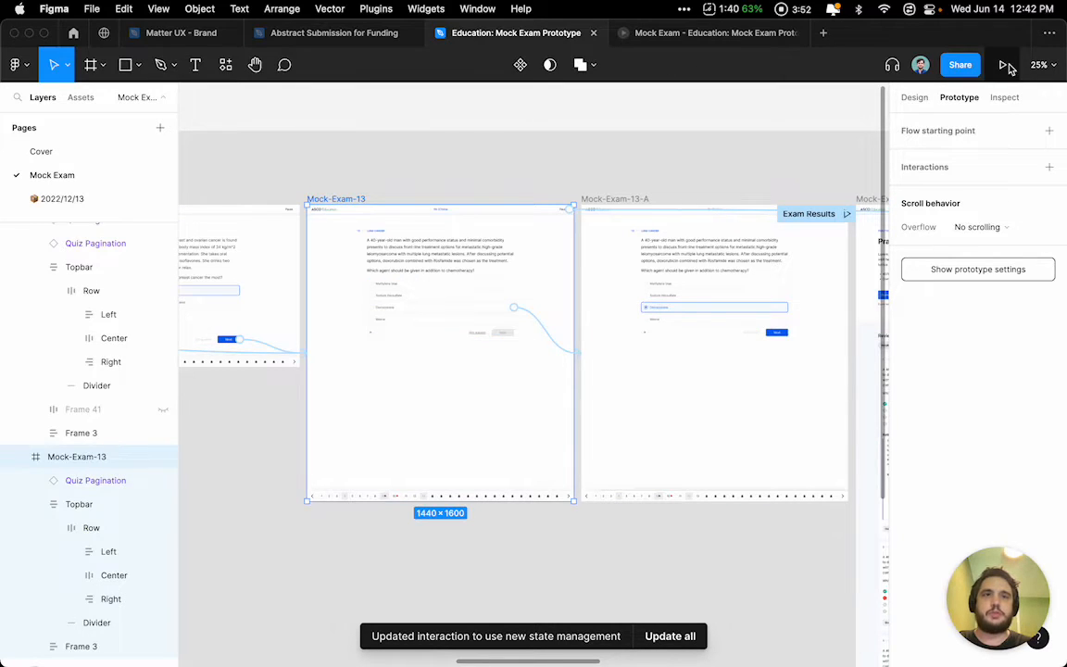
Play the prototype, go back from question 13 to question 12 and forward again, answer retained.
left_click(1002, 64)
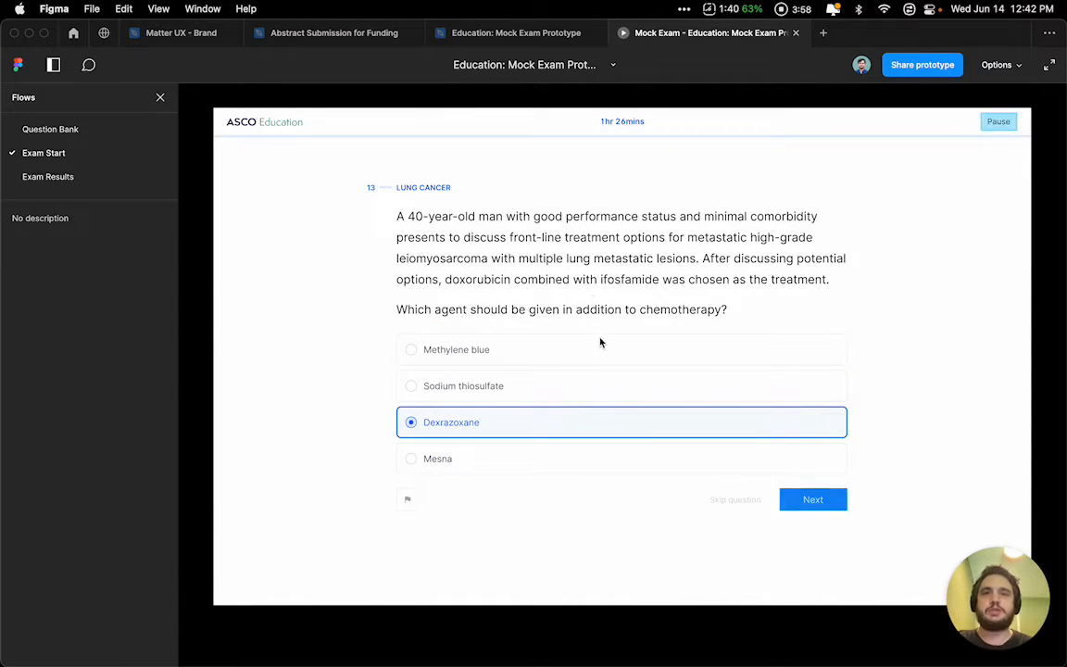
left_click(812, 499)
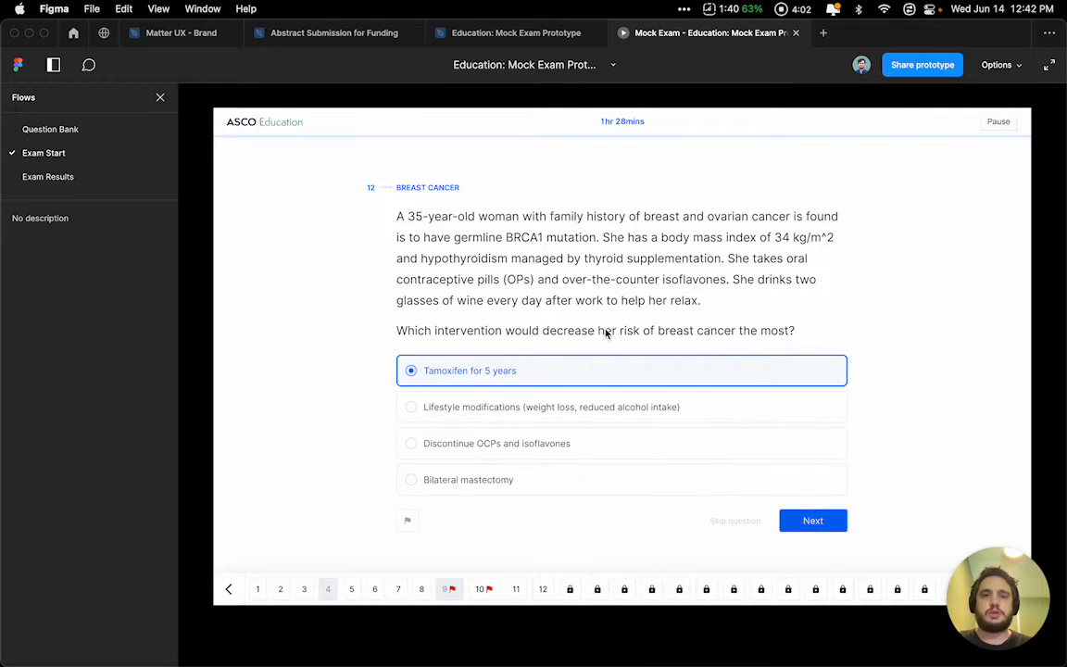
left_click(812, 519)
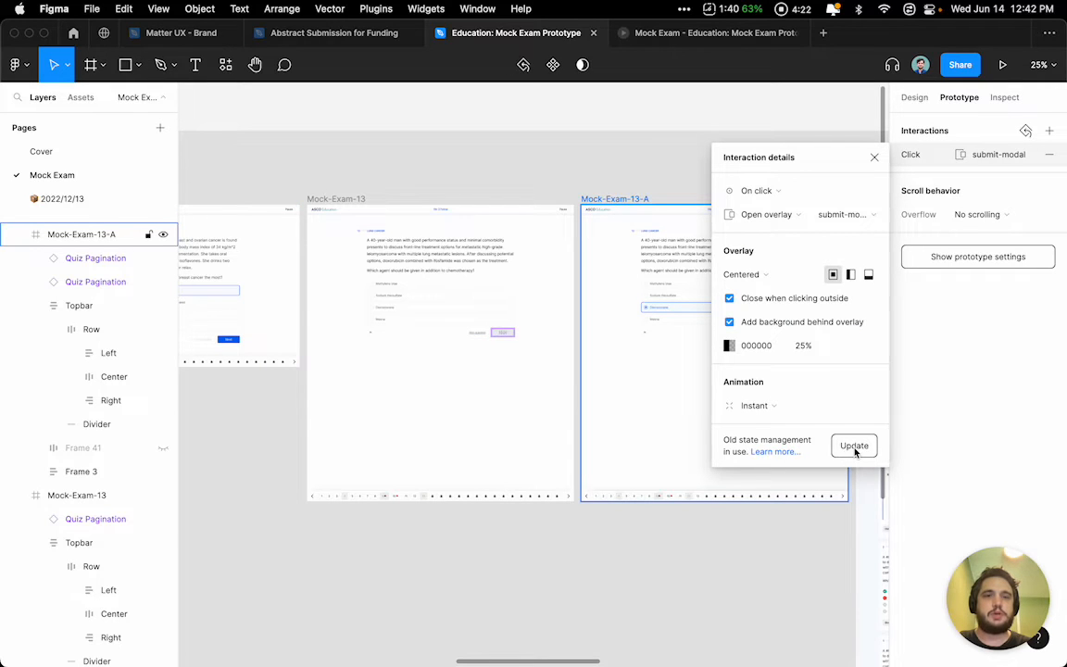
Update the submit-modal overlay interaction to new state management and open its Learn more article.
left_click(852, 445)
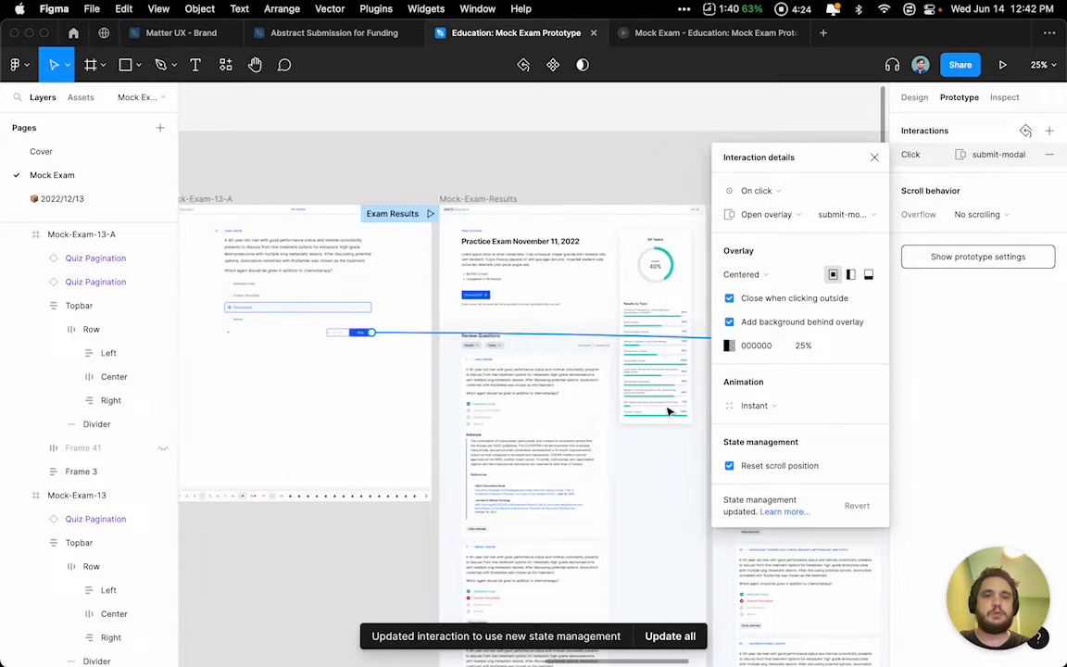
left_click(783, 511)
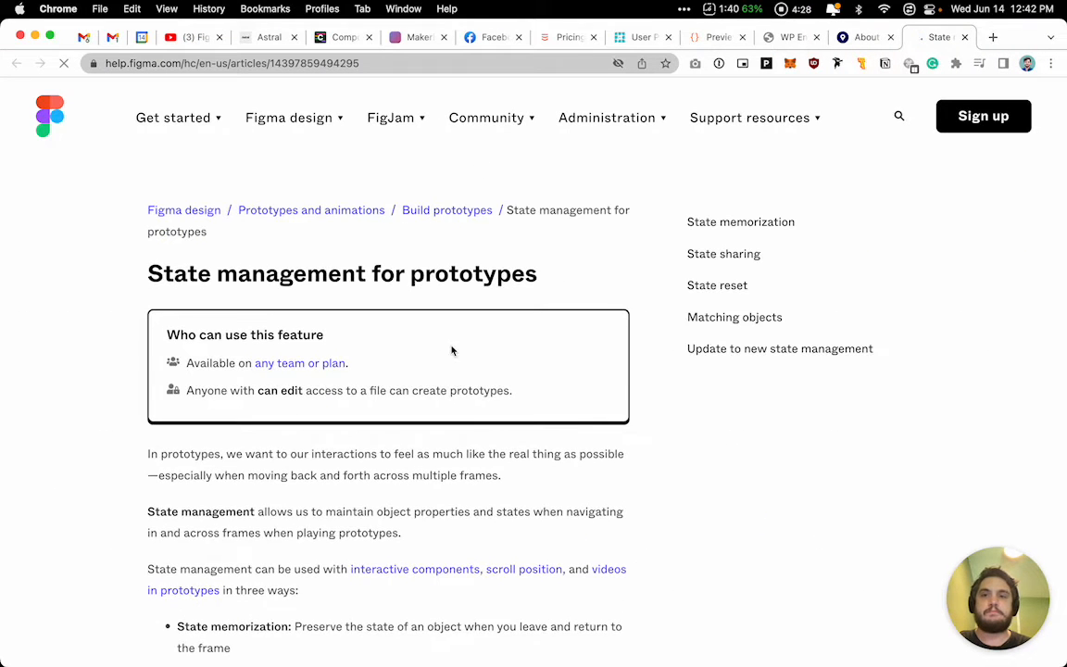
Scroll the state management help article and jump to the 'Update to new state management' section.
scroll("down", 3)
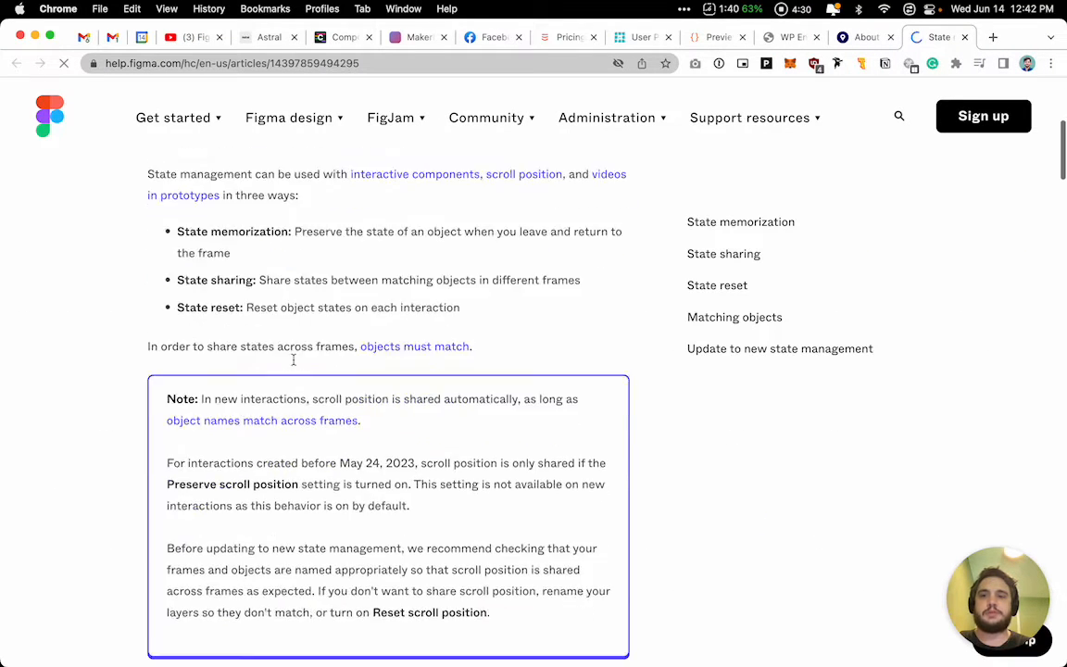
scroll("down", 3)
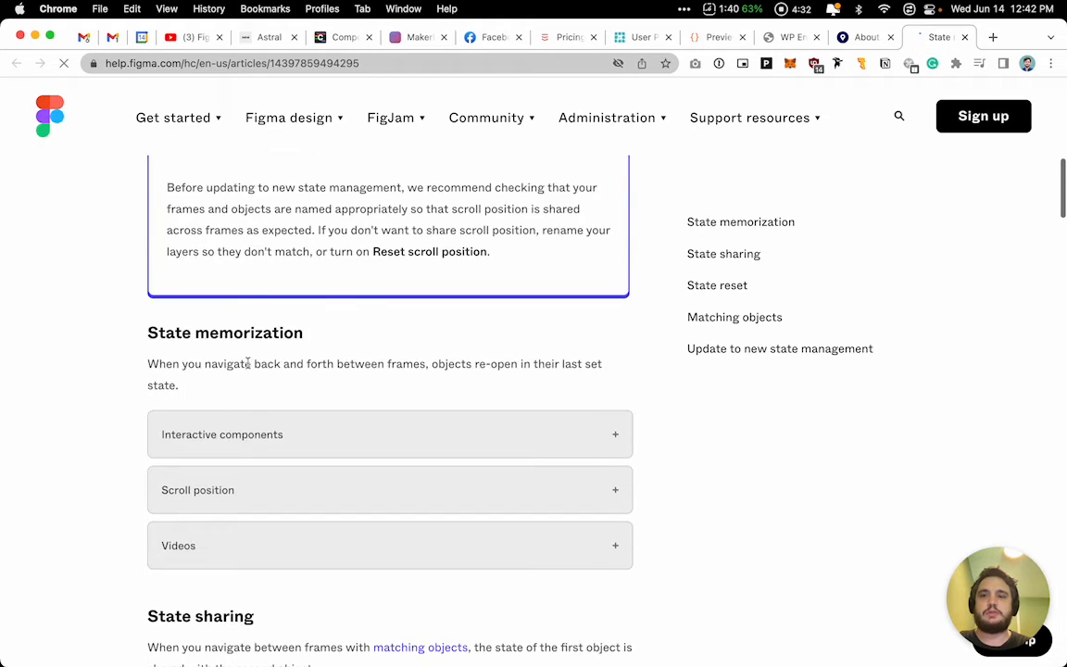
scroll("down", 3)
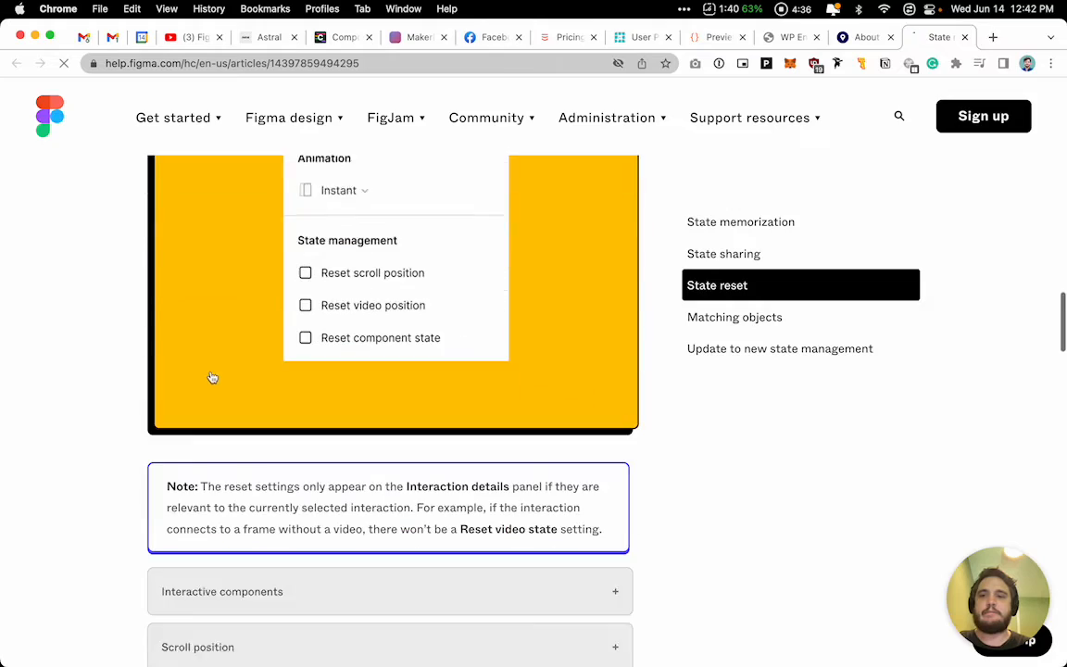
scroll("down", 3)
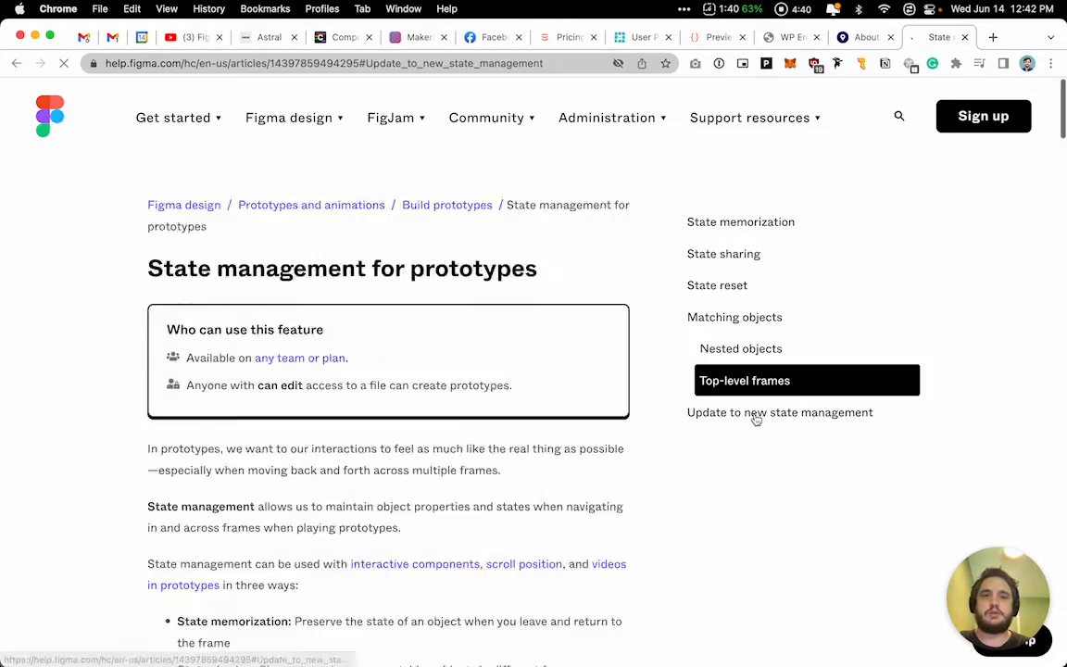
left_click(779, 412)
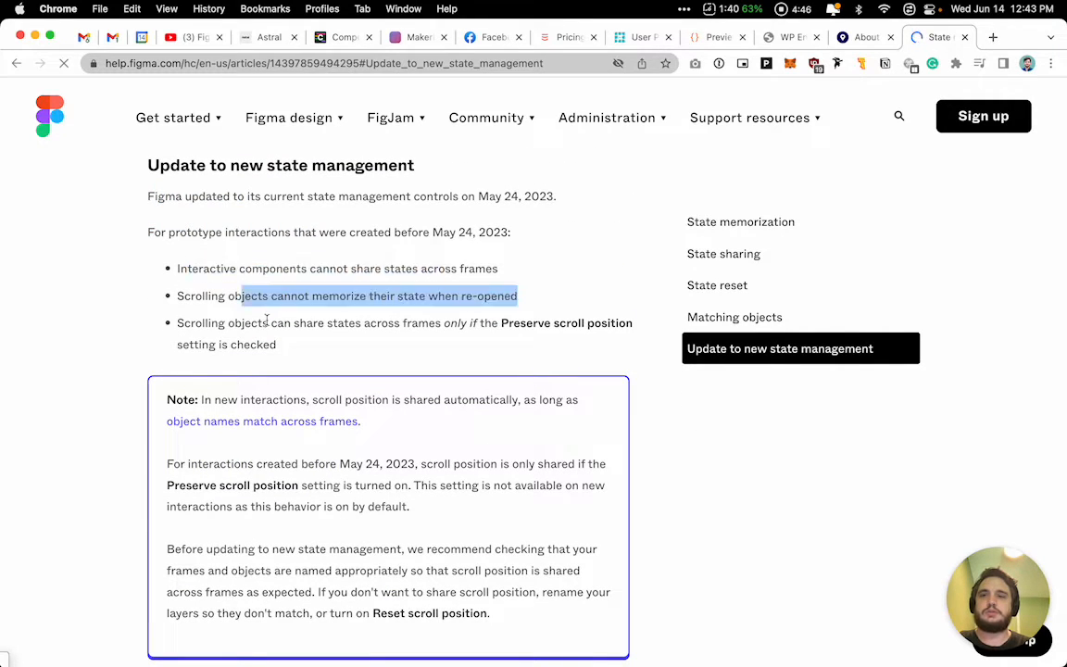
Read the section and highlight the tip about updating all interactions at once.
scroll("down", 3)
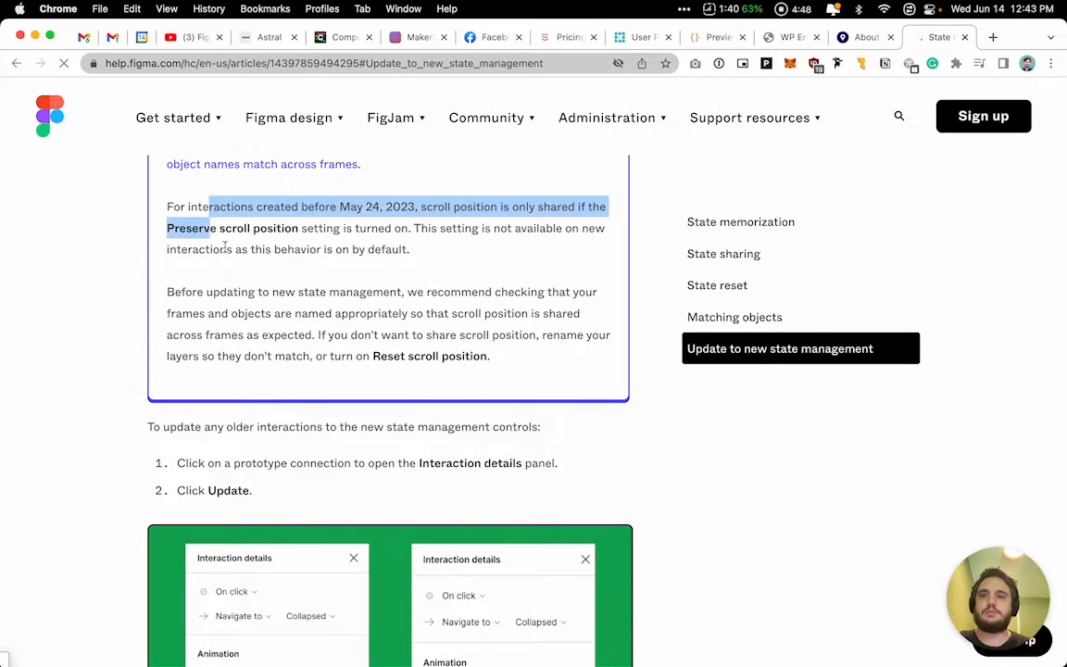
scroll("down", 3)
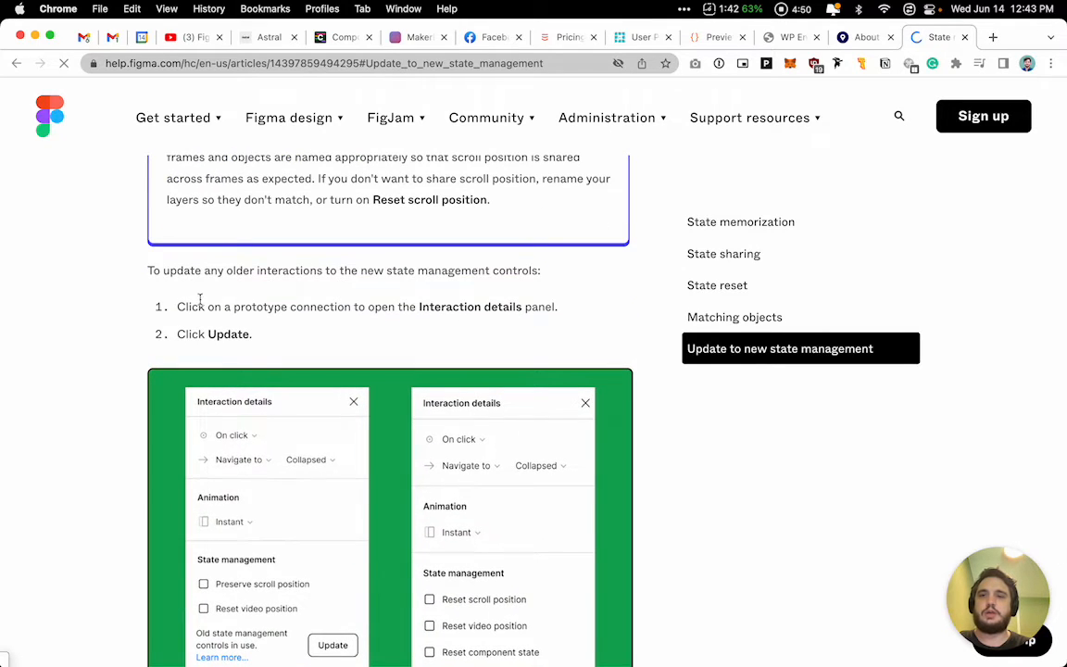
mouse_move(230, 337)
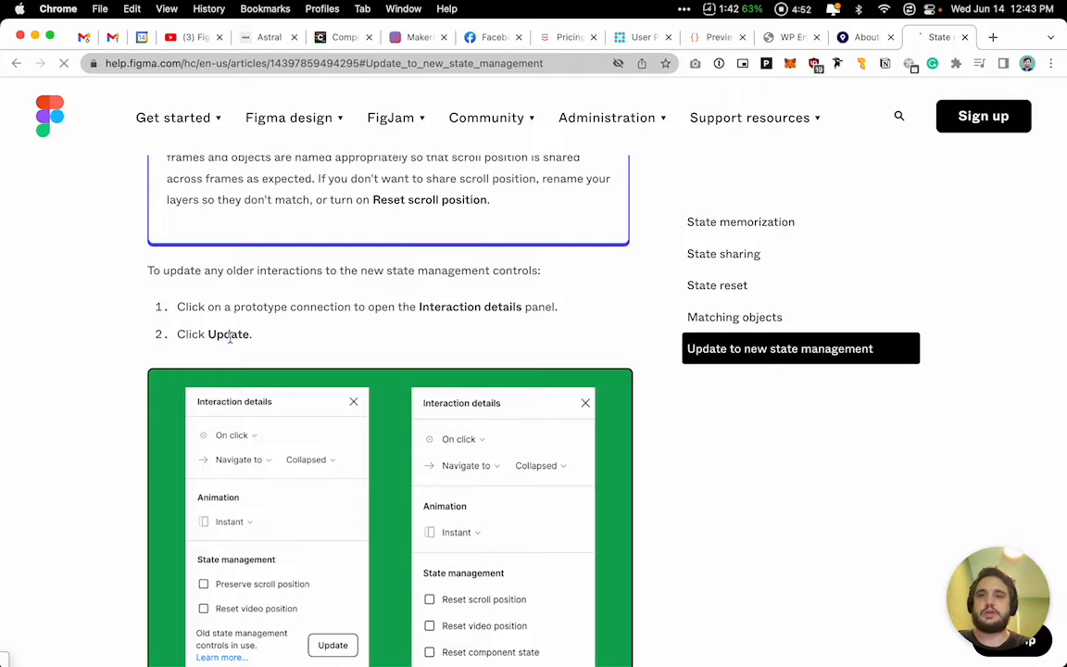
scroll("down", 3)
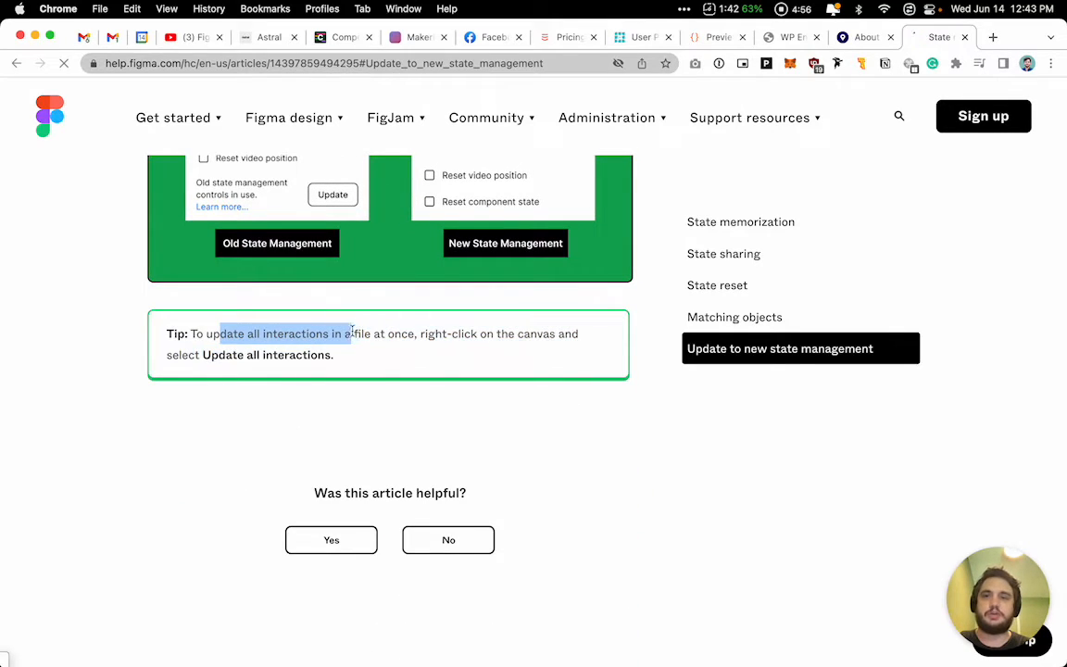
left_click_drag(352, 333, 494, 334)
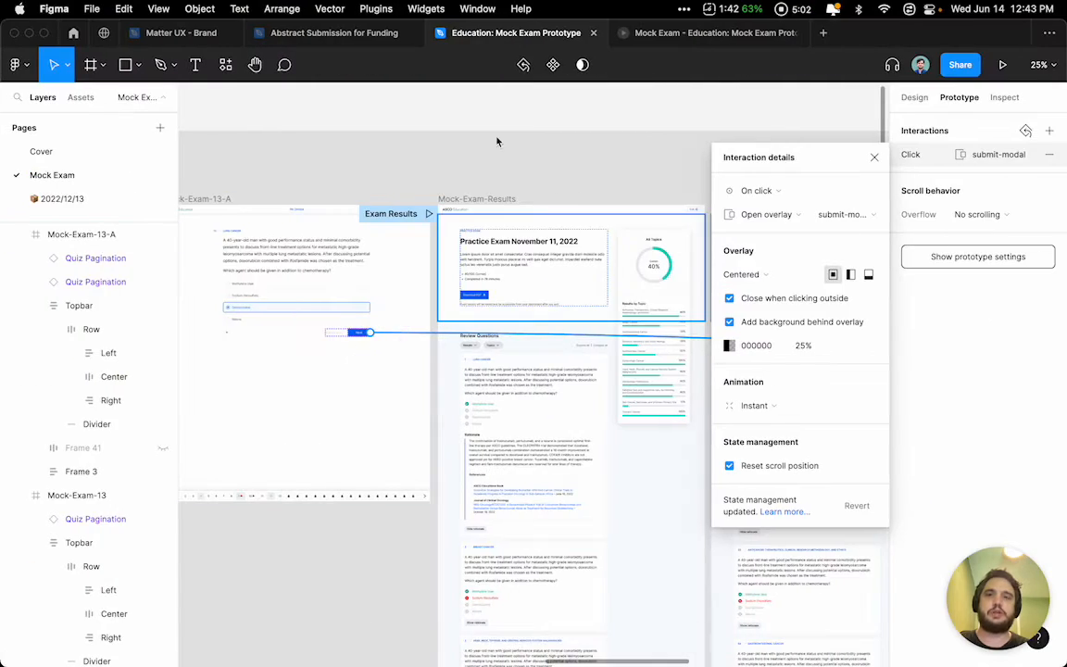
right_click(497, 142)
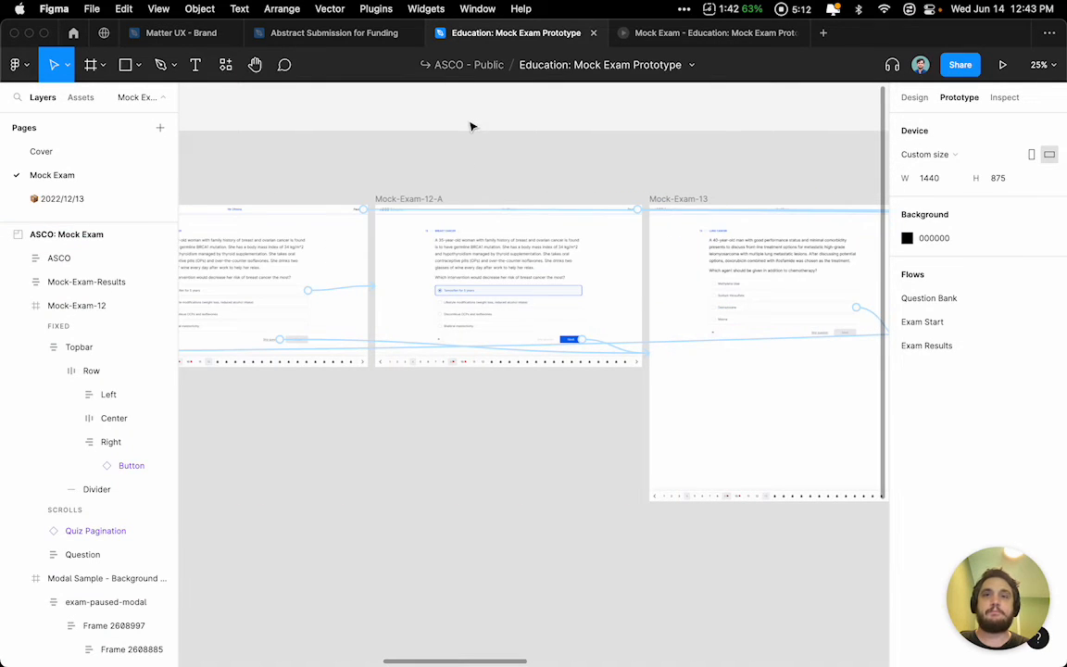
right_click(472, 125)
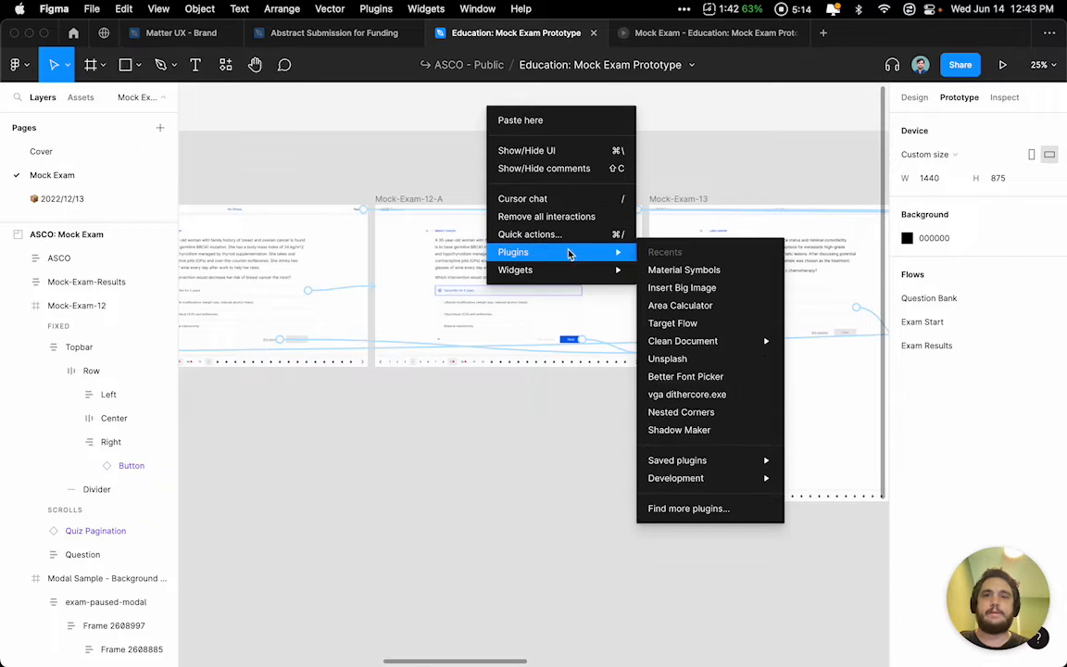
mouse_move(543, 168)
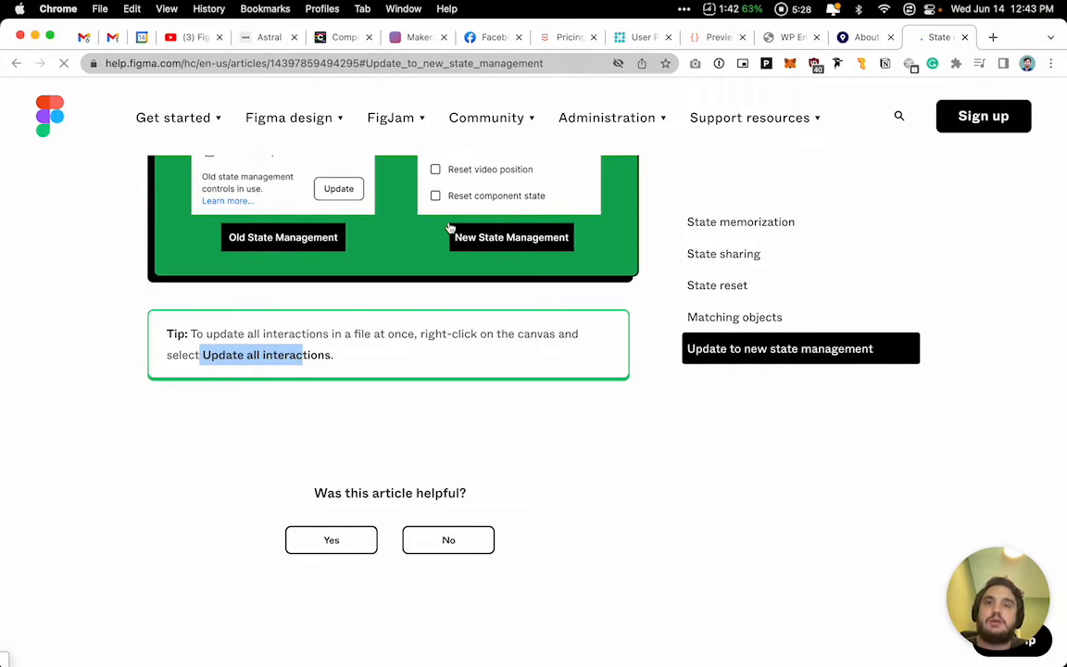
left_click(516, 33)
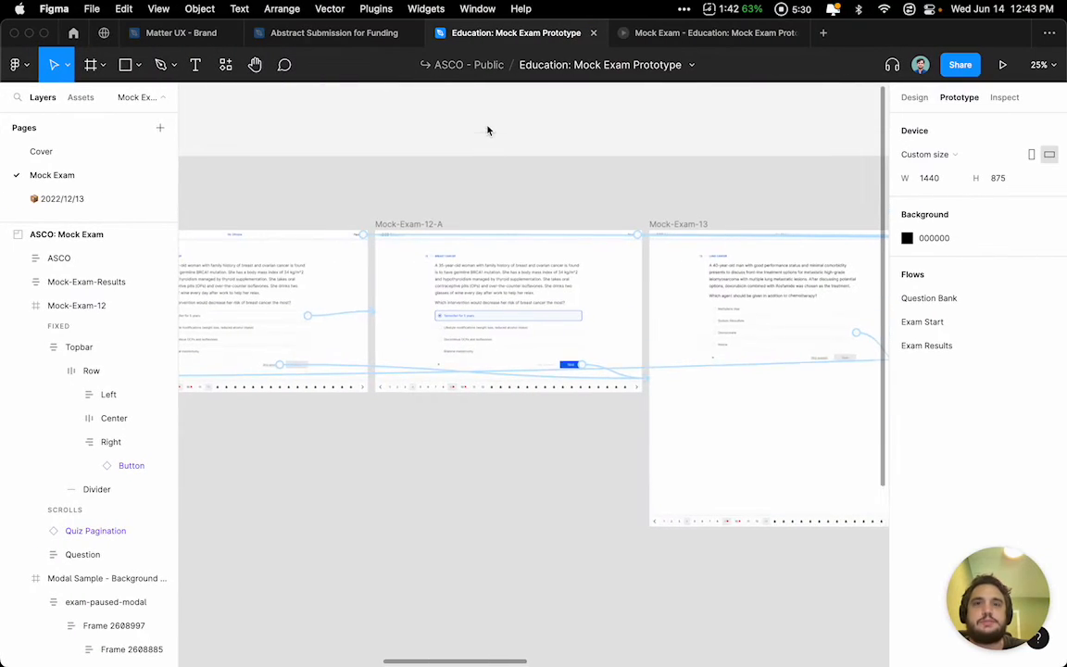
right_click(488, 130)
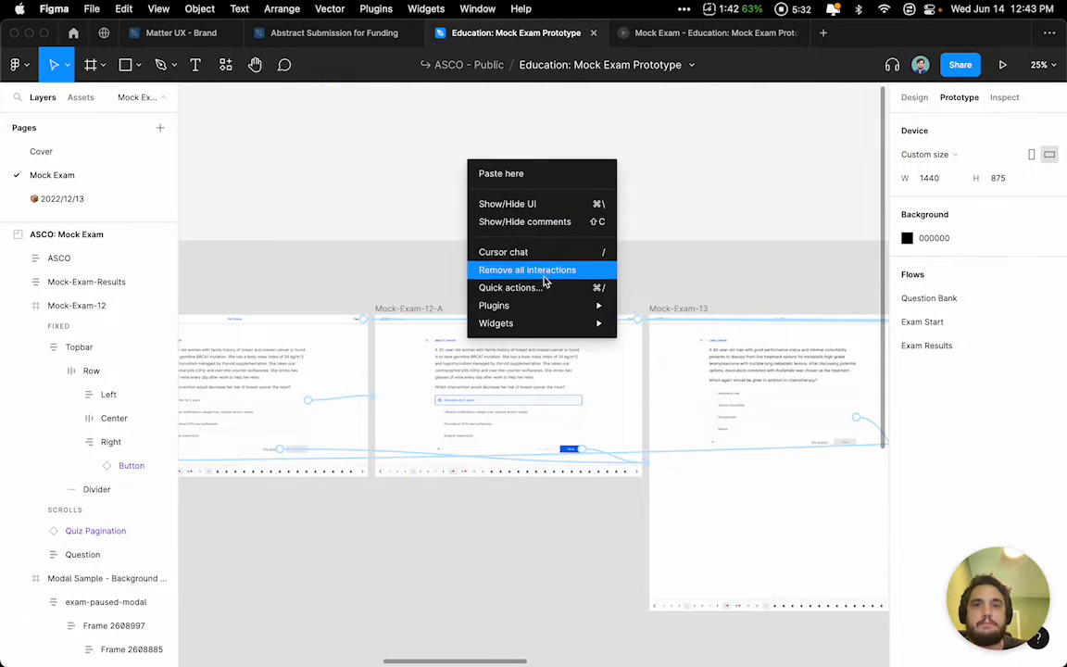
left_click(92, 8)
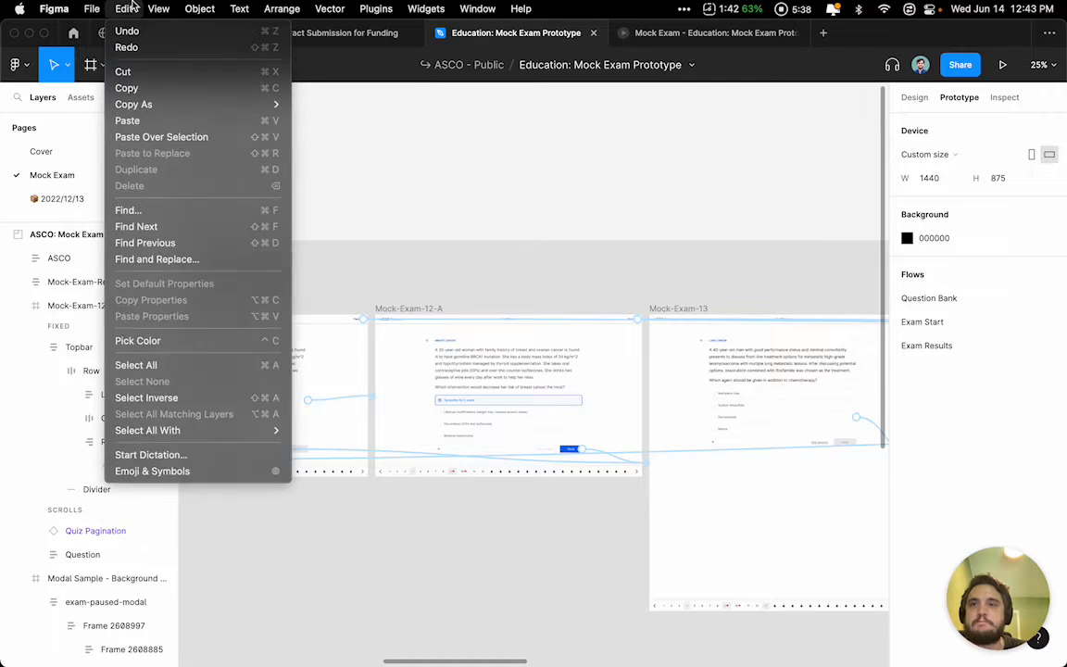
left_click(199, 9)
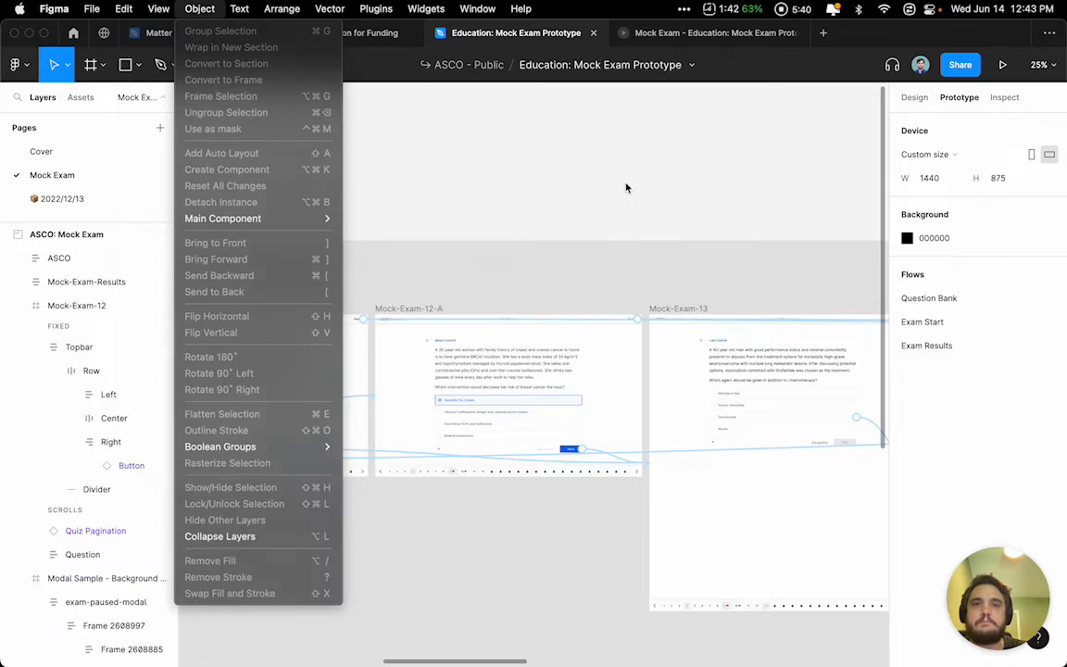
right_click(587, 268)
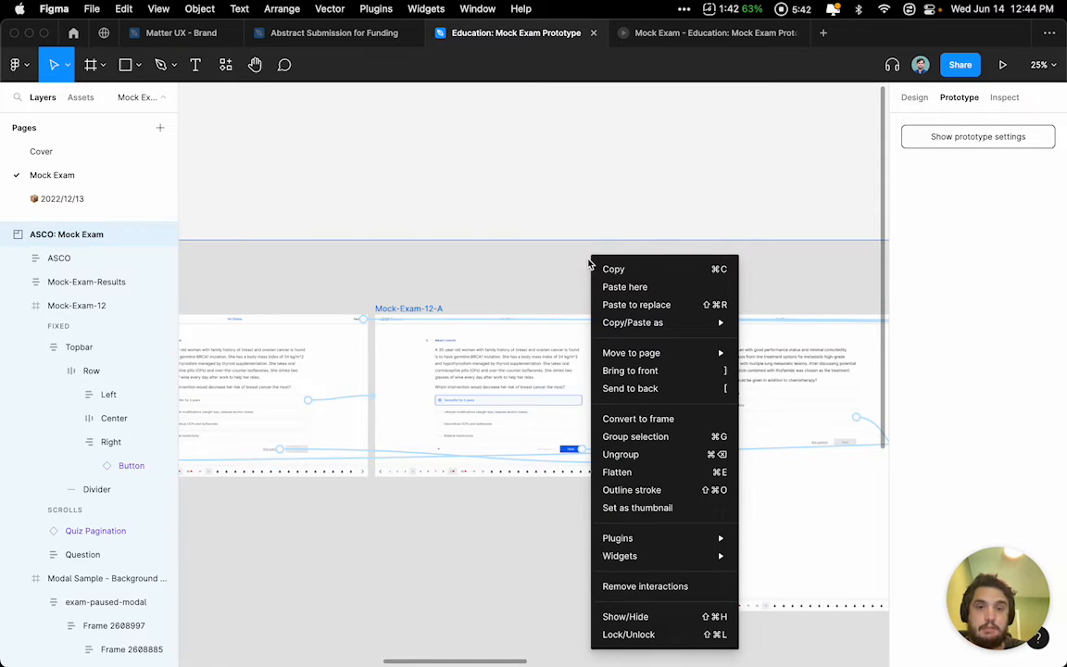
mouse_move(629, 388)
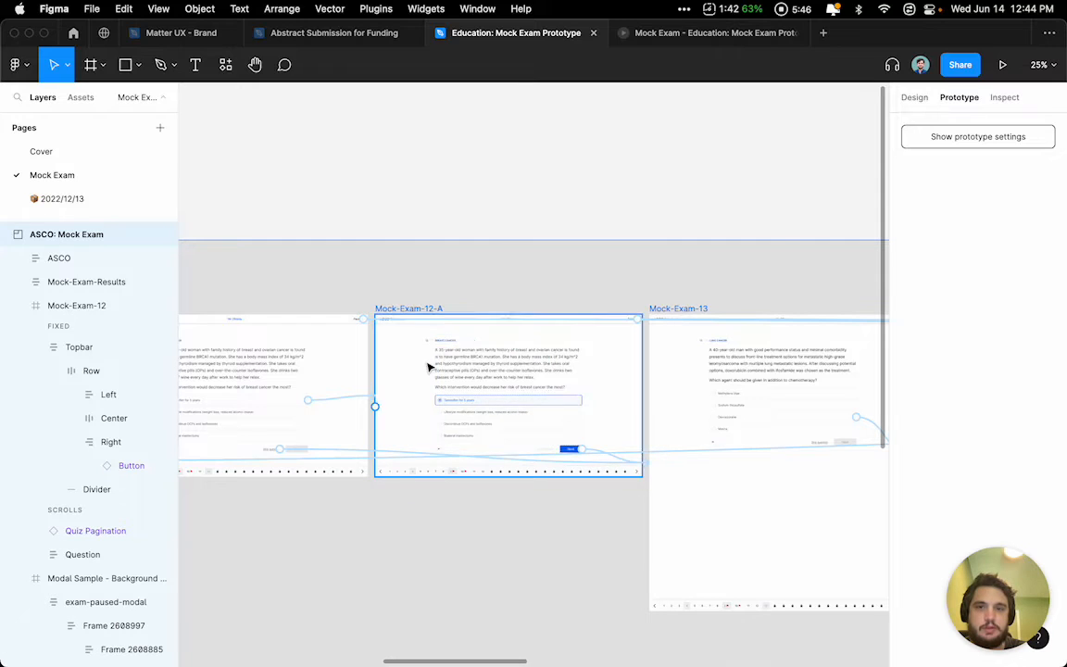
right_click(507, 398)
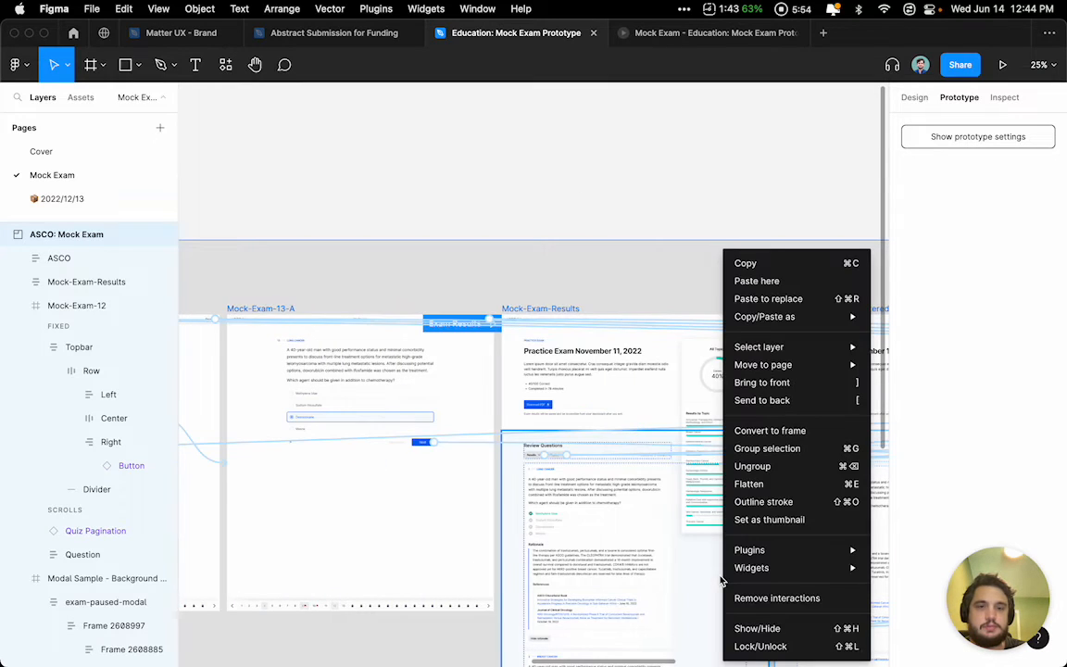
mouse_move(770, 430)
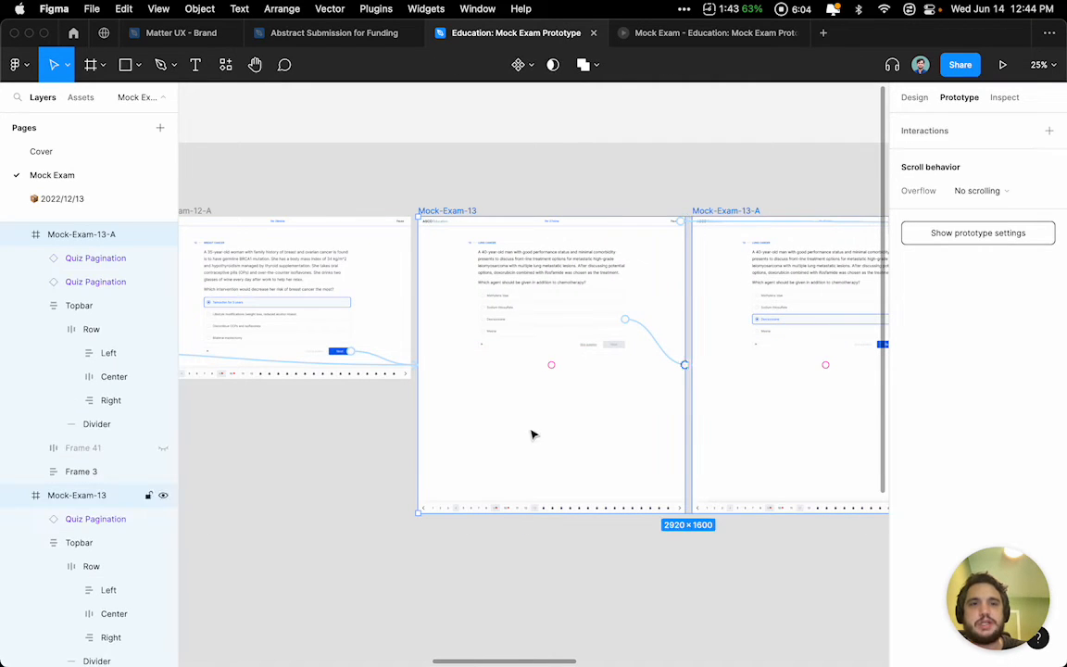
Drag the Mock-Exam-13 frame's bottom edge up so it measures 2920 by 940.
left_click_drag(539, 509, 540, 389)
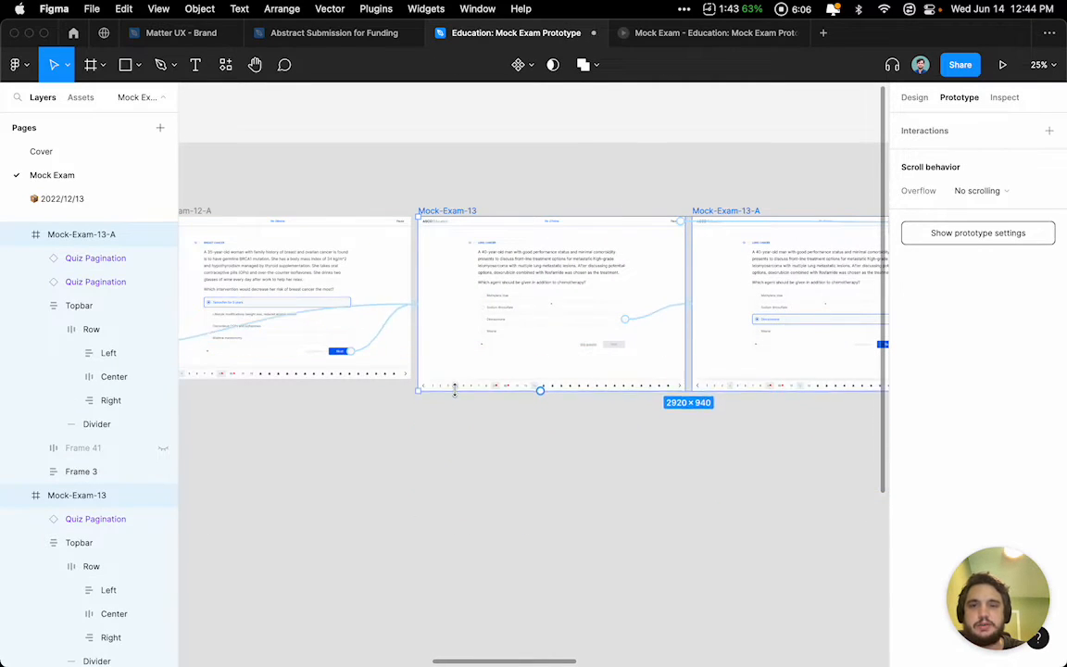
left_click(527, 133)
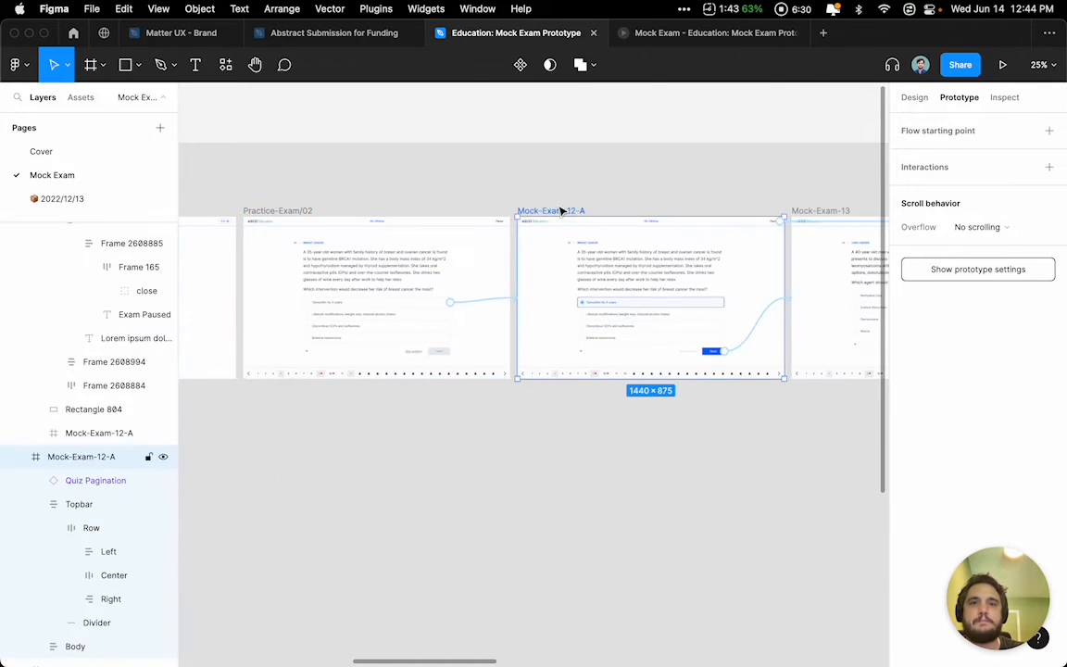
Double-click the Mock-Exam-12-A frame label before playing the prototype.
double_click(550, 210)
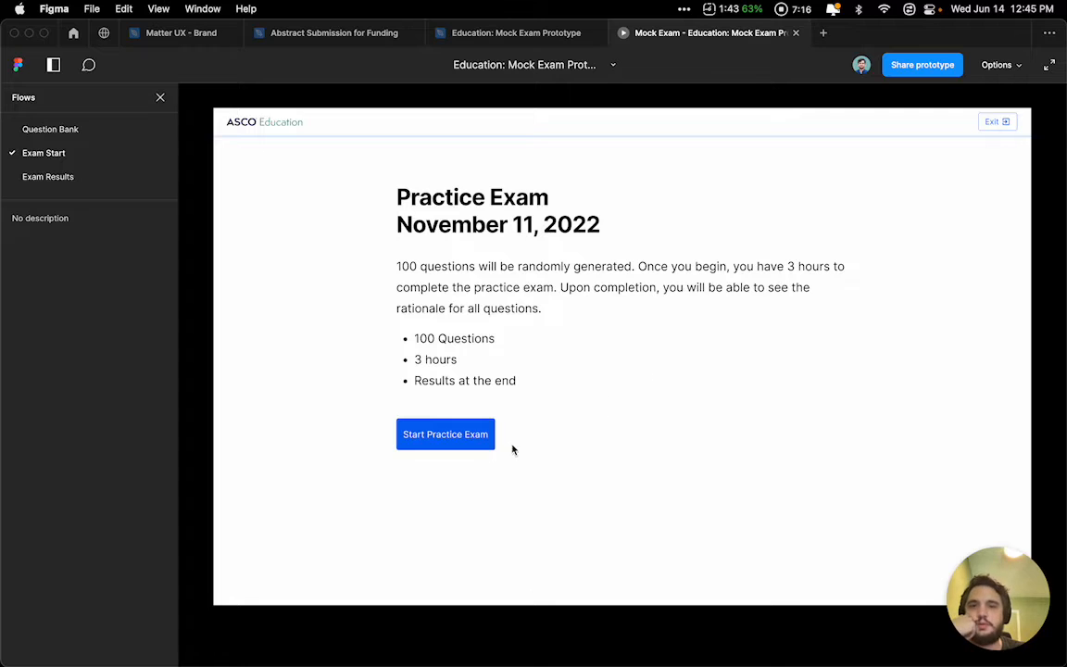
Run the practice exam answering Tamoxifen for 5 years and Dexrazoxane, reaching the exam results.
left_click(444, 433)
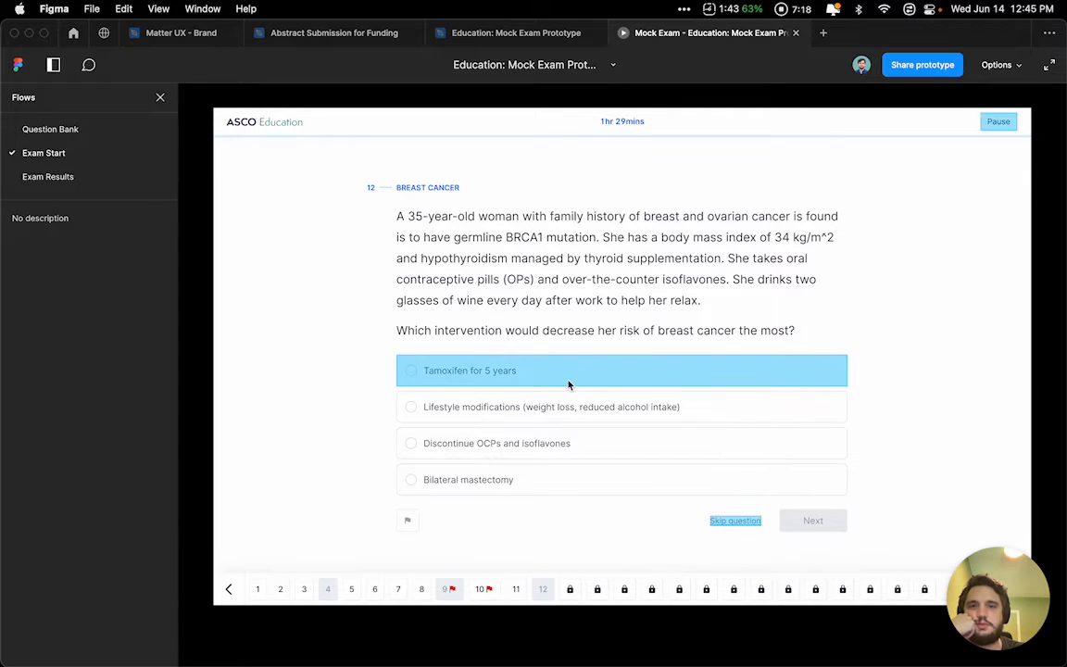
left_click(411, 369)
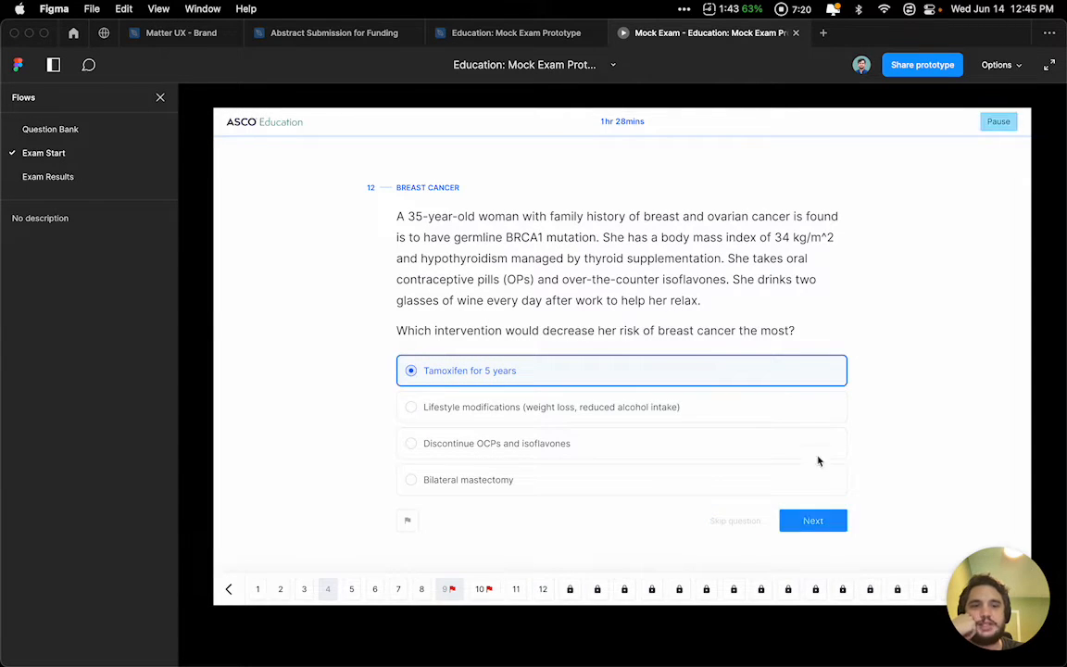
left_click(812, 520)
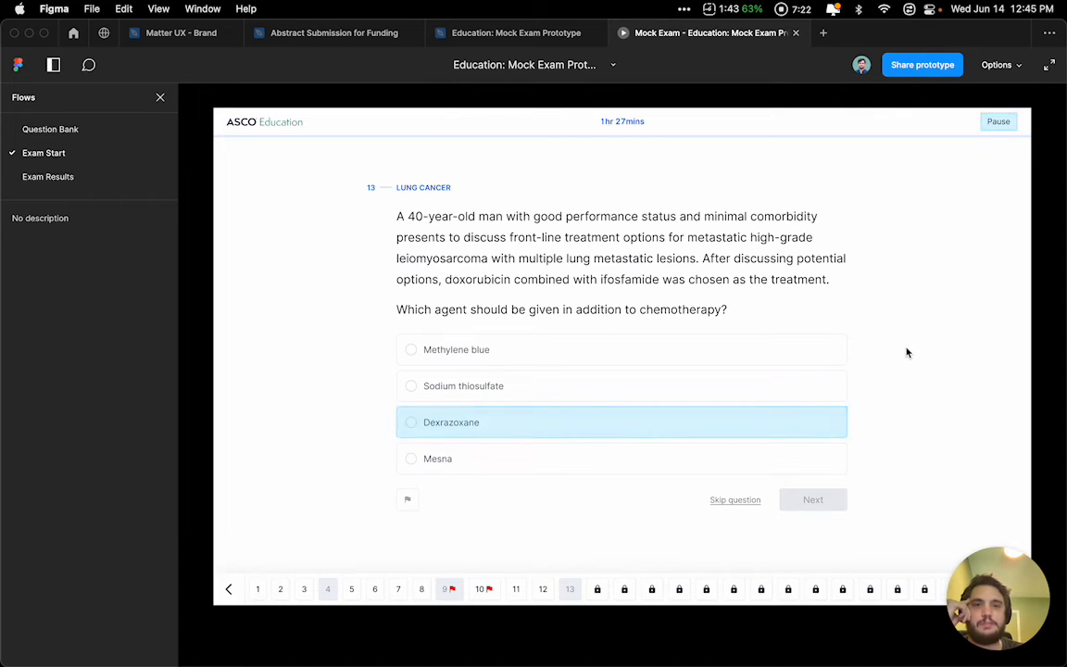
left_click(410, 421)
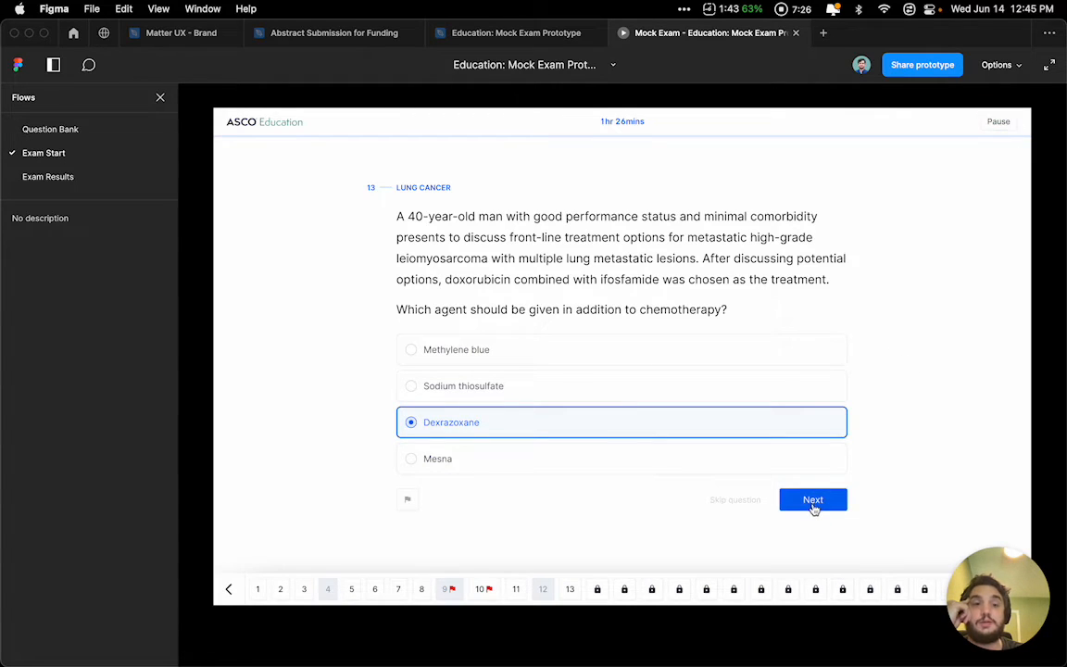
left_click(812, 499)
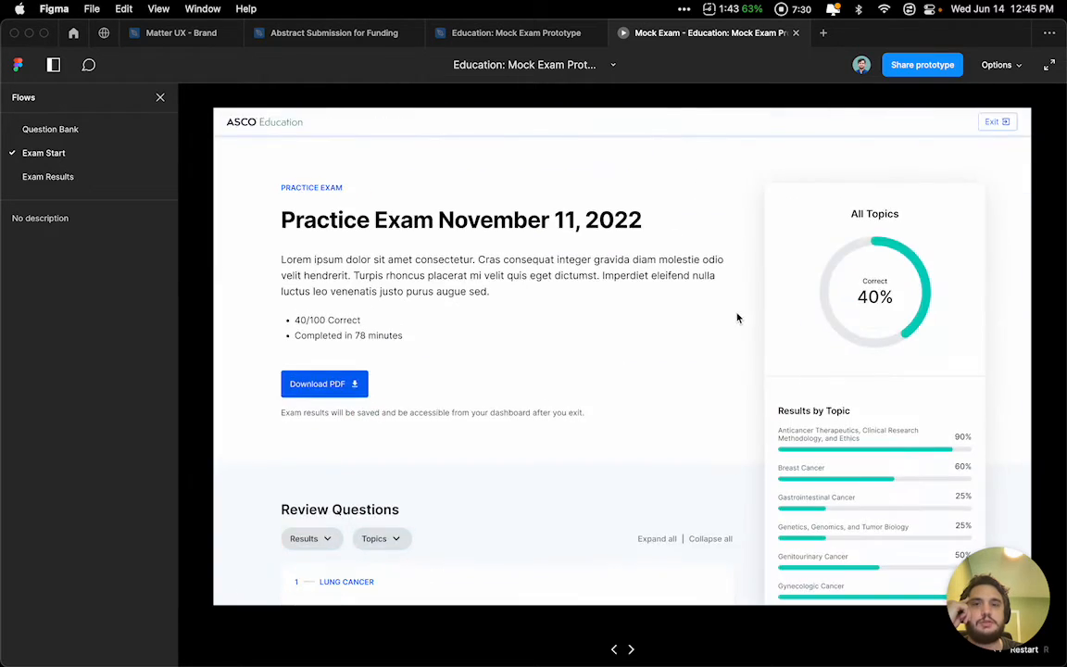
Filter the review questions to Incorrect results and chosen topics so Filtered Topics shows 66%.
scroll("down", 3)
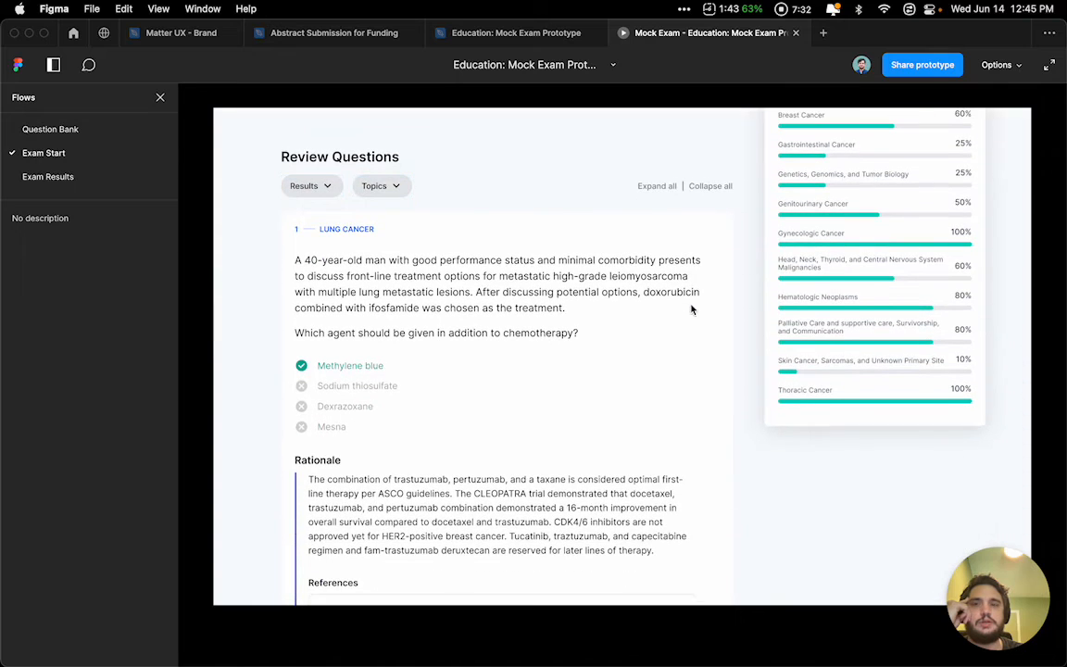
left_click(305, 185)
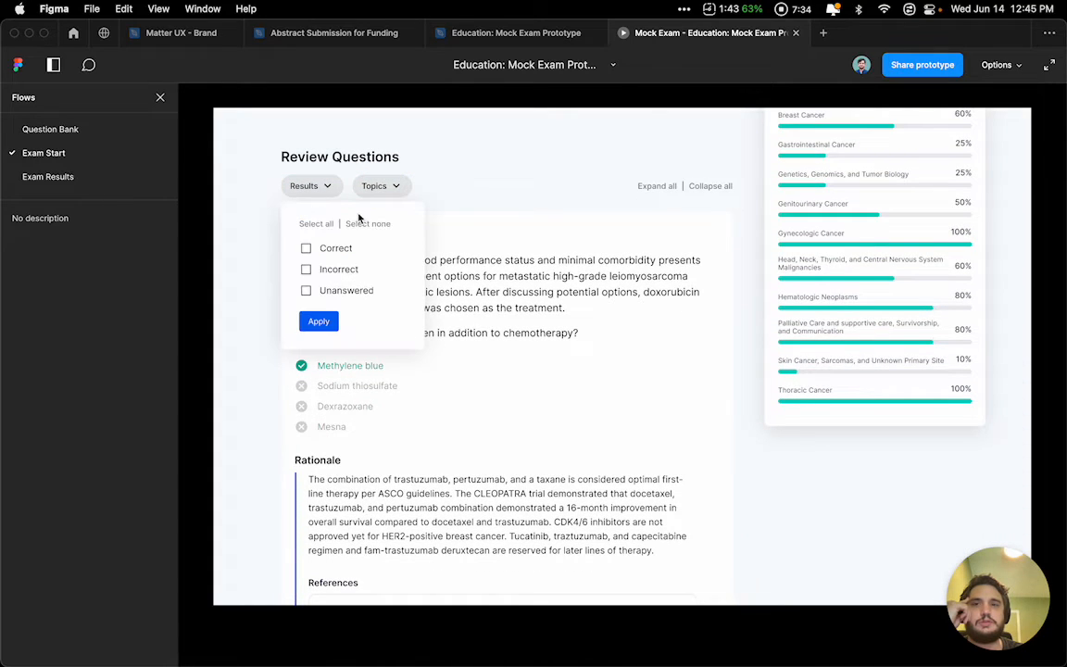
left_click(306, 268)
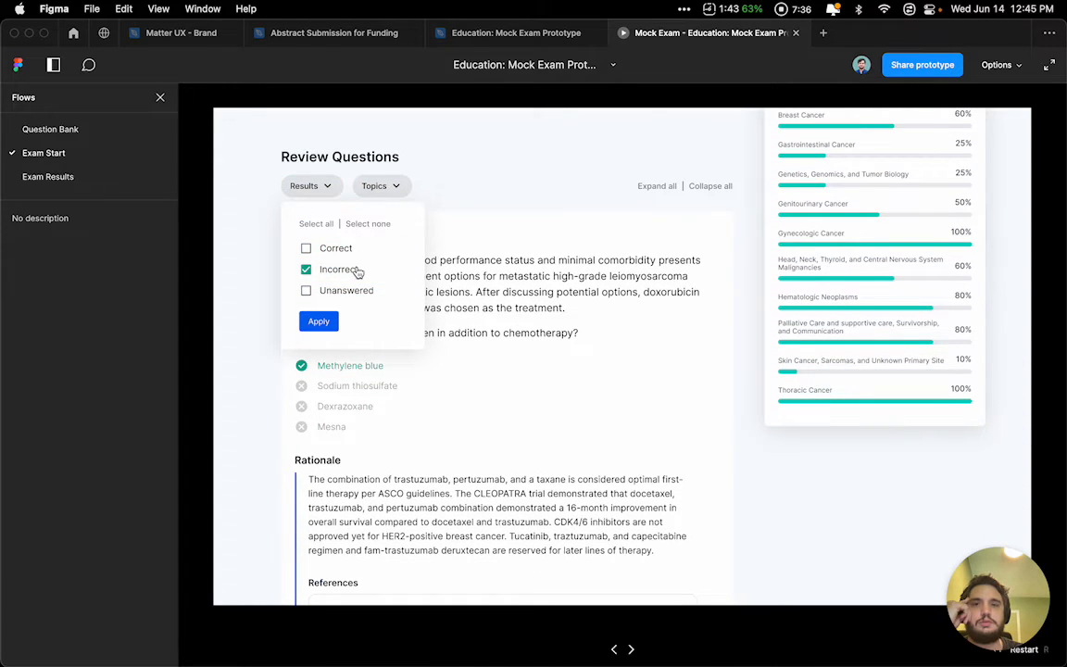
left_click(380, 185)
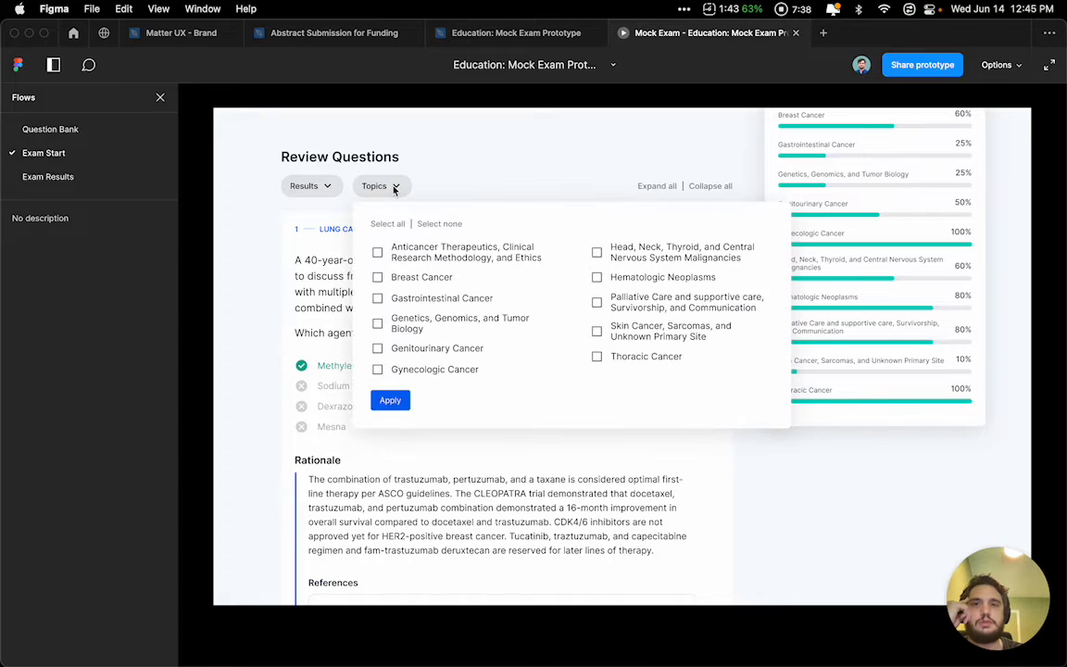
left_click(390, 400)
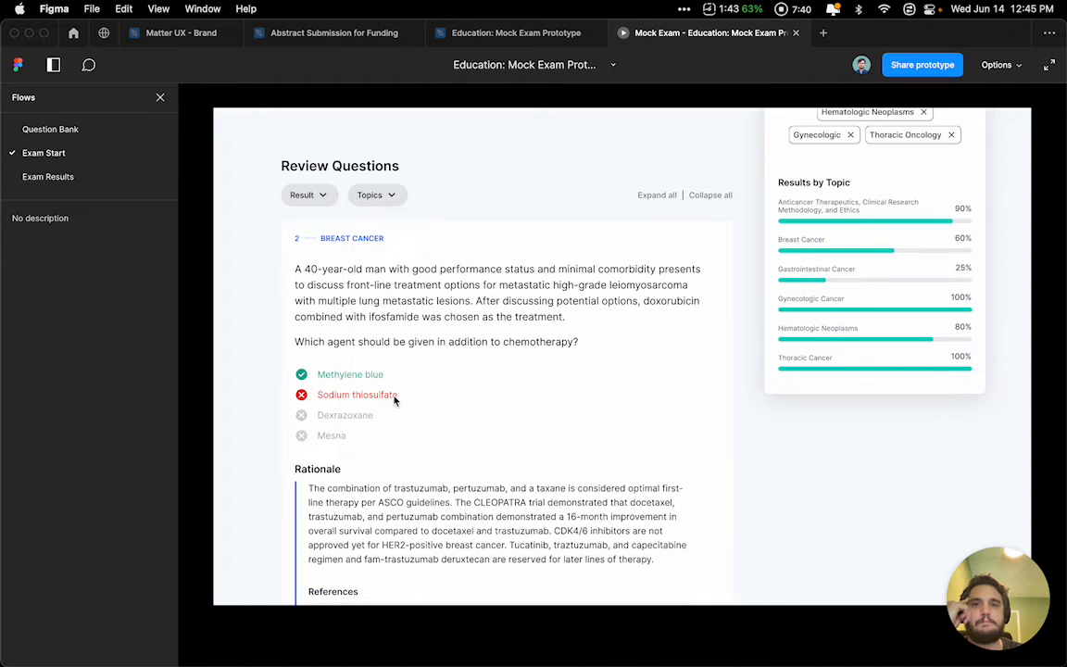
scroll("up", 3)
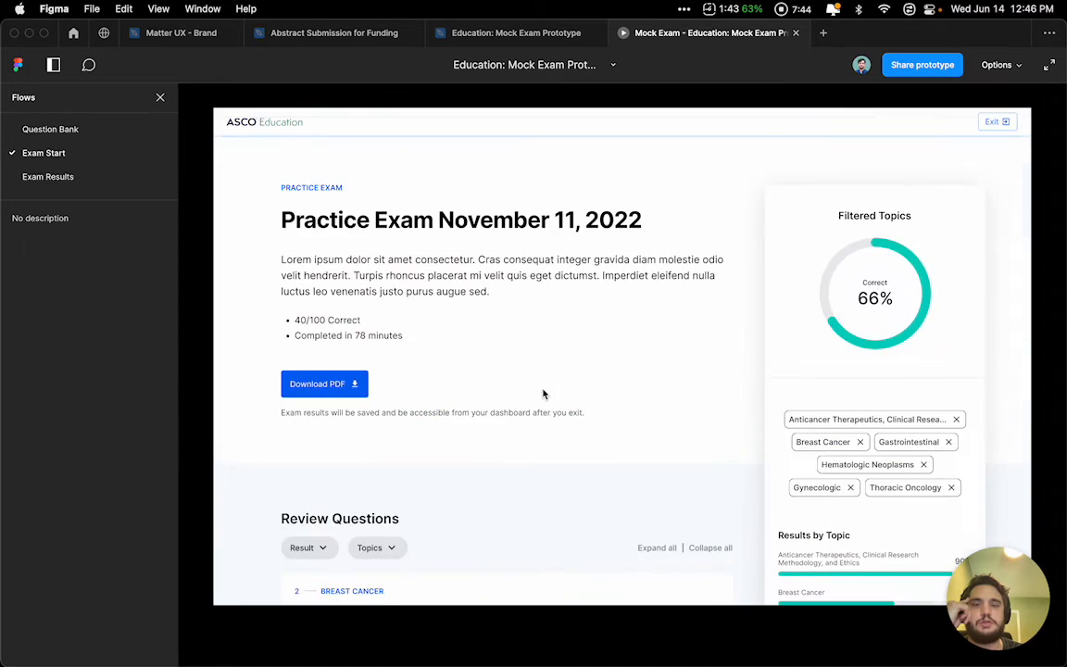
mouse_move(516, 32)
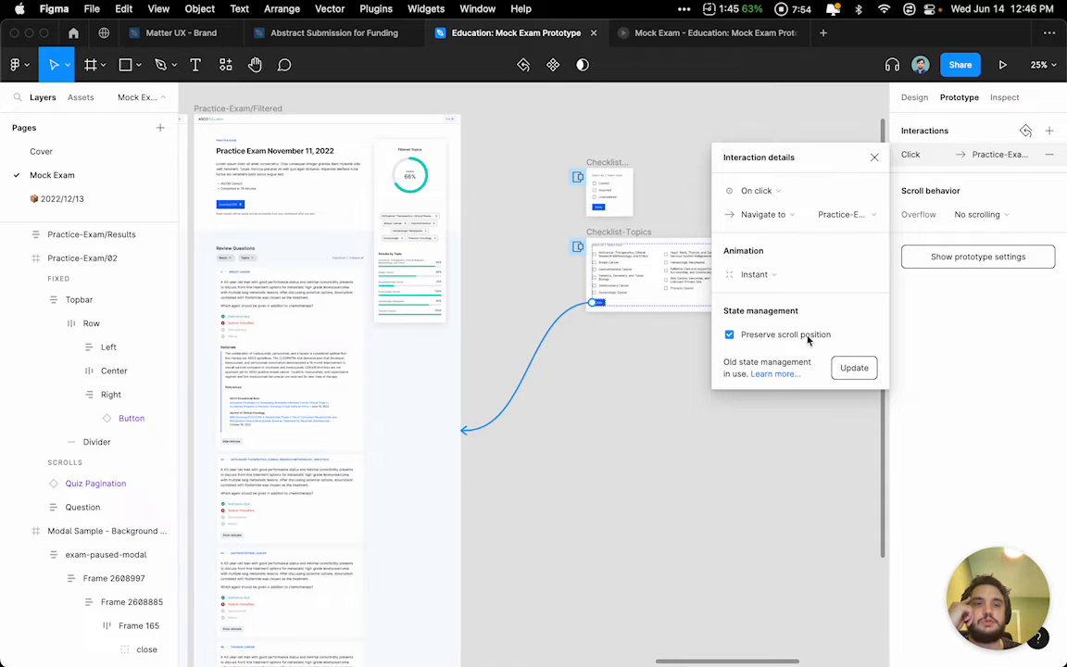
Update the Checklist-Topics navigate interaction to new state management, keeping Preserve scroll position on.
left_click(853, 368)
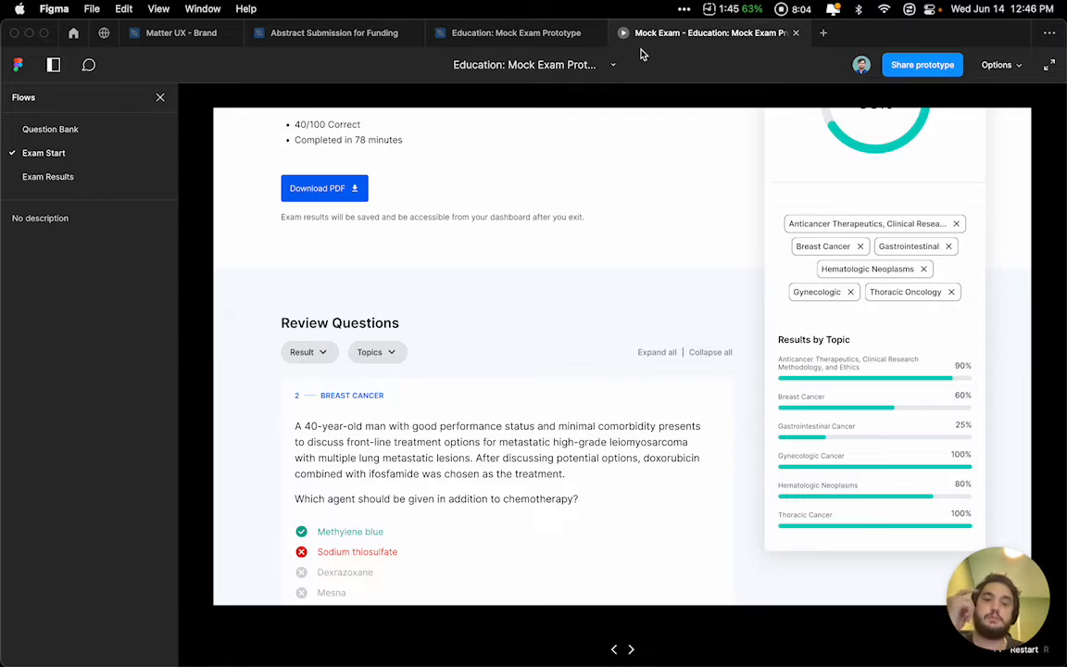
In the Exam Results flow, apply the Topics filter to the Review Questions.
scroll("up", 3)
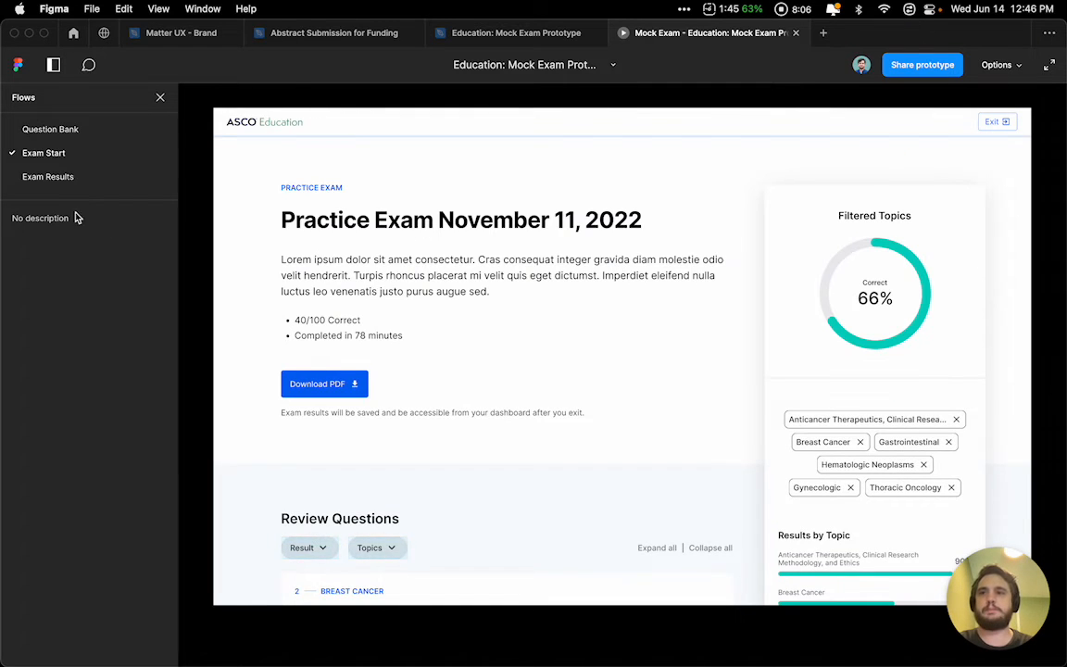
left_click(48, 177)
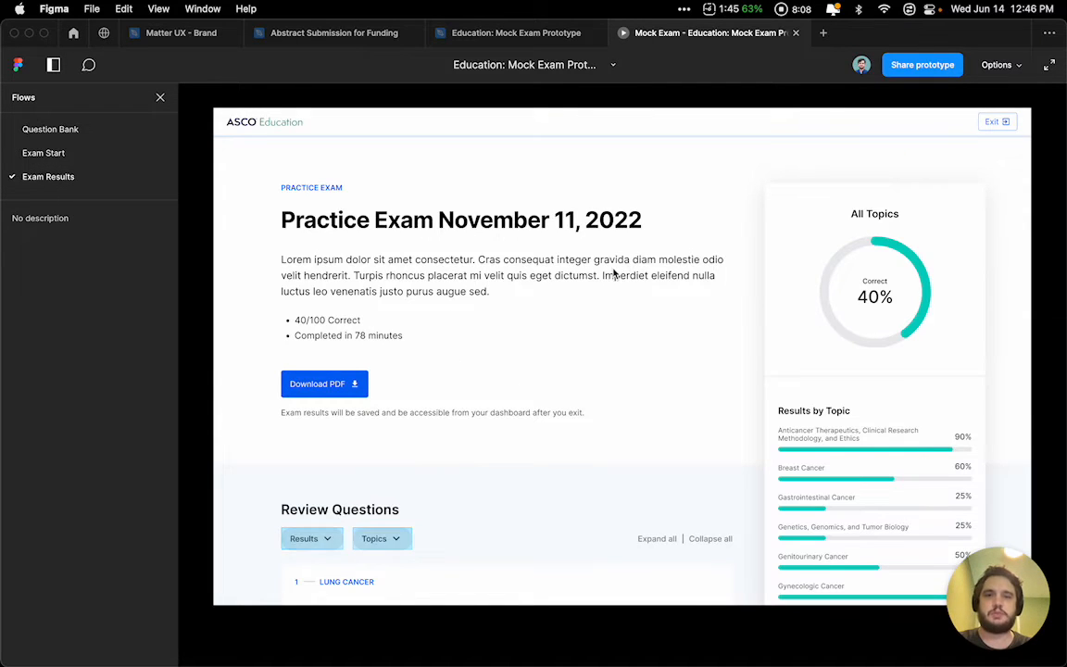
scroll("down", 3)
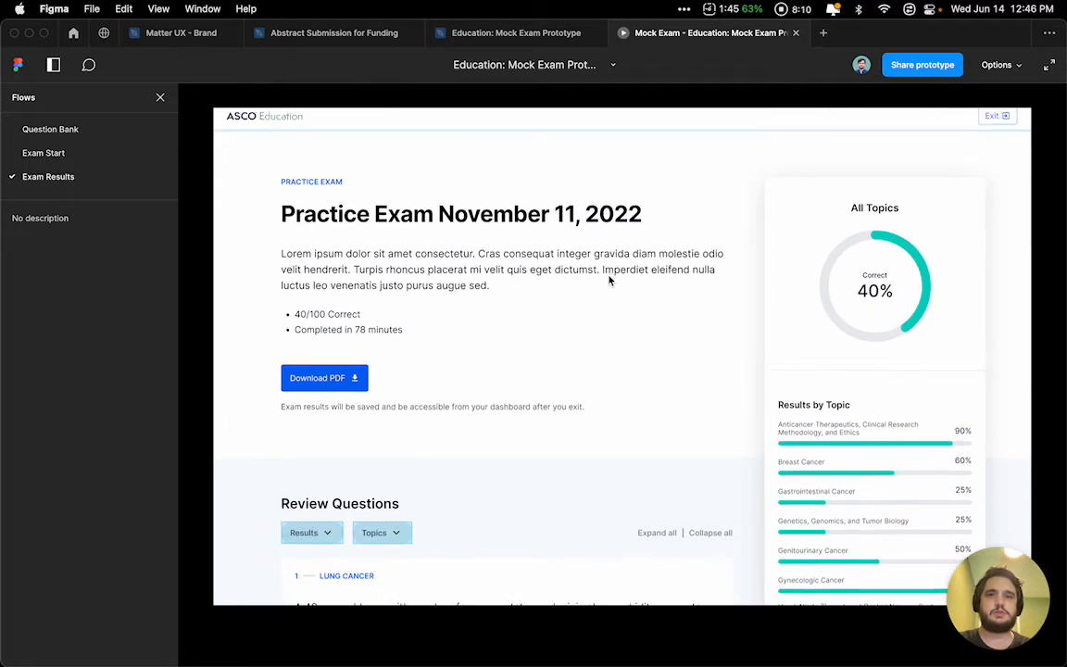
scroll("down", 3)
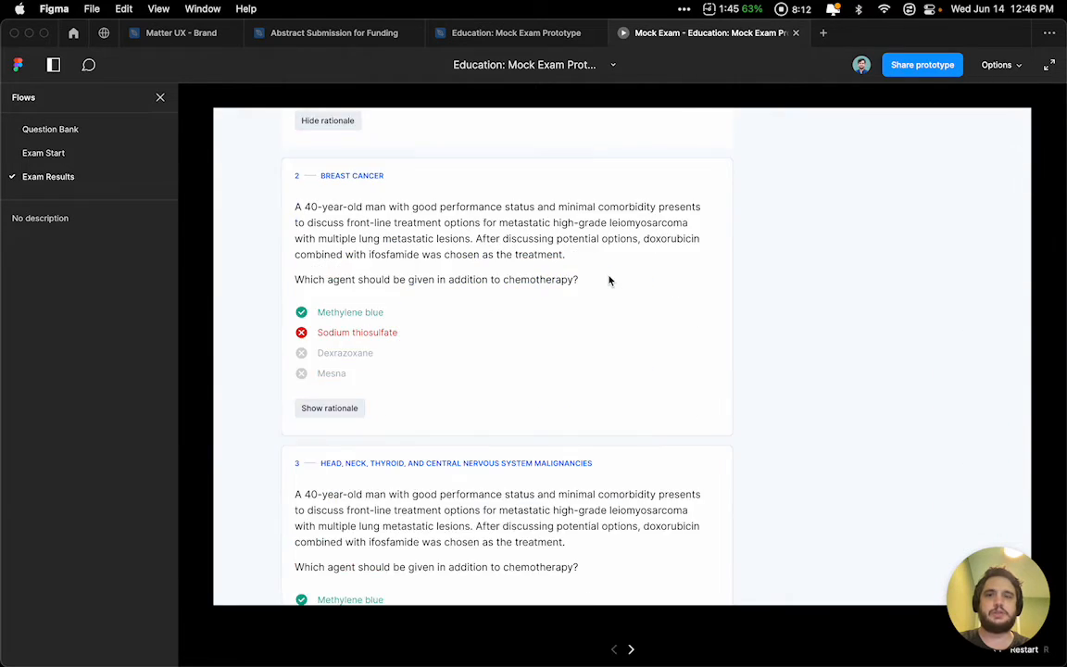
left_click(374, 236)
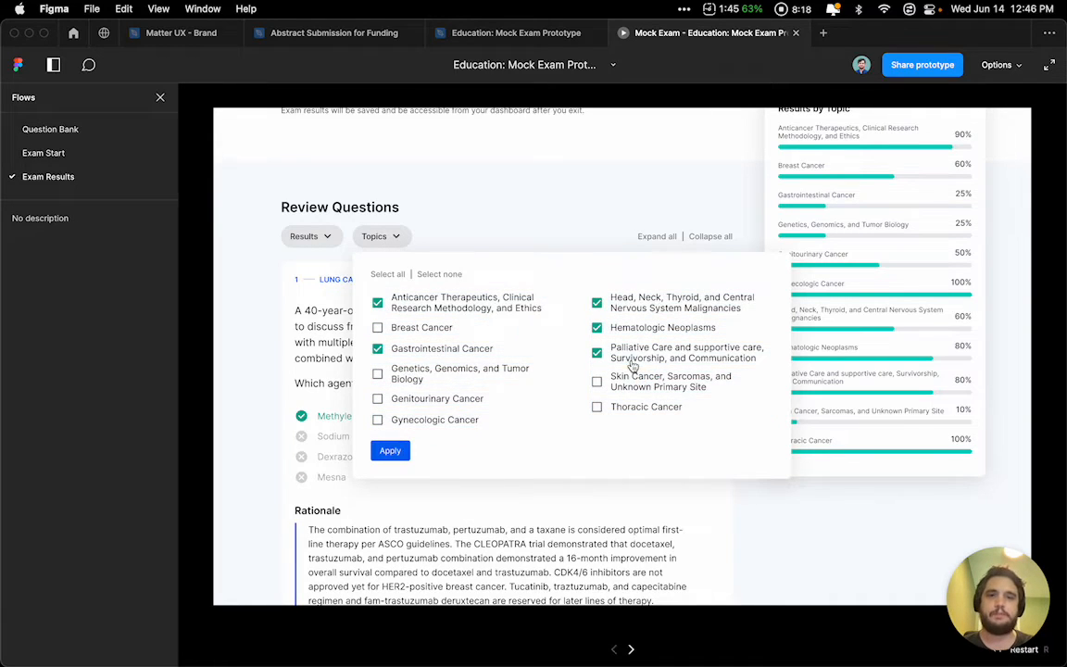
left_click(389, 450)
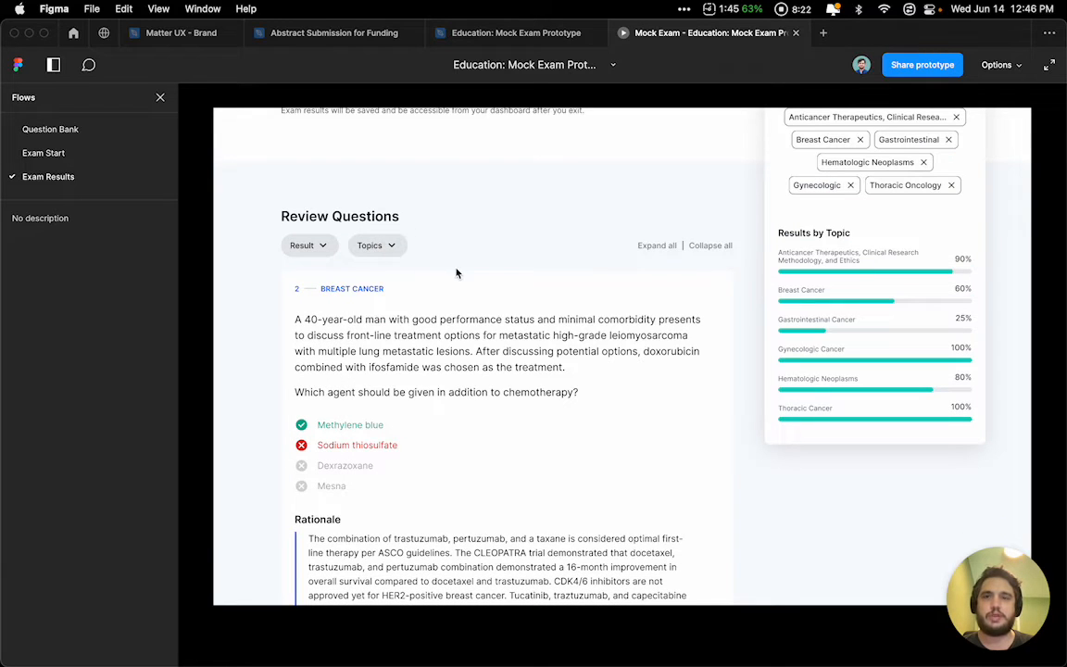
Check the review questions kept their scroll position, then return to the design file.
scroll("up", 3)
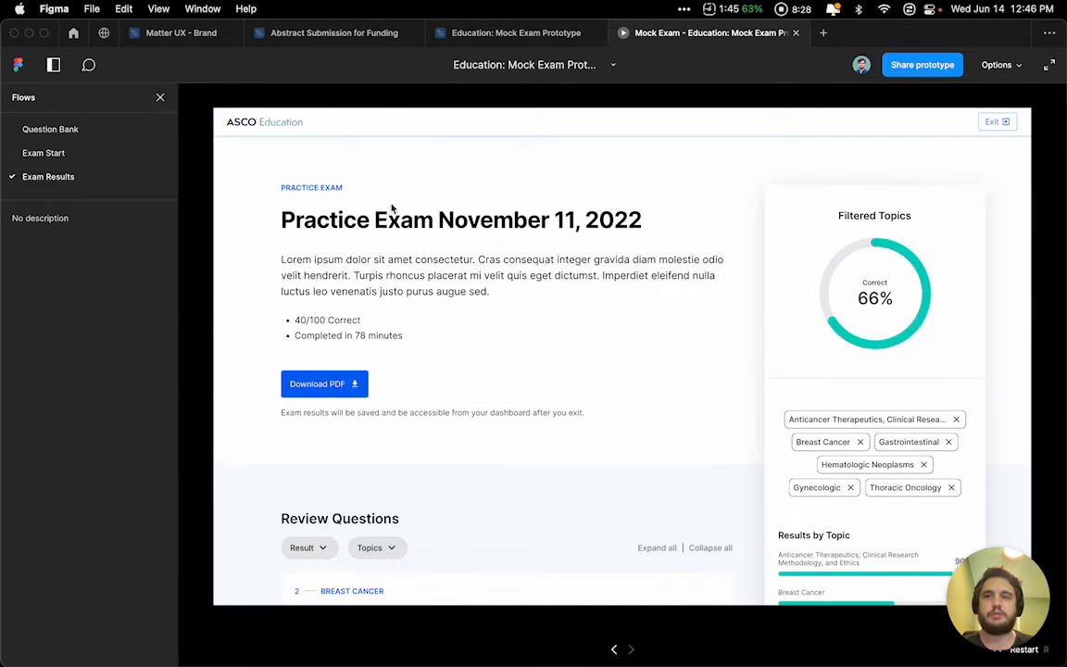
scroll("down", 3)
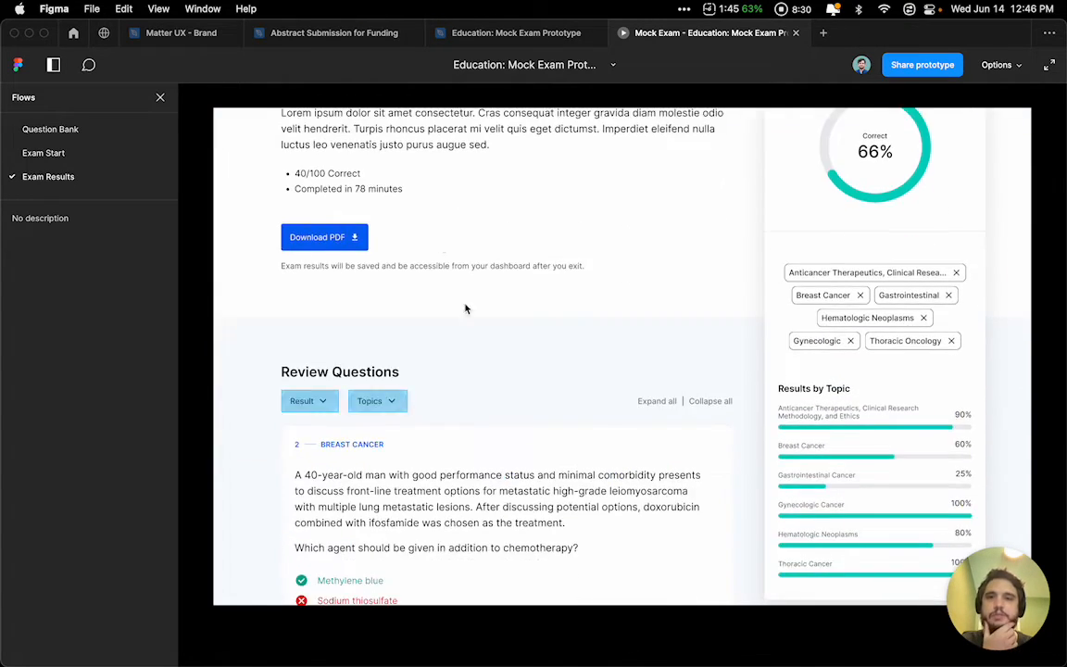
scroll("down", 3)
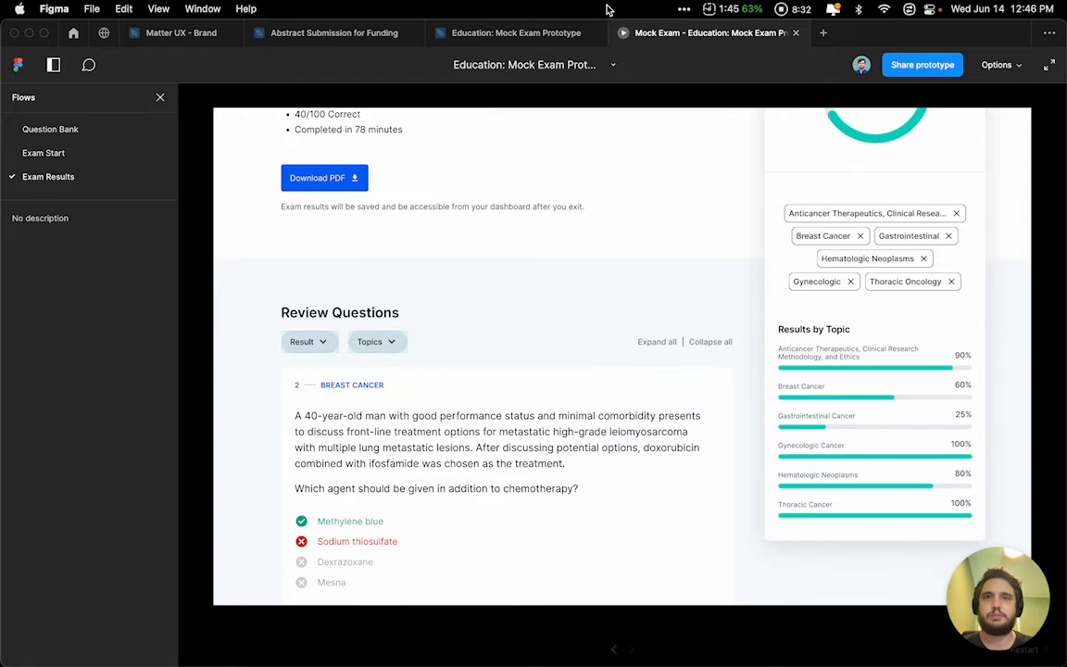
left_click(516, 33)
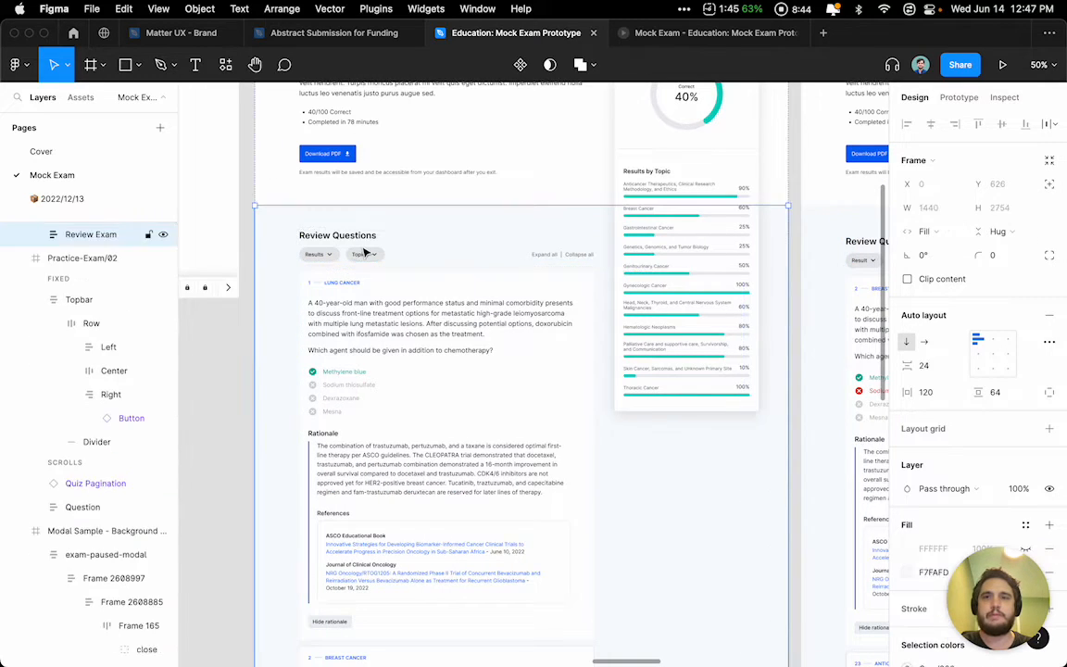
Set the Review Exam frame's auto layout padding to 80 and preview the results before returning to the Mock Exam file.
left_click(337, 235)
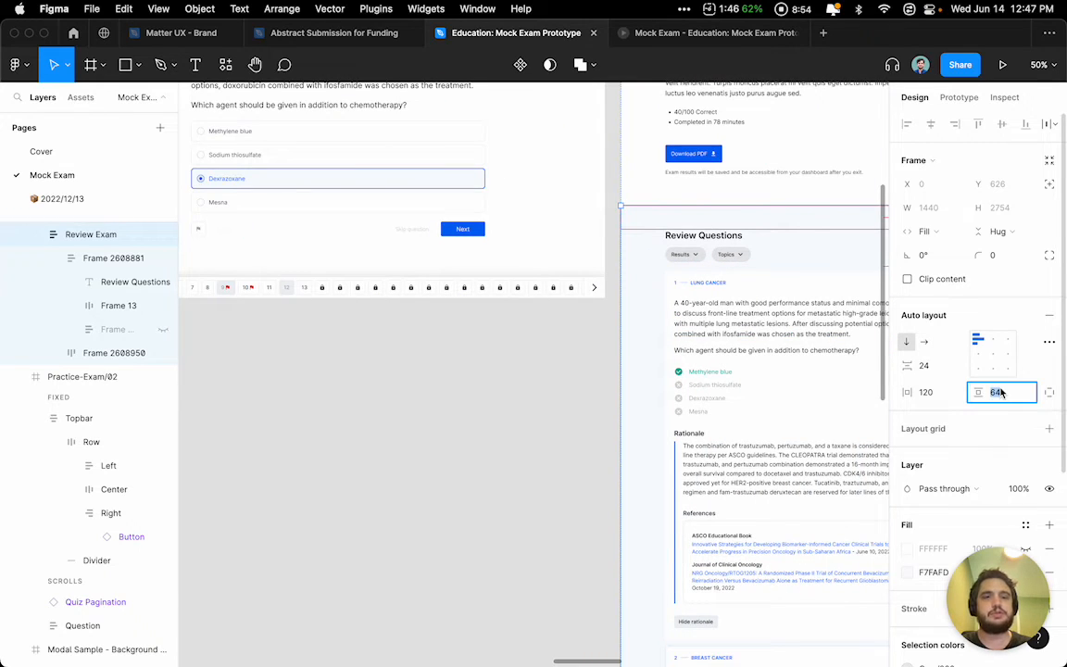
type("80")
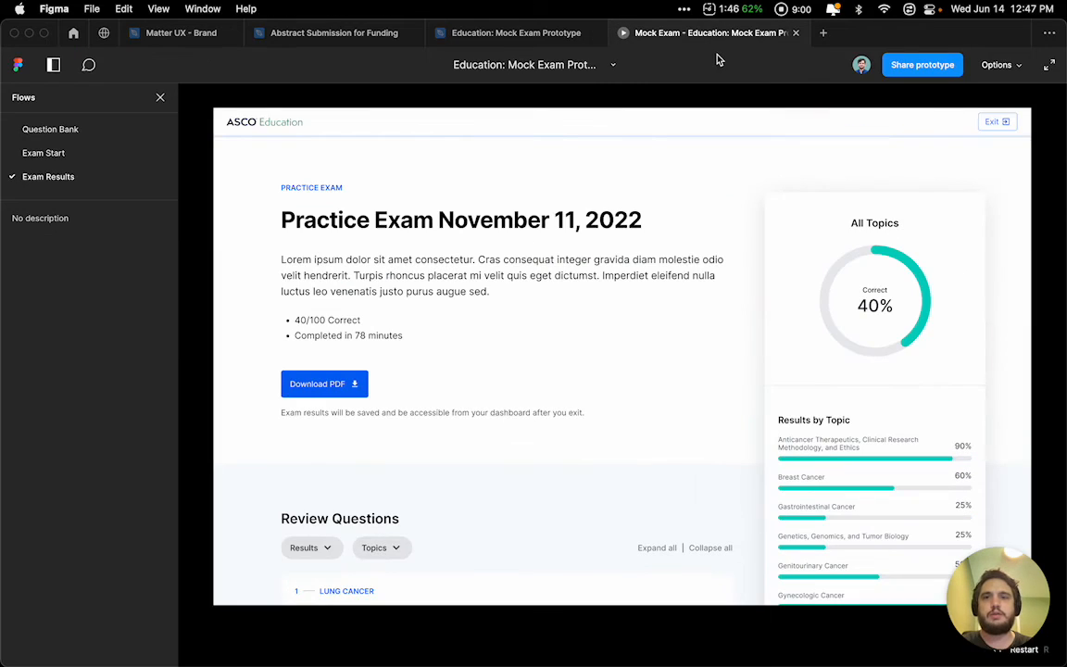
scroll("down", 3)
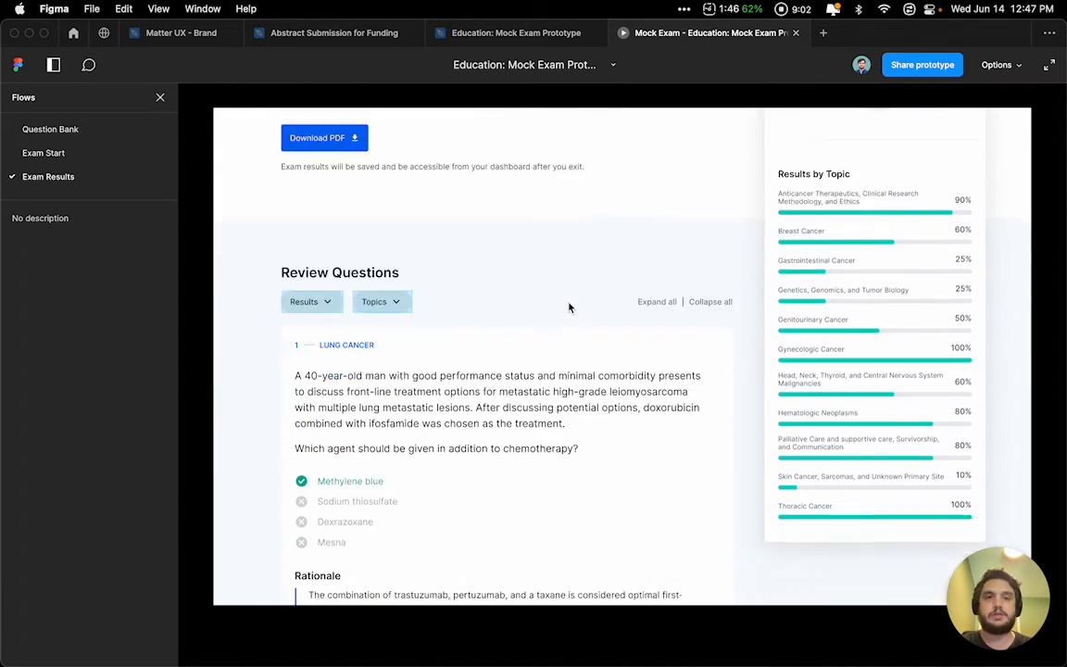
scroll("down", 3)
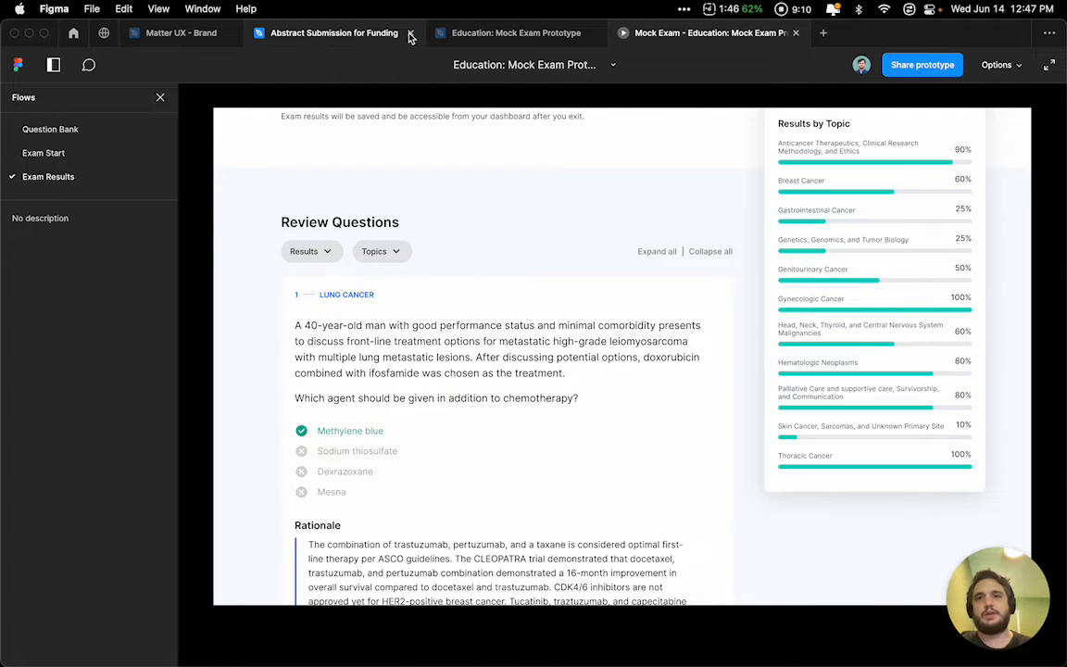
left_click(515, 33)
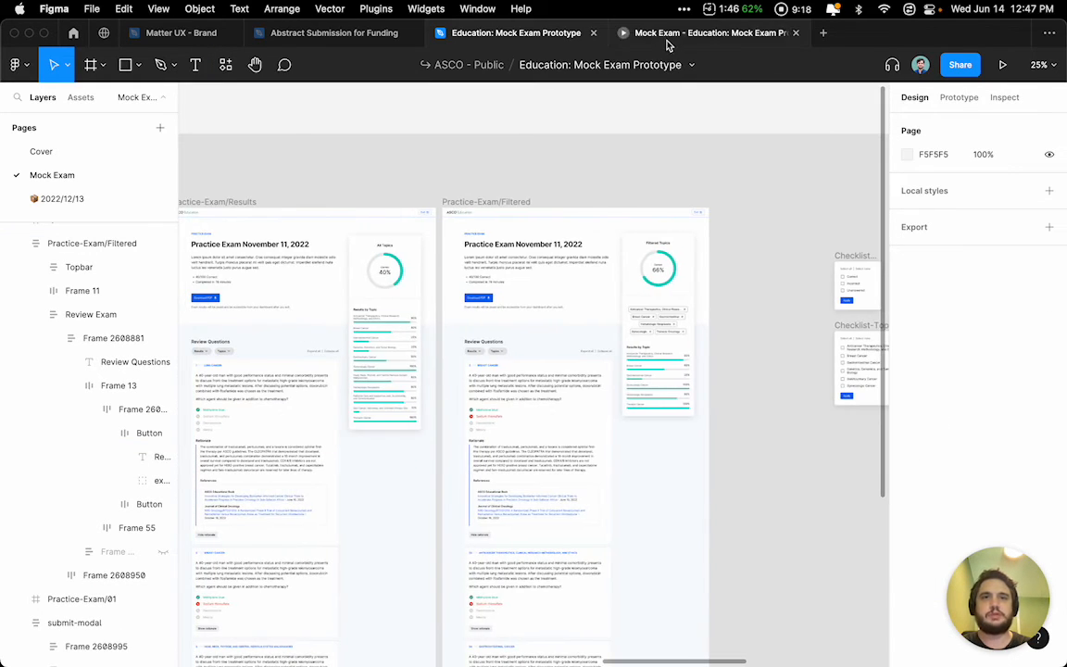
Reopen the Exam Results prototype and scroll through the filtered 66% results view.
left_click(1002, 65)
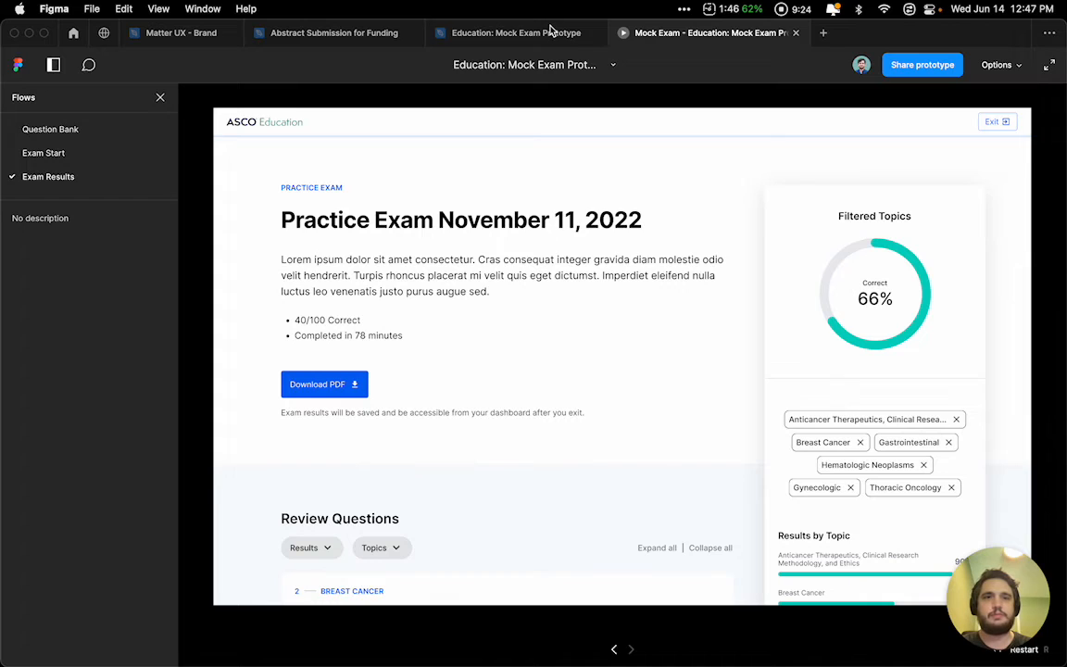
left_click(515, 32)
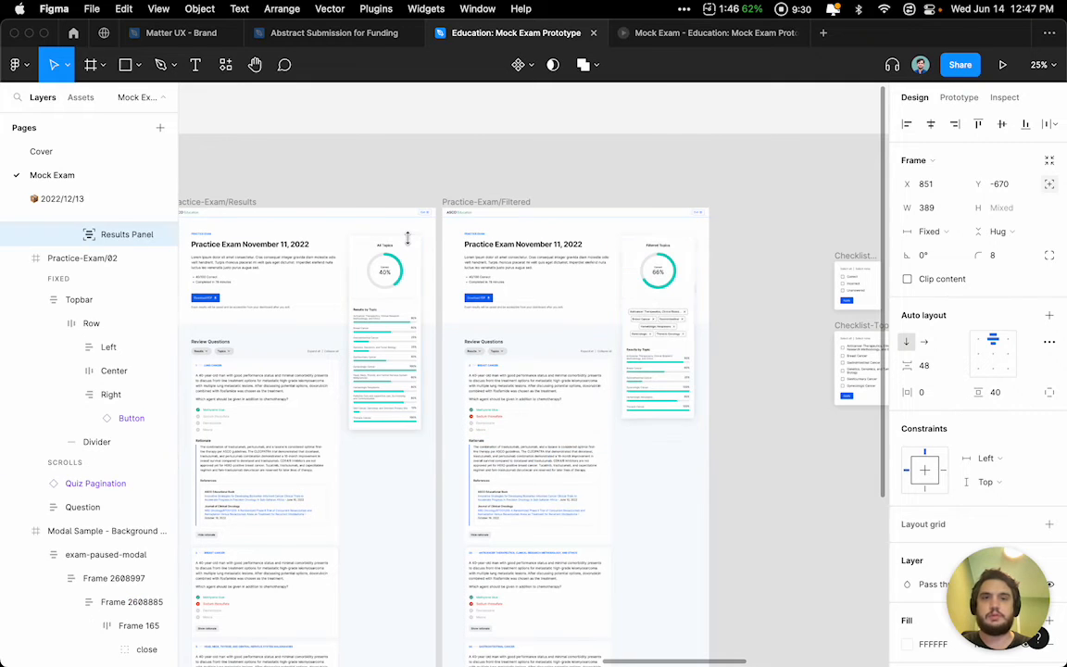
left_click(1003, 64)
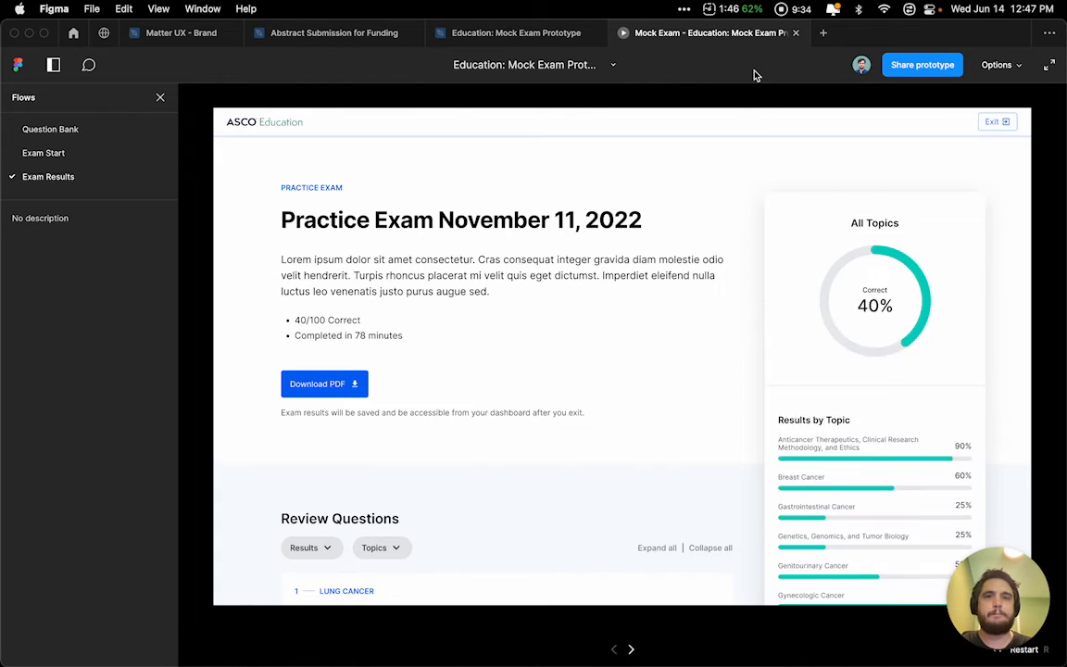
mouse_move(602, 237)
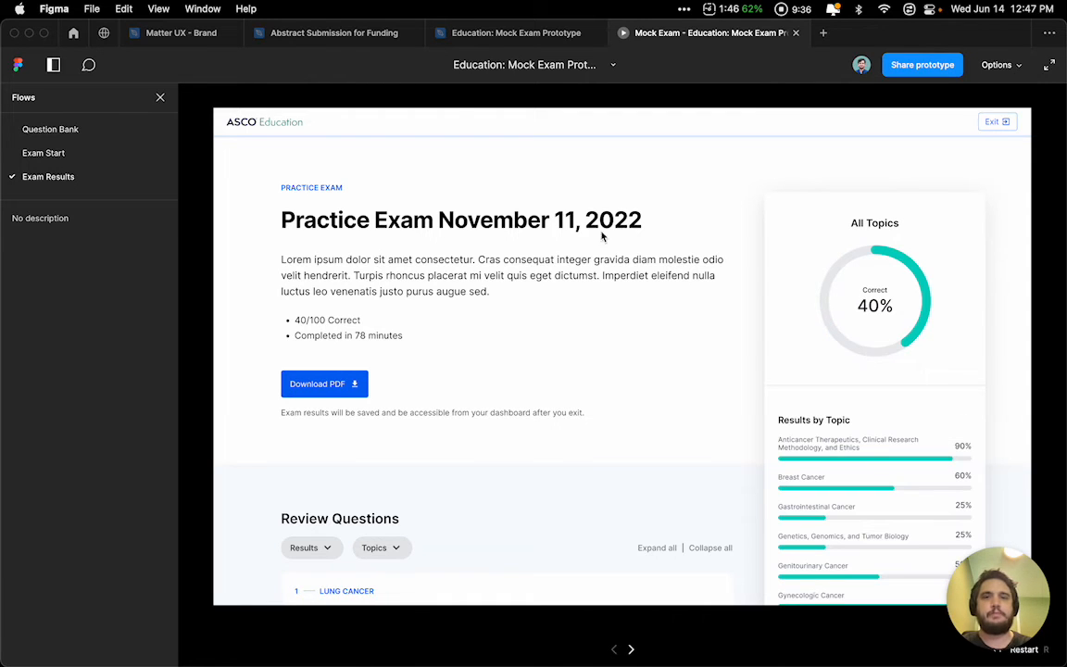
scroll("down", 3)
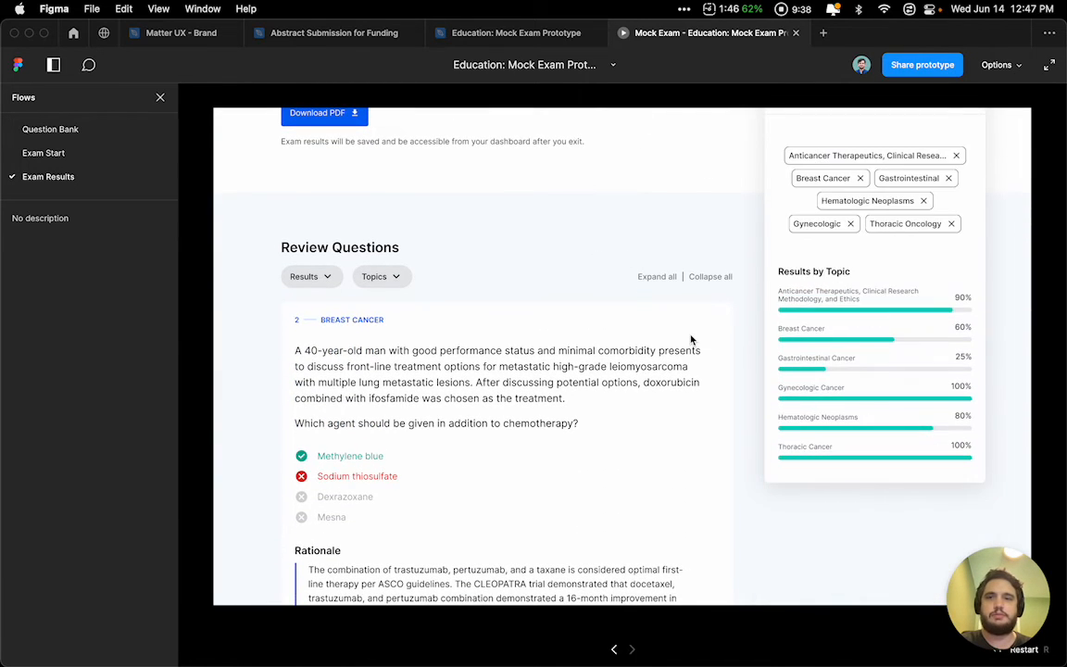
scroll("down", 3)
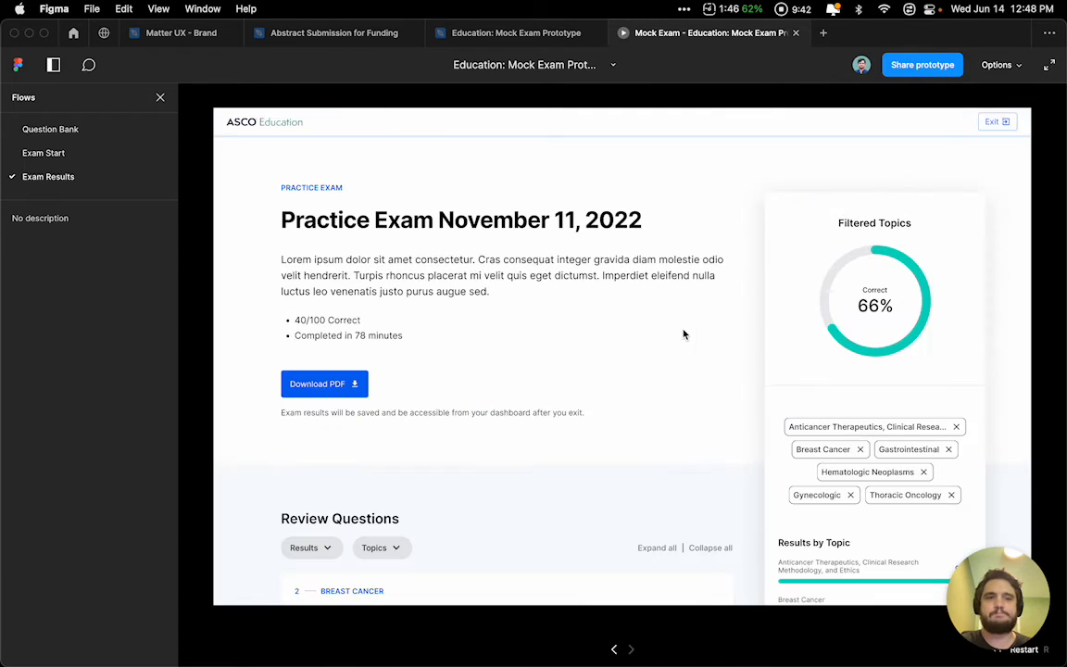
mouse_move(647, 324)
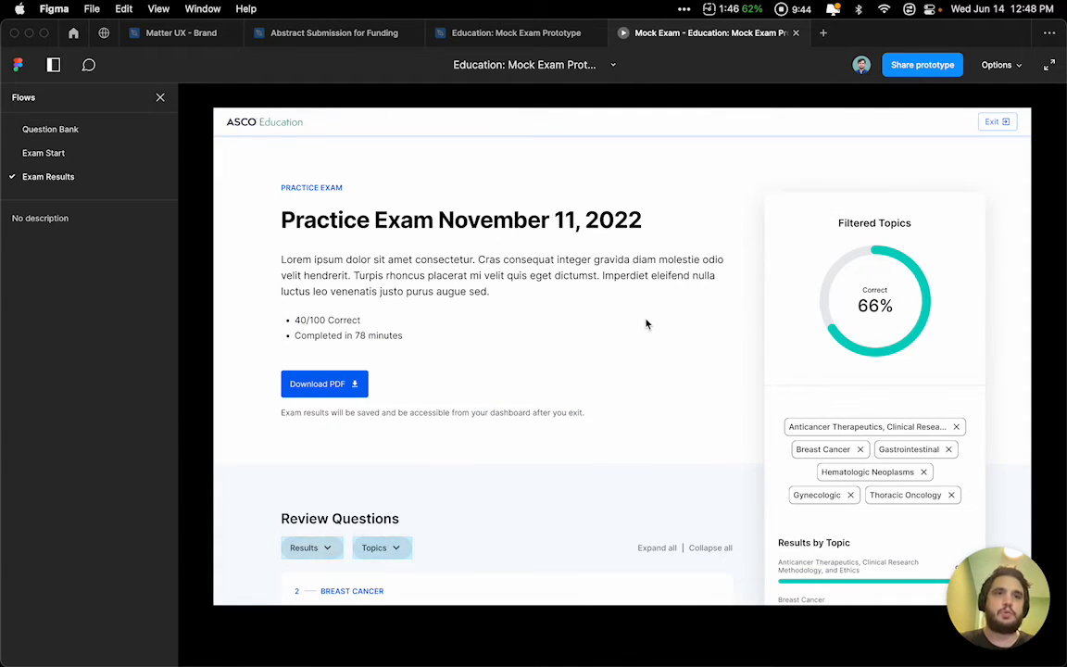
scroll("down", 3)
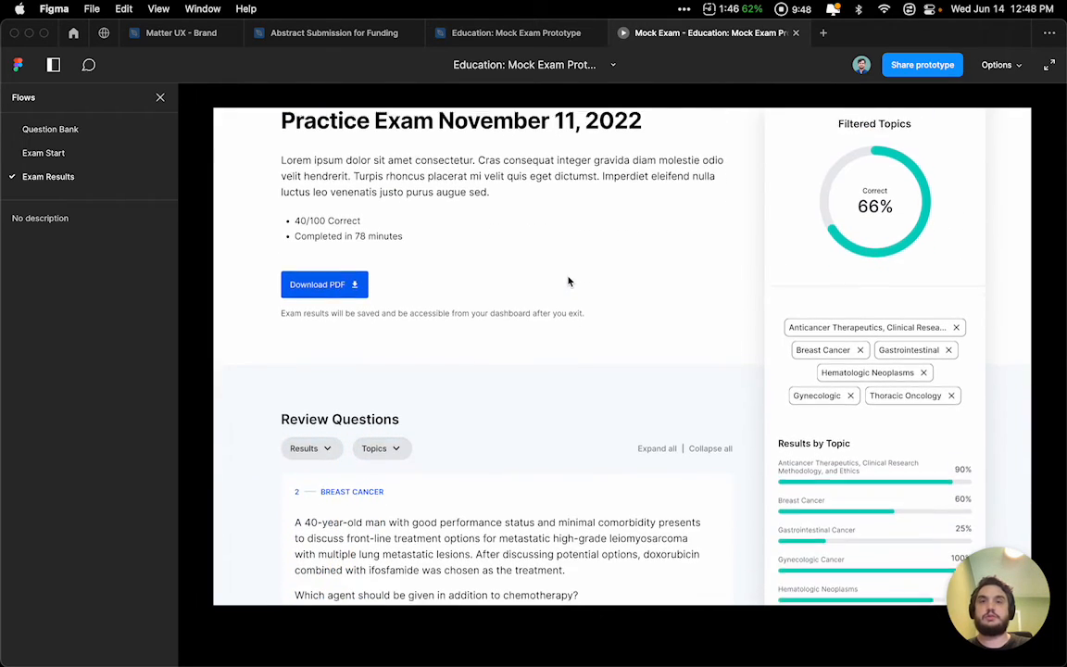
Retest the Topics filter list in the prototype and go back to the design file.
left_click(310, 440)
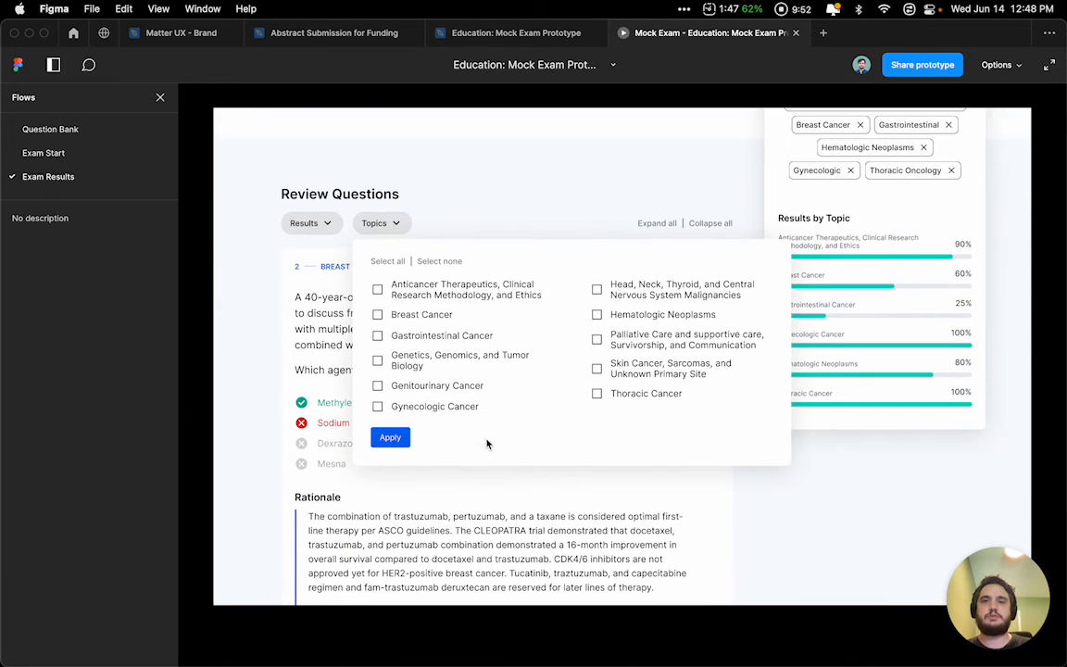
left_click(389, 436)
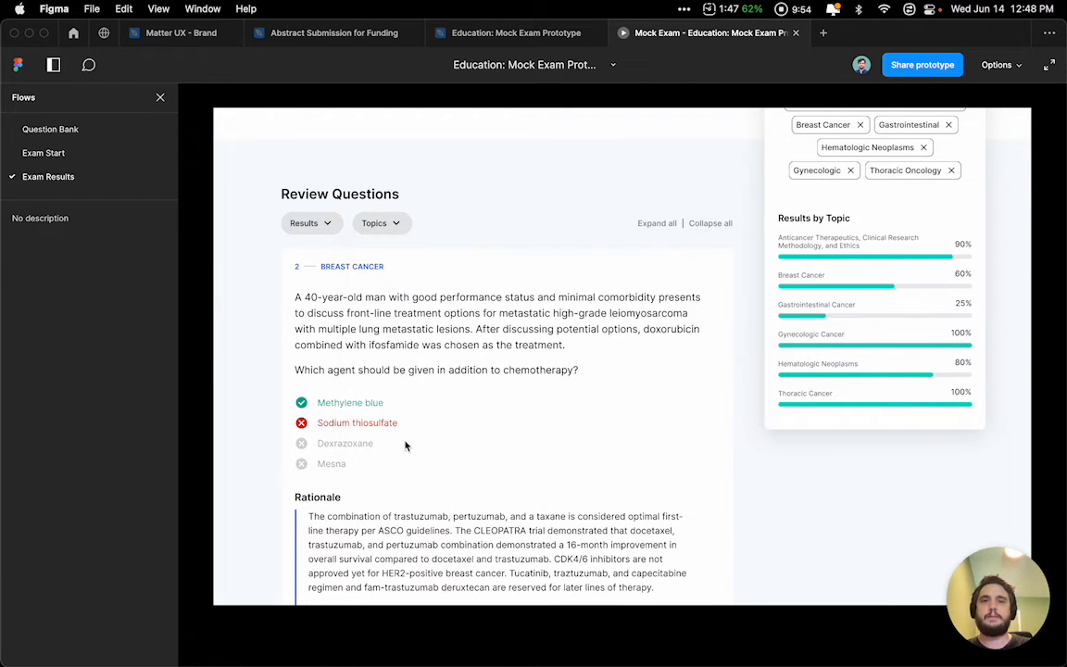
scroll("up", 3)
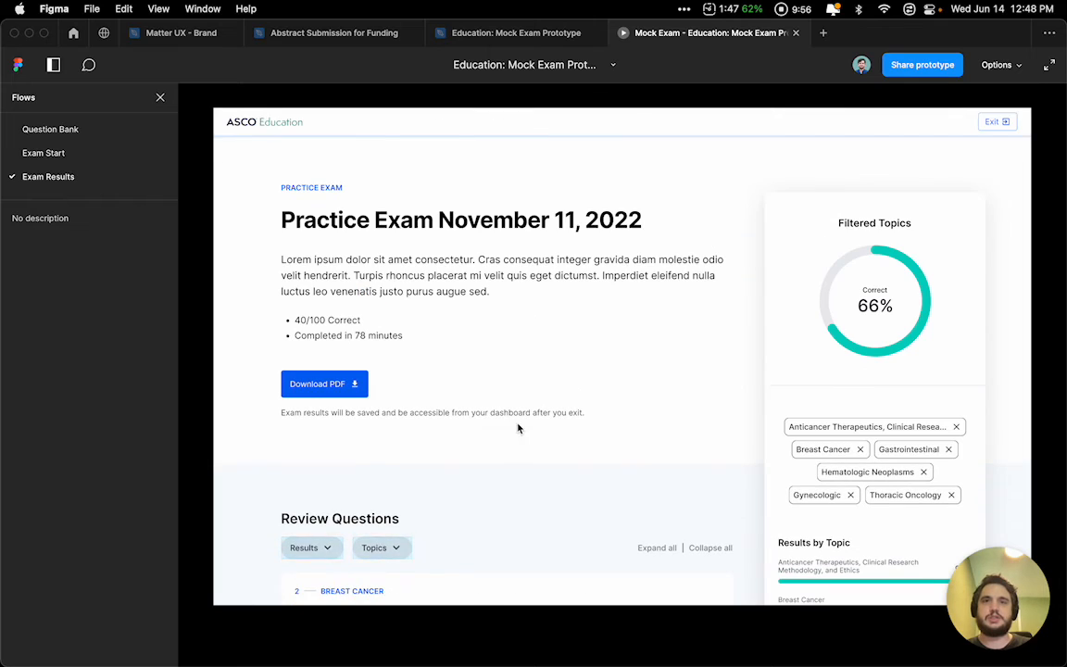
left_click(516, 32)
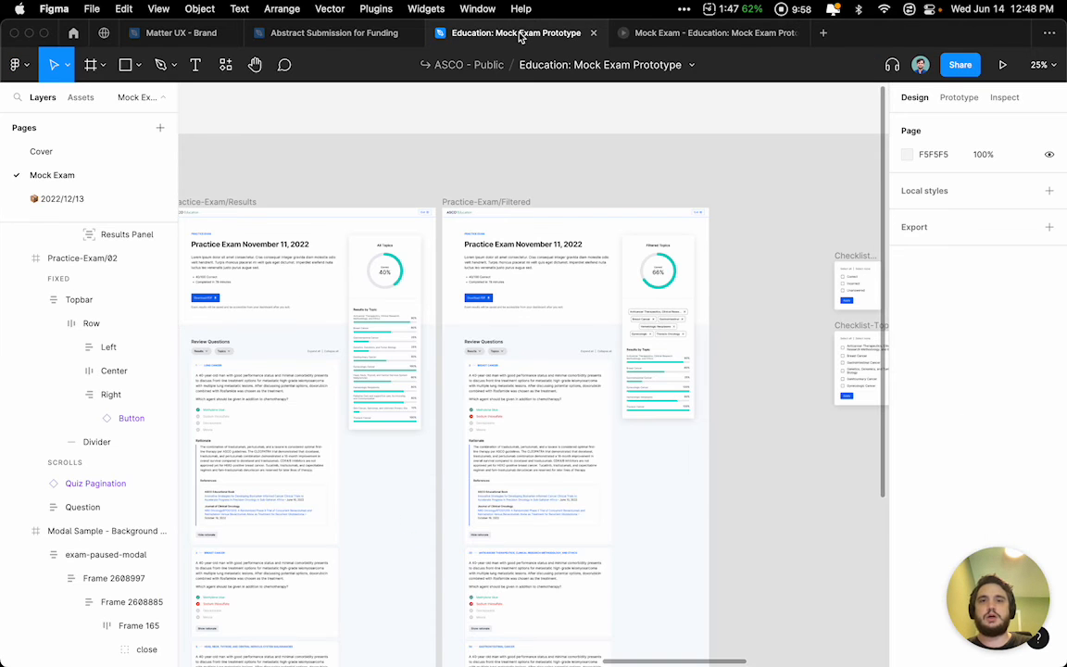
Return to the preview and apply the checked topic filters again via the Checklist-Topics Apply button.
left_click(959, 96)
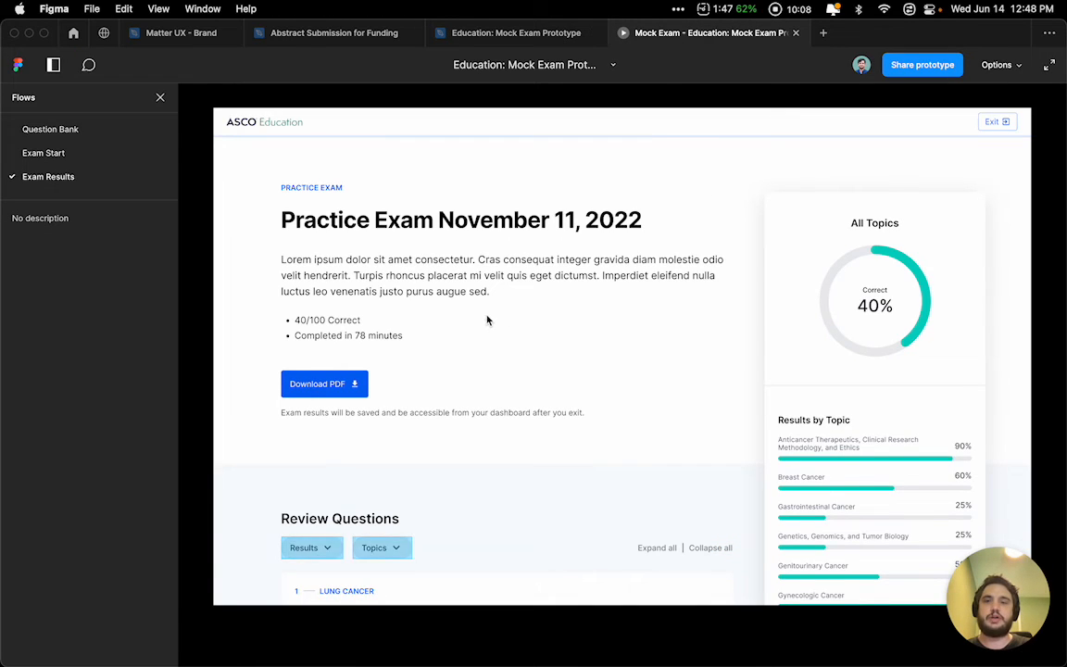
left_click(381, 320)
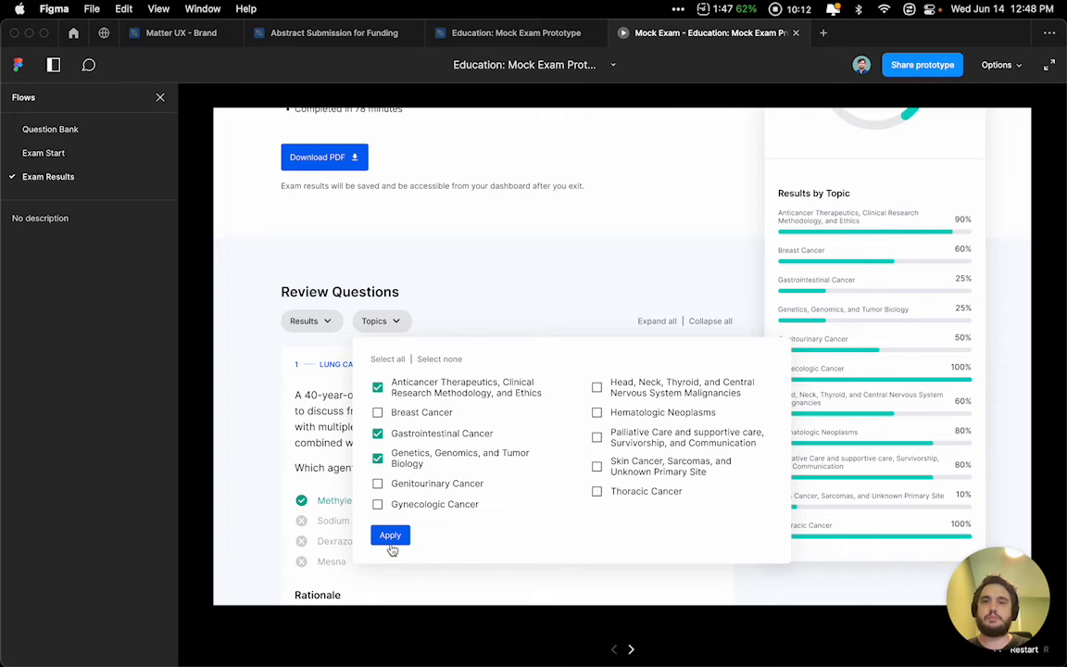
left_click(390, 534)
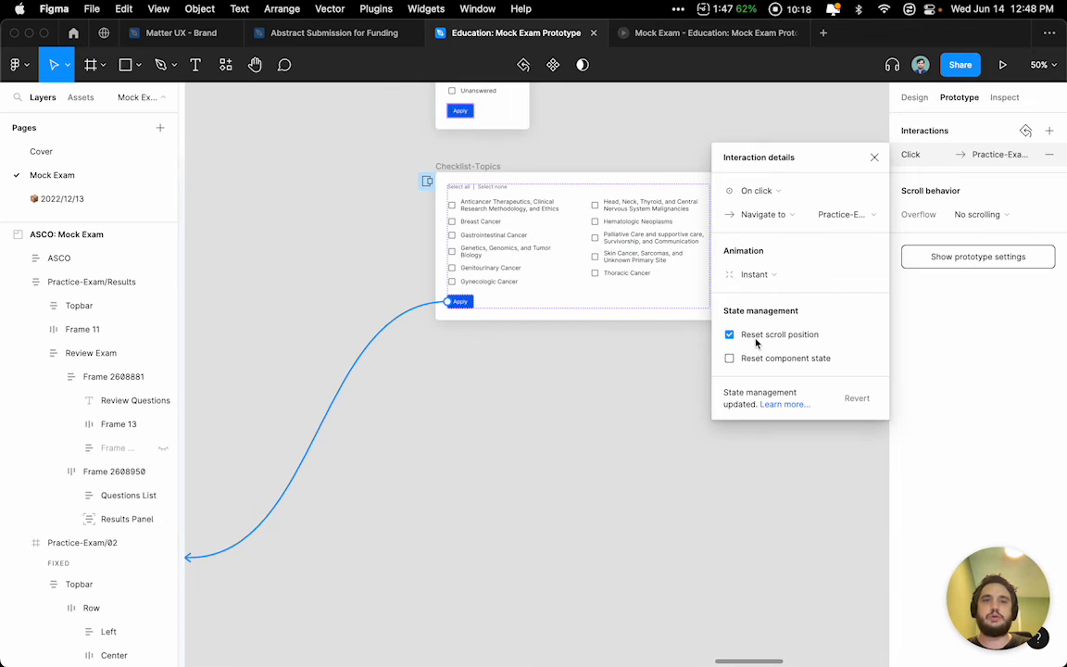
Turn off Reset scroll position on the topics filter and upgrade the Checklist-Questions Apply interaction to new state management.
left_click(730, 334)
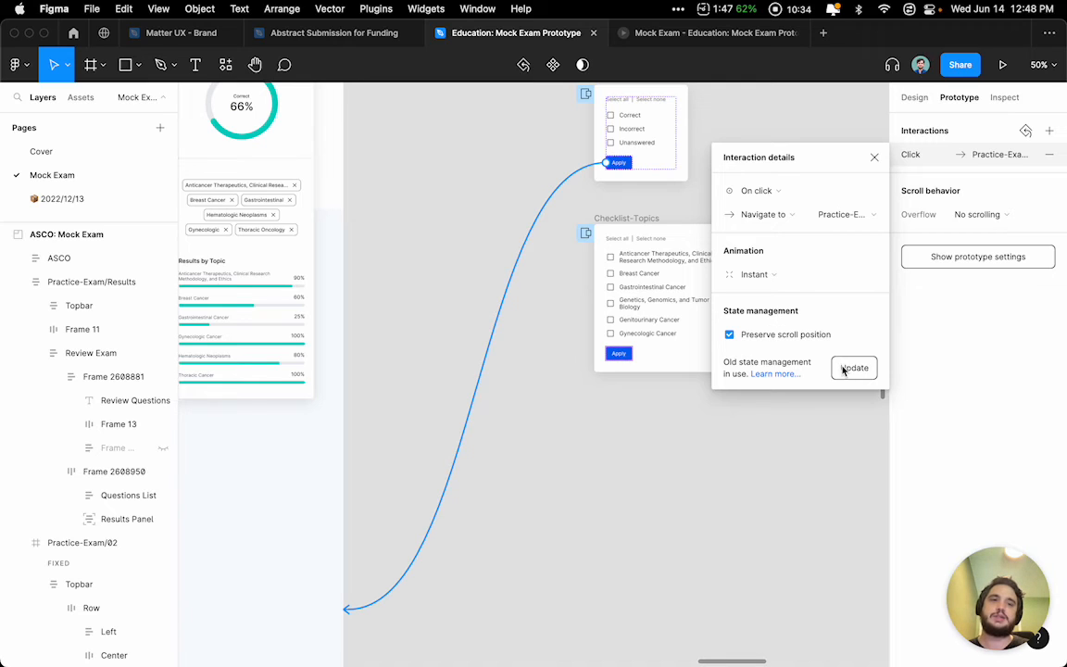
left_click(852, 367)
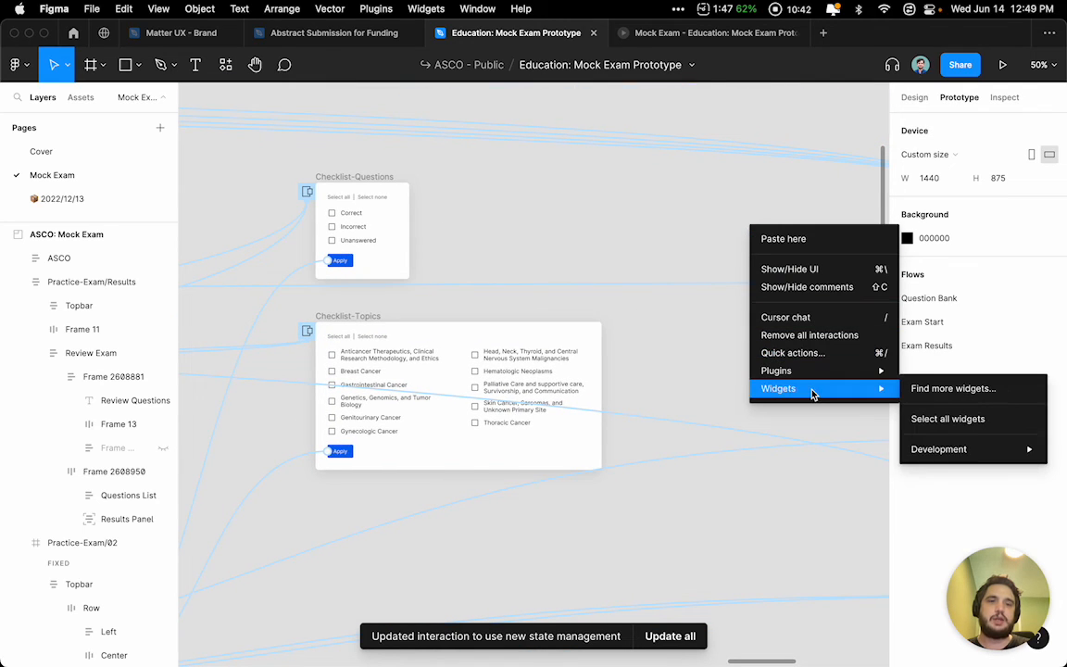
mouse_move(791, 353)
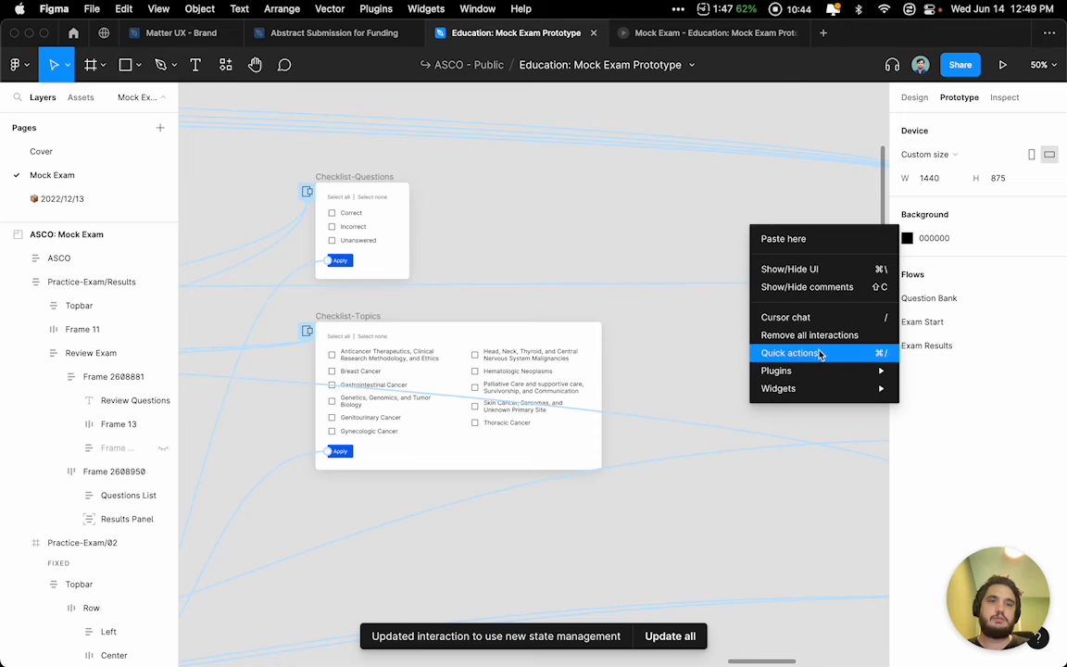
Upgrade the times-up-modal Submit Exam interaction to new state management.
left_click(748, 401)
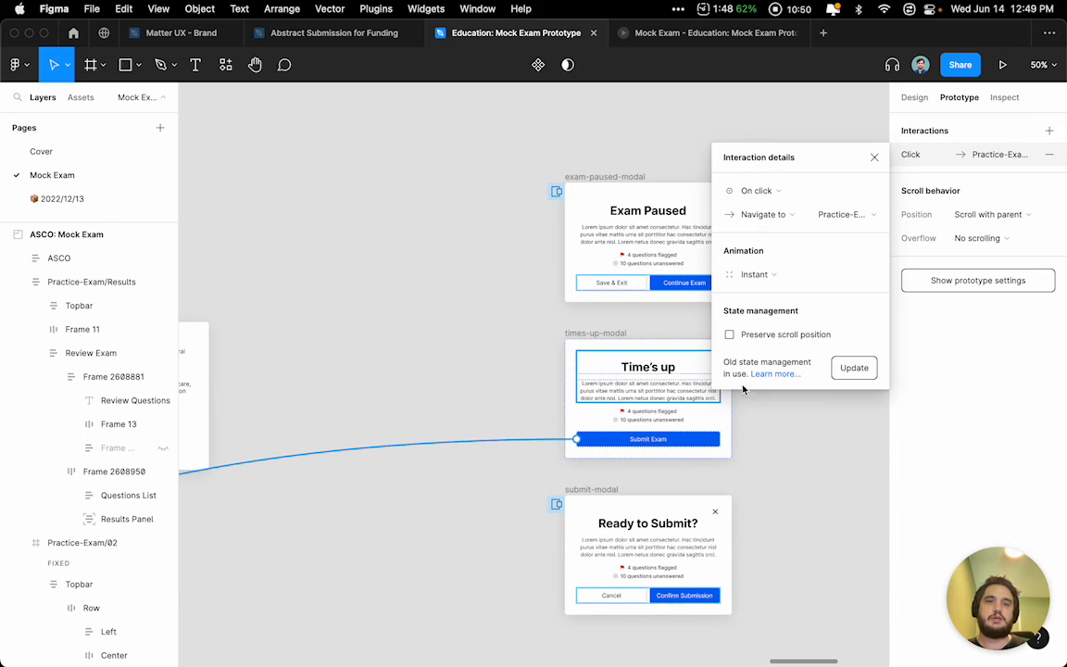
left_click(852, 368)
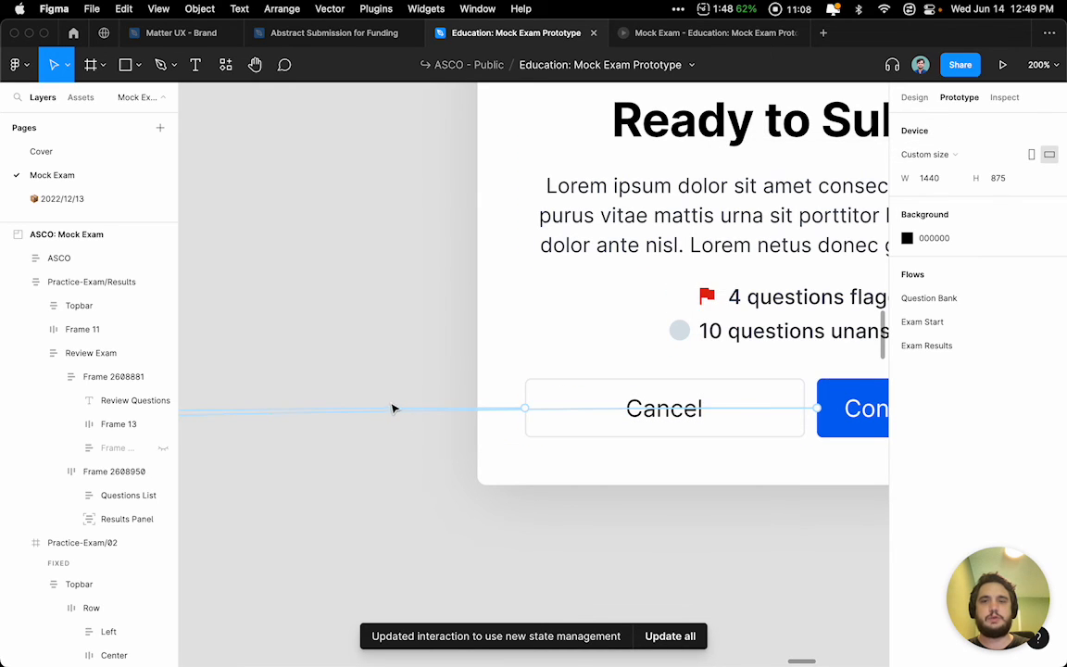
Confirm the Cancel button's interaction already uses new state management and close its details.
left_click(525, 408)
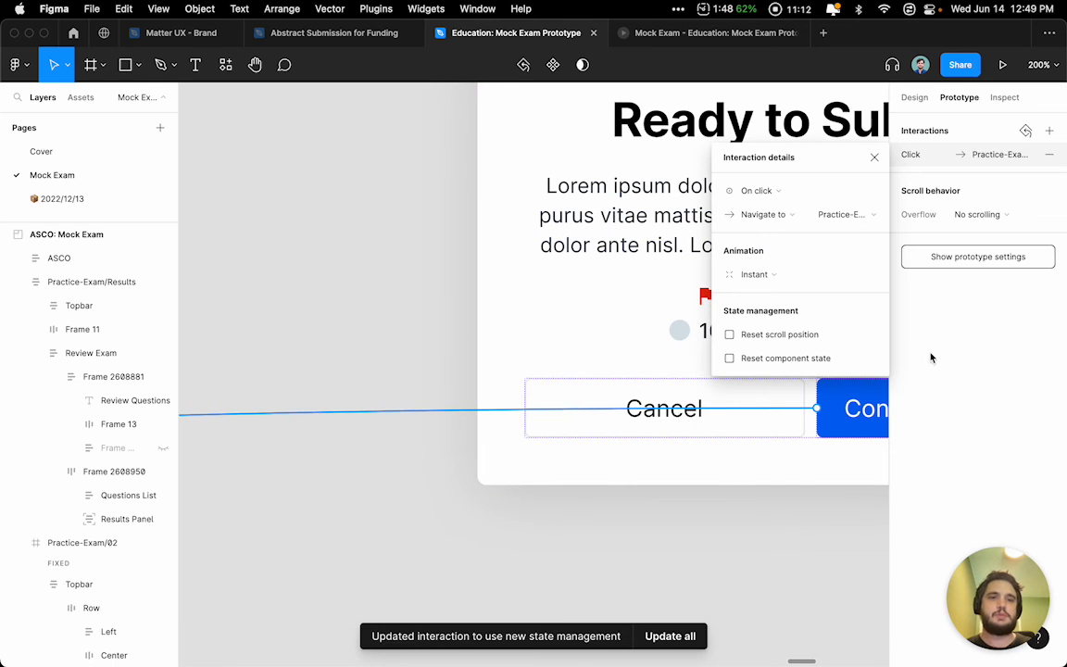
left_click(873, 156)
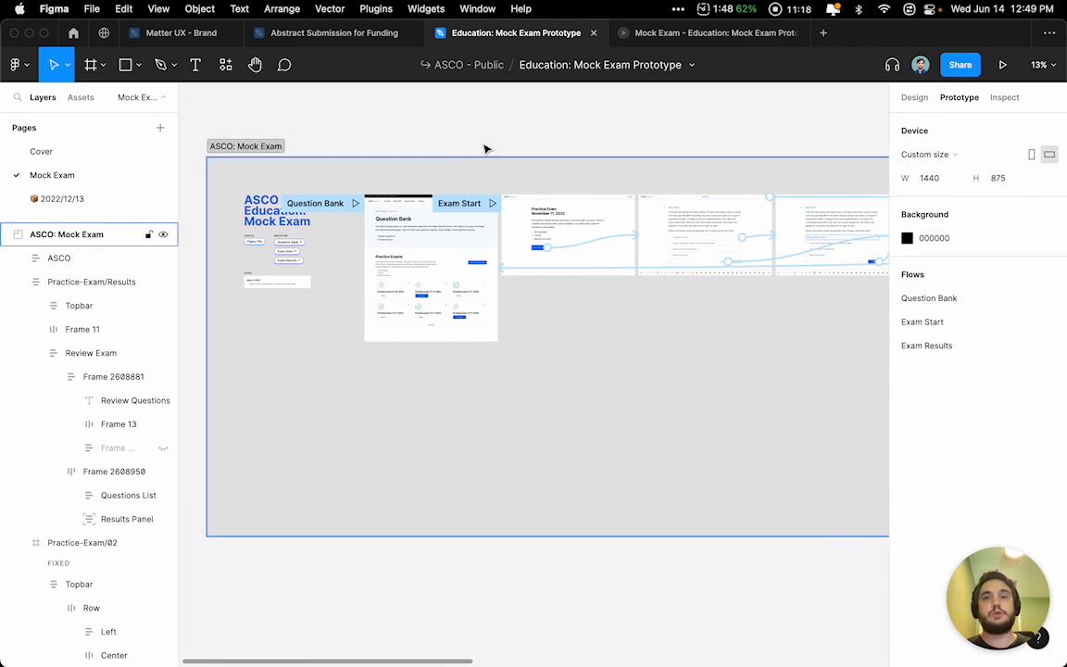
left_click(708, 32)
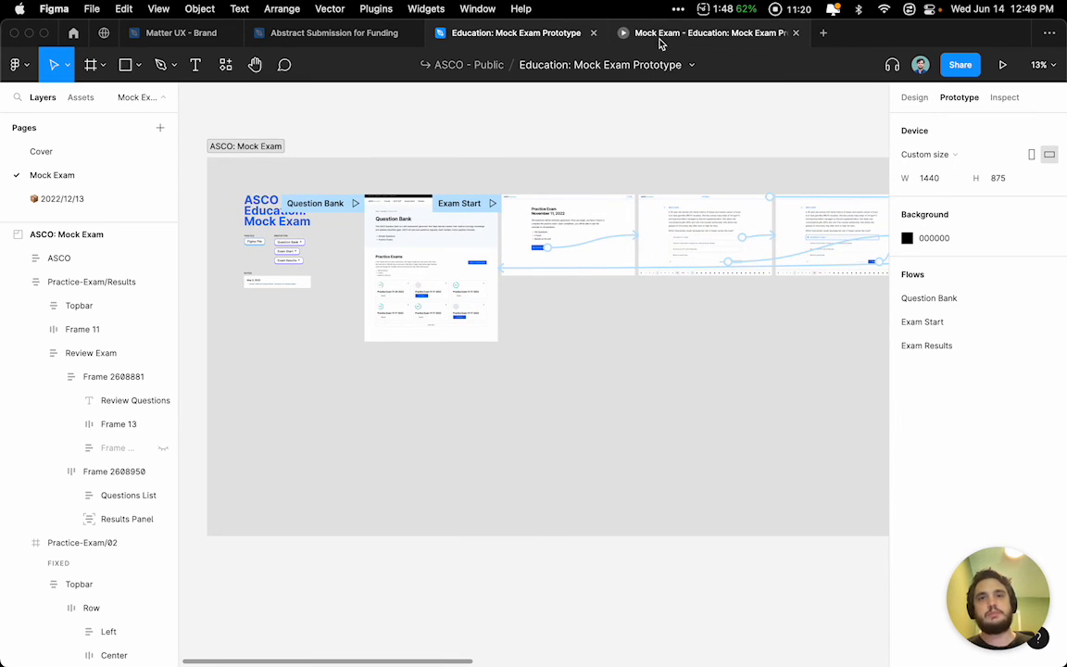
left_click(334, 33)
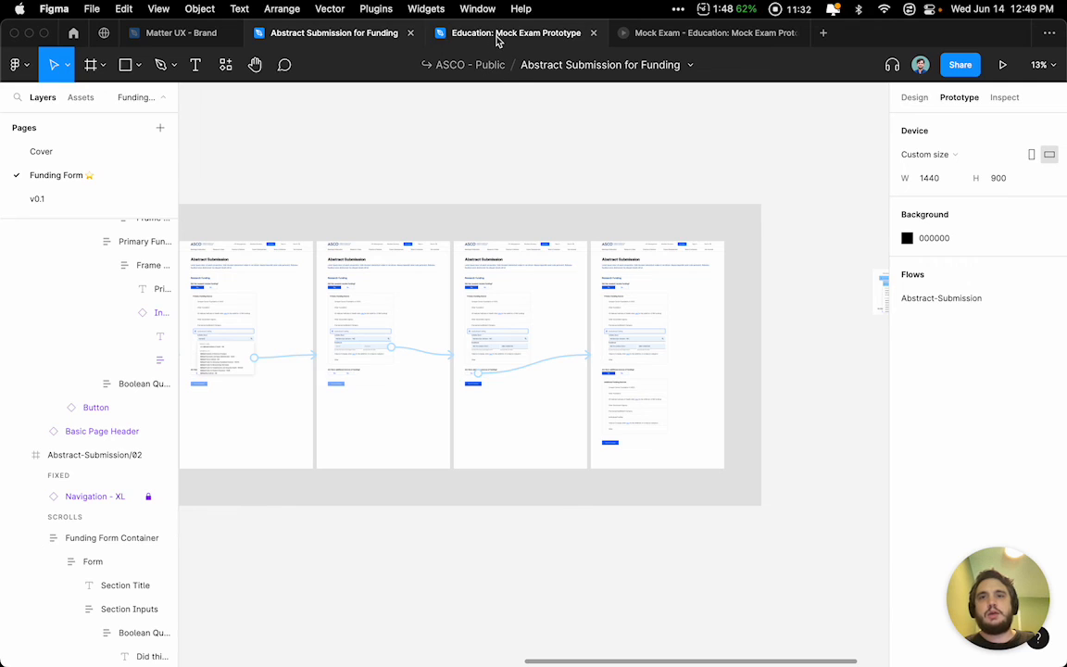
left_click(515, 32)
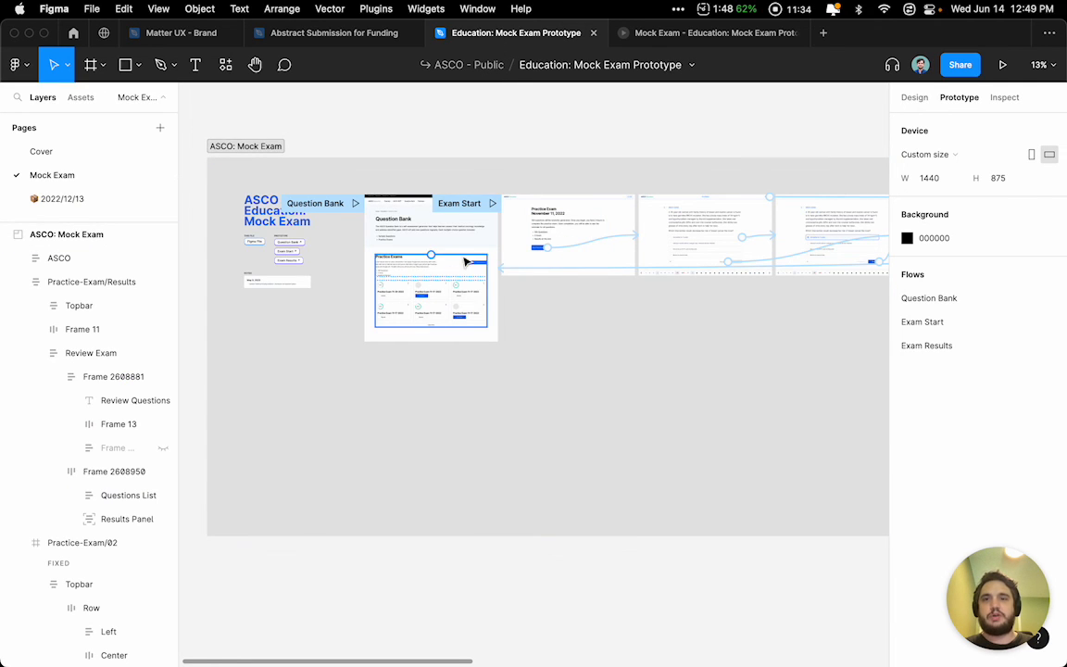